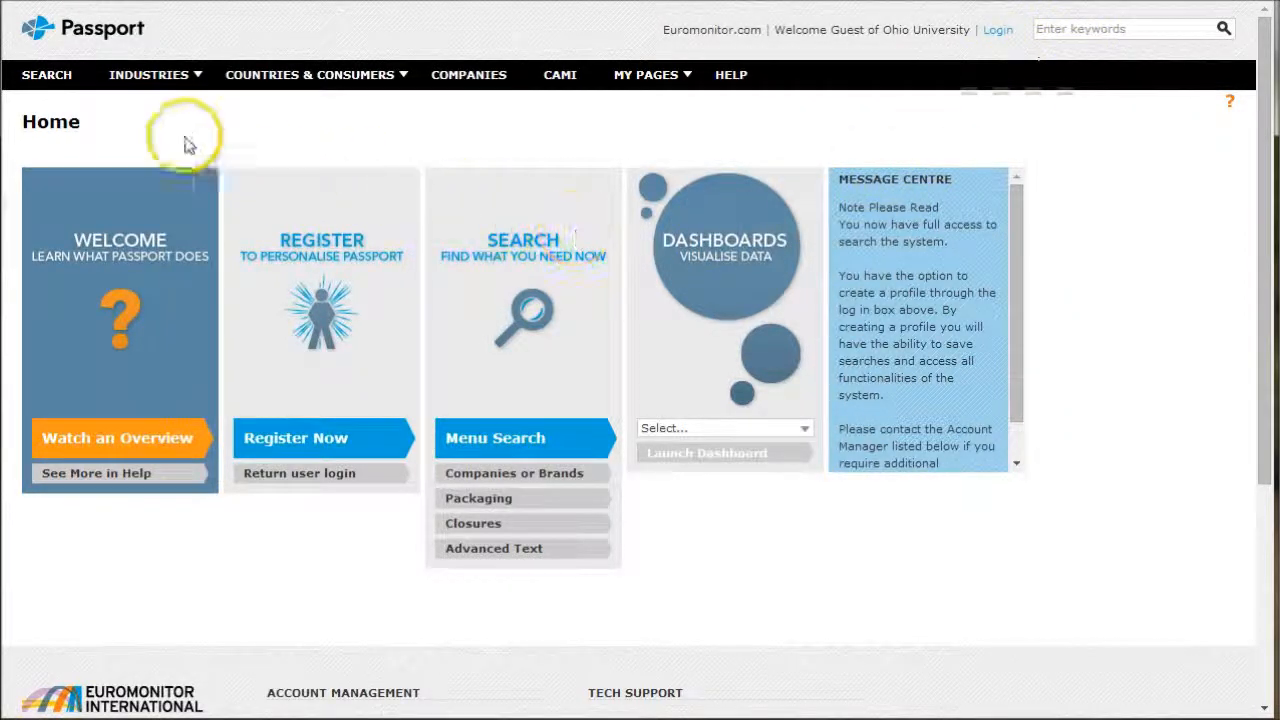
Open the Automotive industry page from the Industries menu under Consumer Products
{"action": "left_click", "coordinate": [148, 74]}
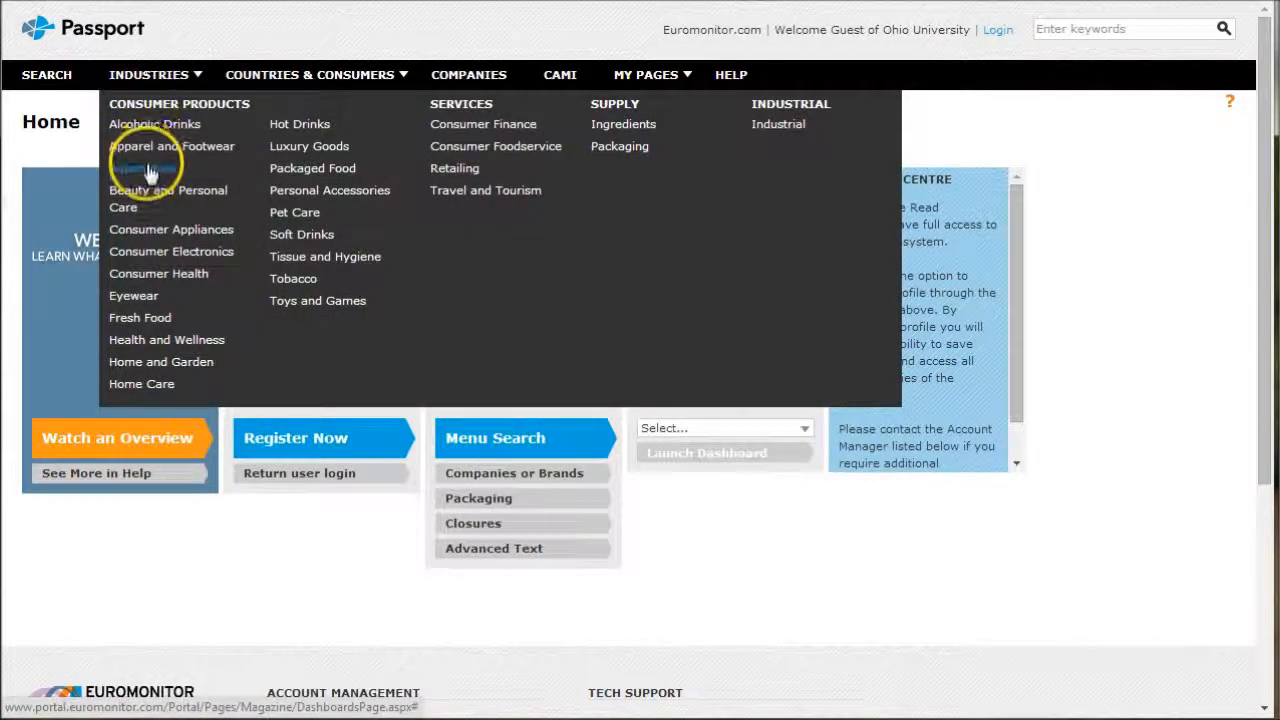
{"action": "mouse_move", "coordinate": [142, 168]}
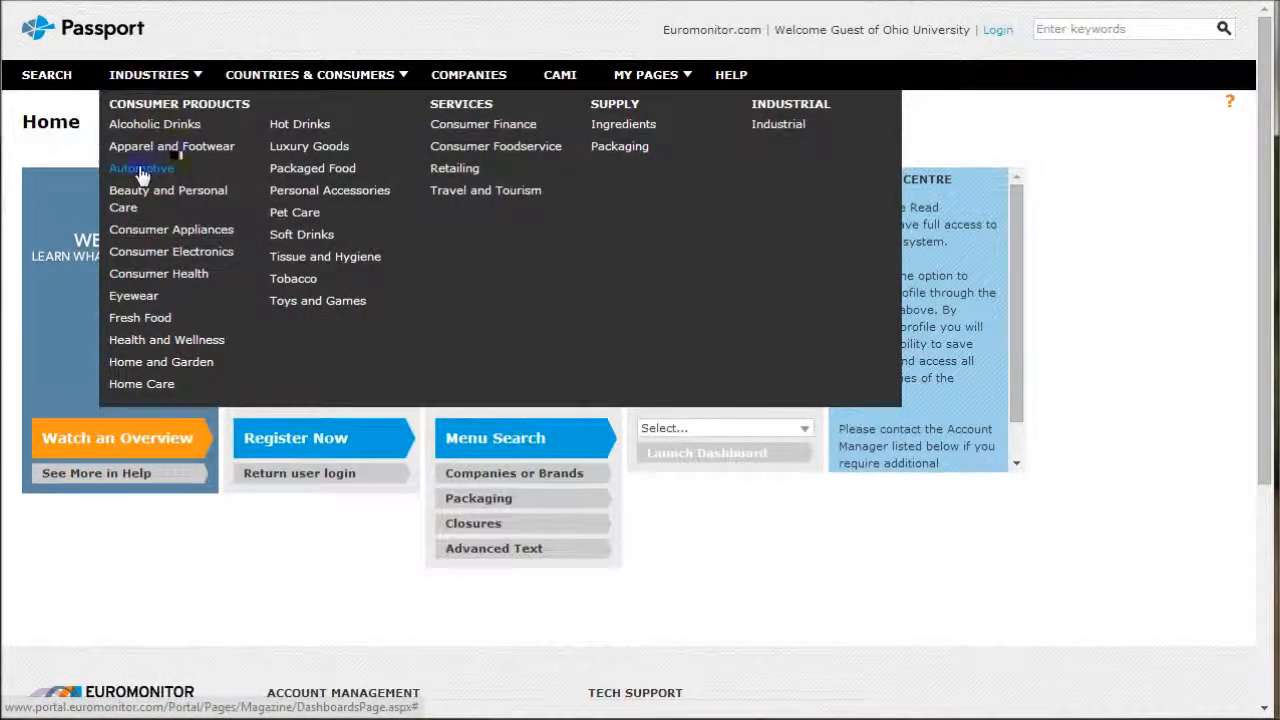
{"action": "left_click", "coordinate": [141, 168]}
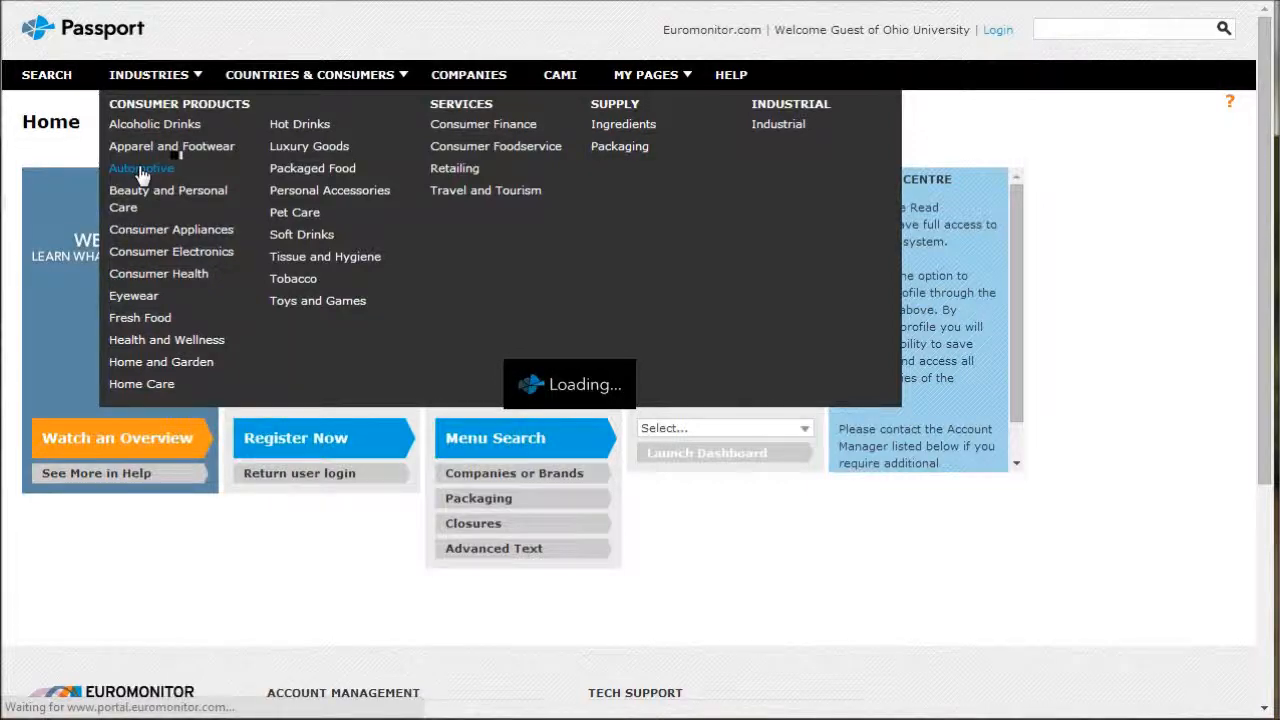
{"action": "left_click", "coordinate": [141, 168]}
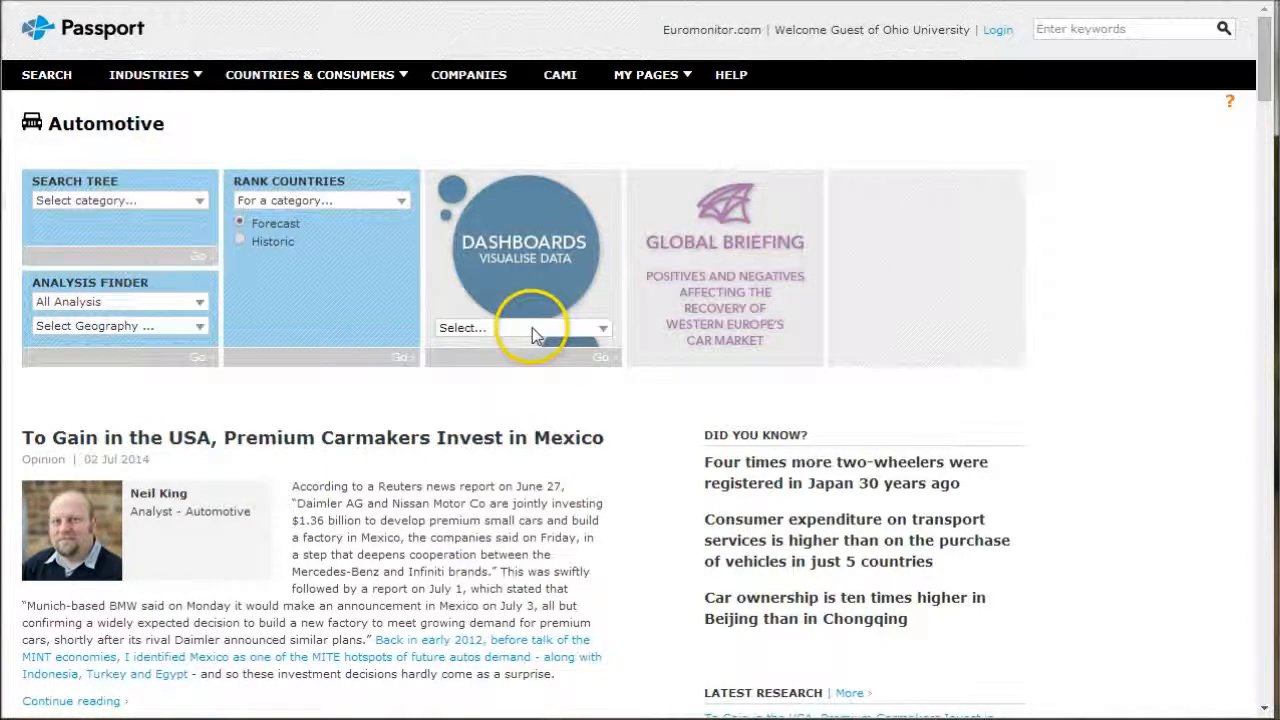
Choose Automotive in the Dashboards Select dropdown to open its commercial vehicles map
{"action": "left_click", "coordinate": [520, 327]}
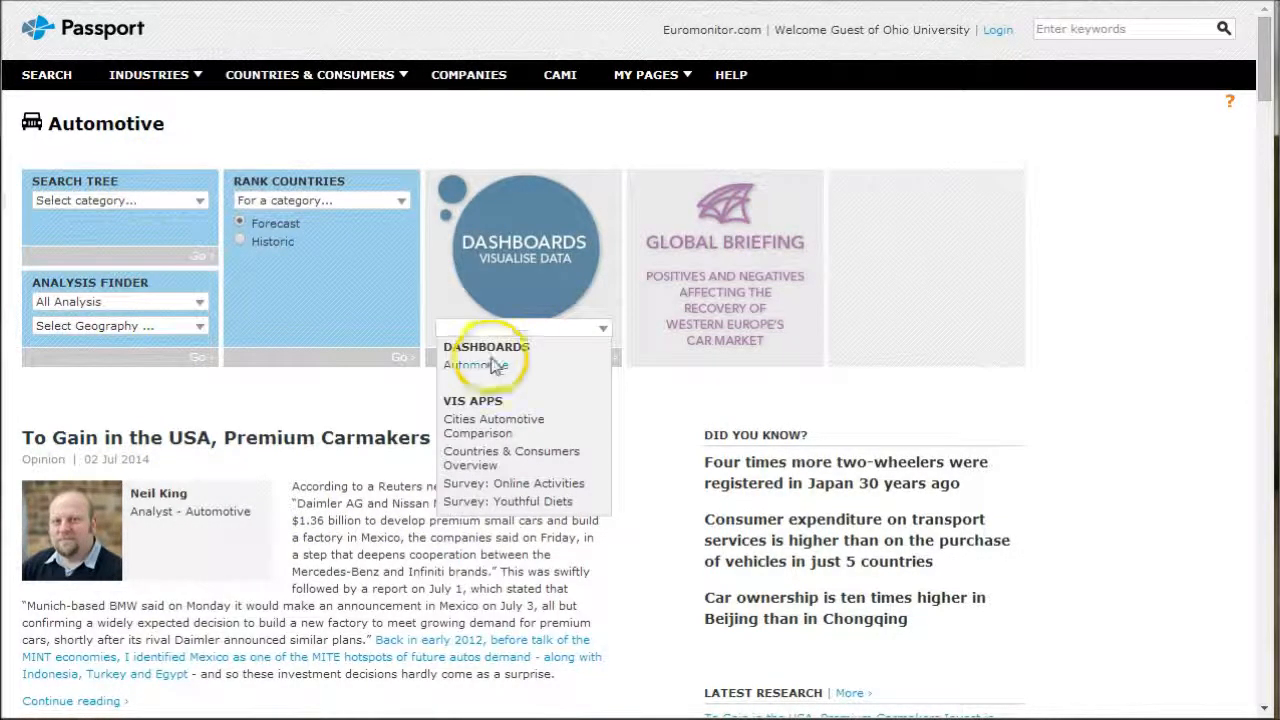
{"action": "left_click", "coordinate": [476, 365]}
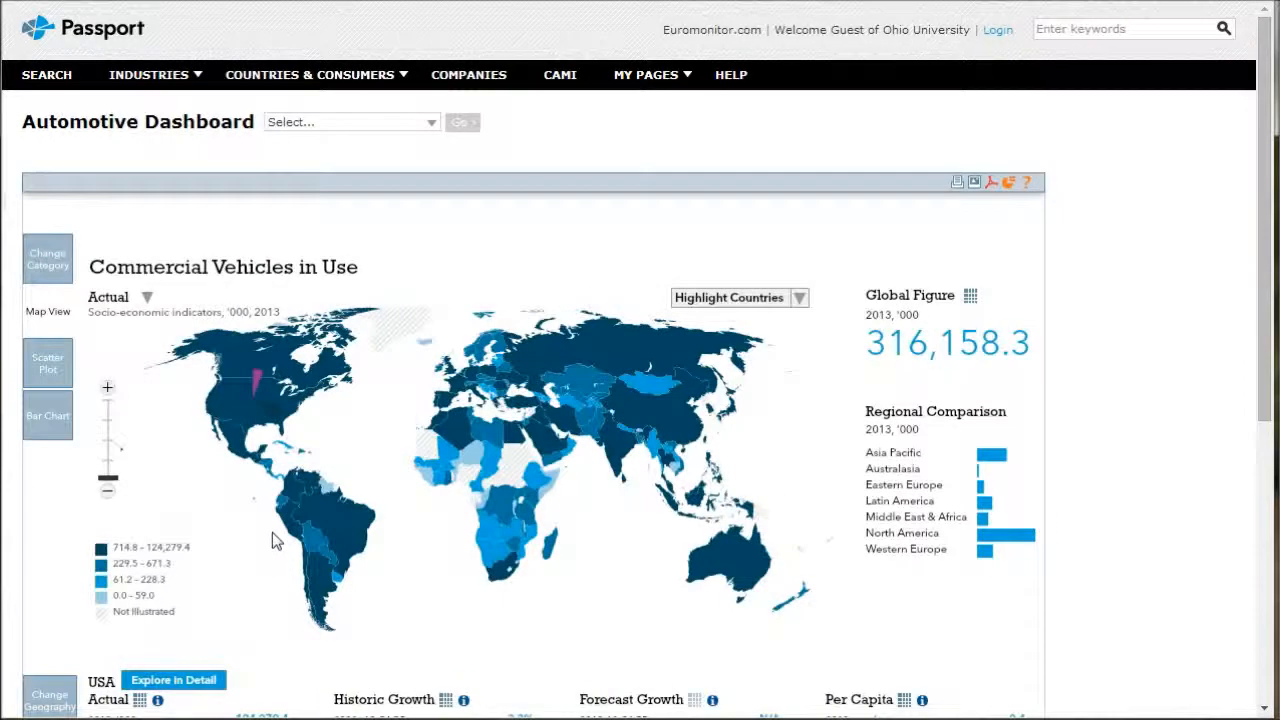
Change the dashboard geography to India, showing 9,998.9 thousand commercial vehicles in use
{"action": "scroll", "scroll_direction": "down", "scroll_amount": 3}
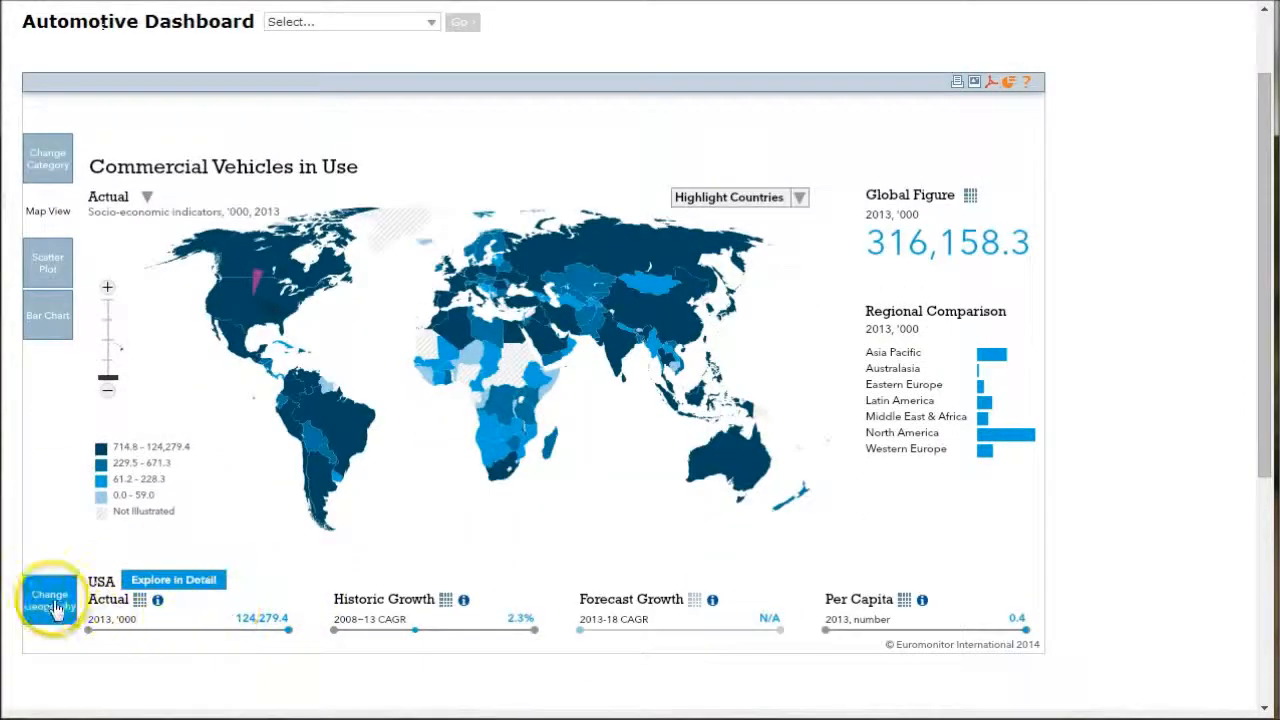
{"action": "left_click", "coordinate": [48, 598]}
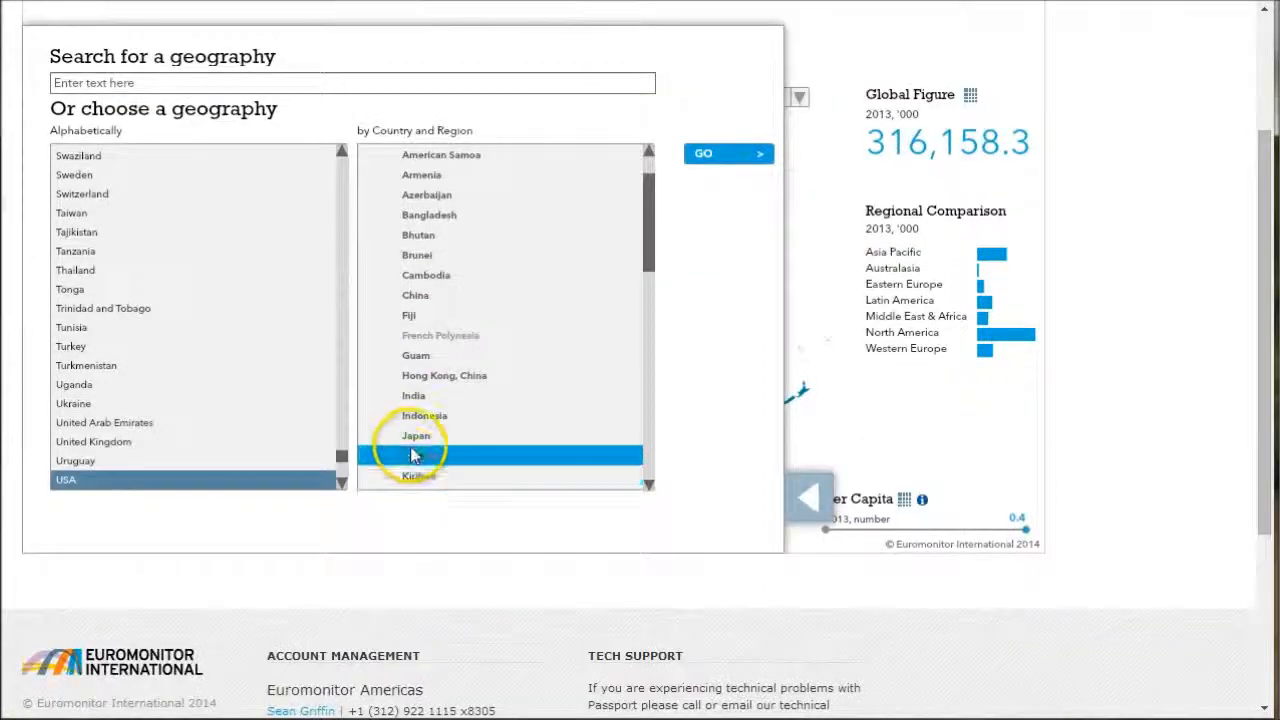
{"action": "left_click", "coordinate": [413, 455]}
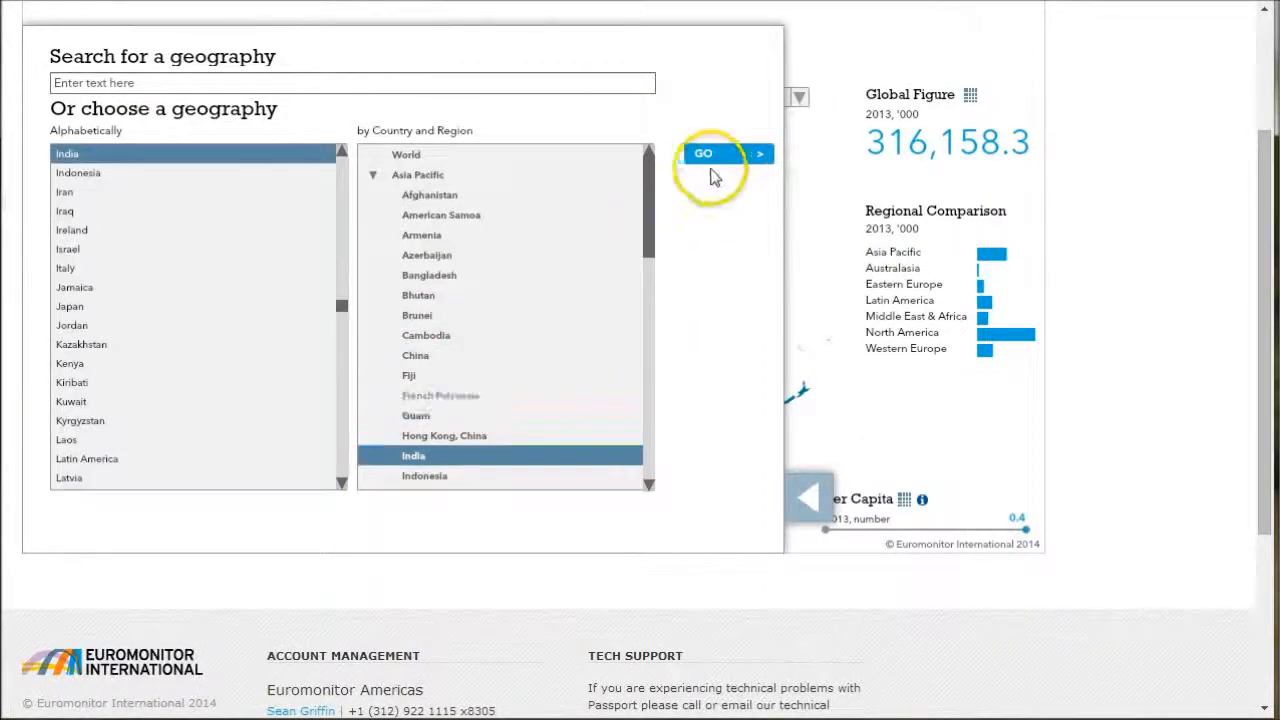
{"action": "left_click", "coordinate": [703, 153]}
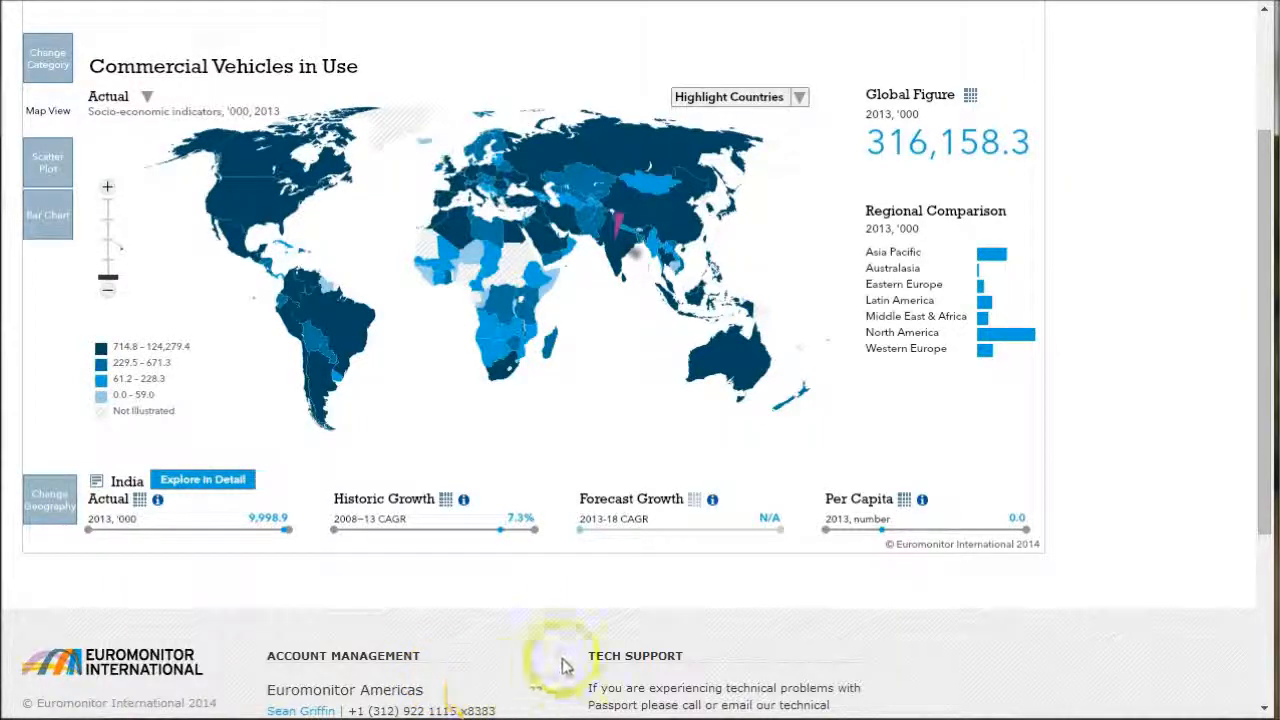
{"action": "mouse_move", "coordinate": [268, 190]}
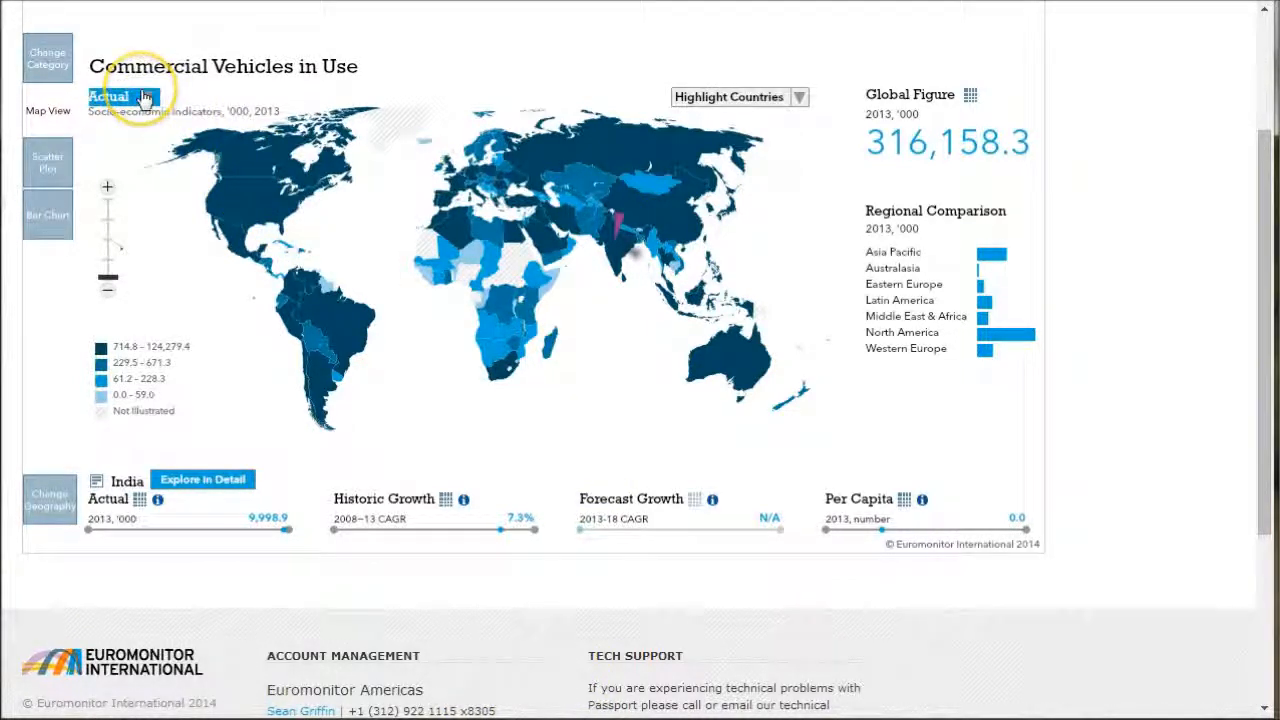
Switch the map measure from Actual to 2008–13 Historic Growth
{"action": "left_click", "coordinate": [120, 96]}
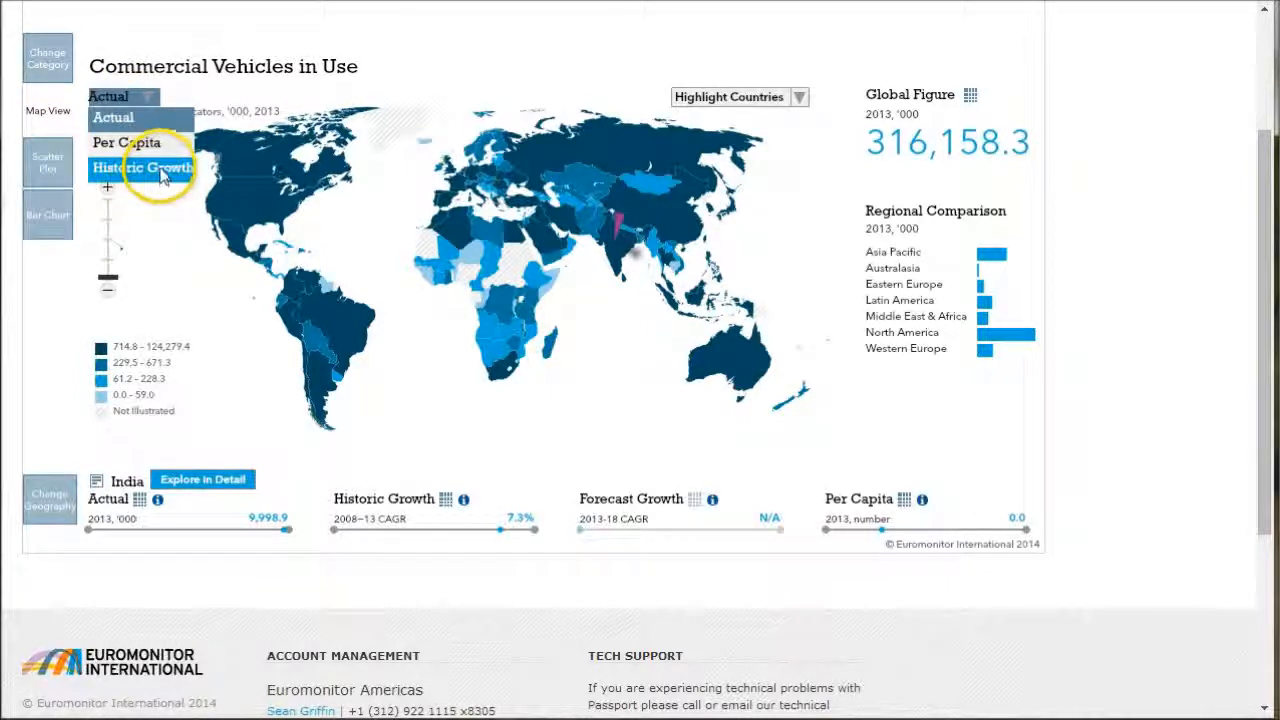
{"action": "left_click", "coordinate": [142, 167]}
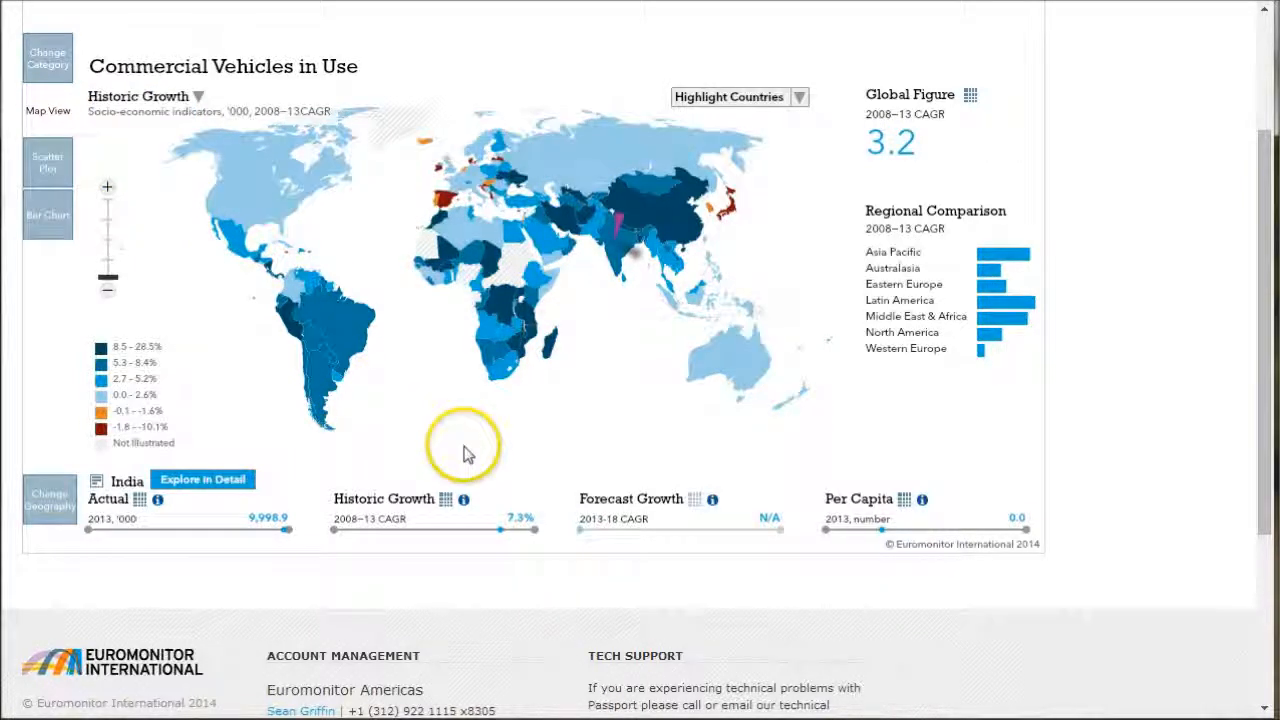
{"action": "mouse_move", "coordinate": [485, 455]}
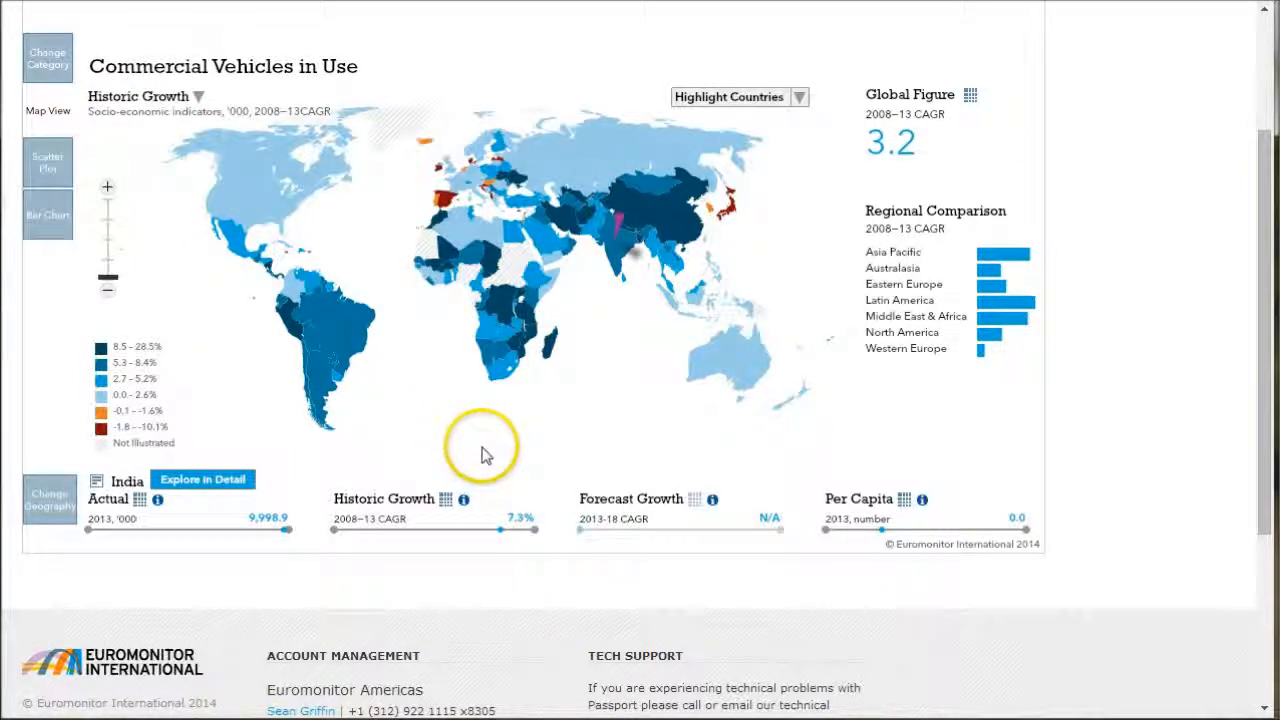
{"action": "mouse_move", "coordinate": [140, 375]}
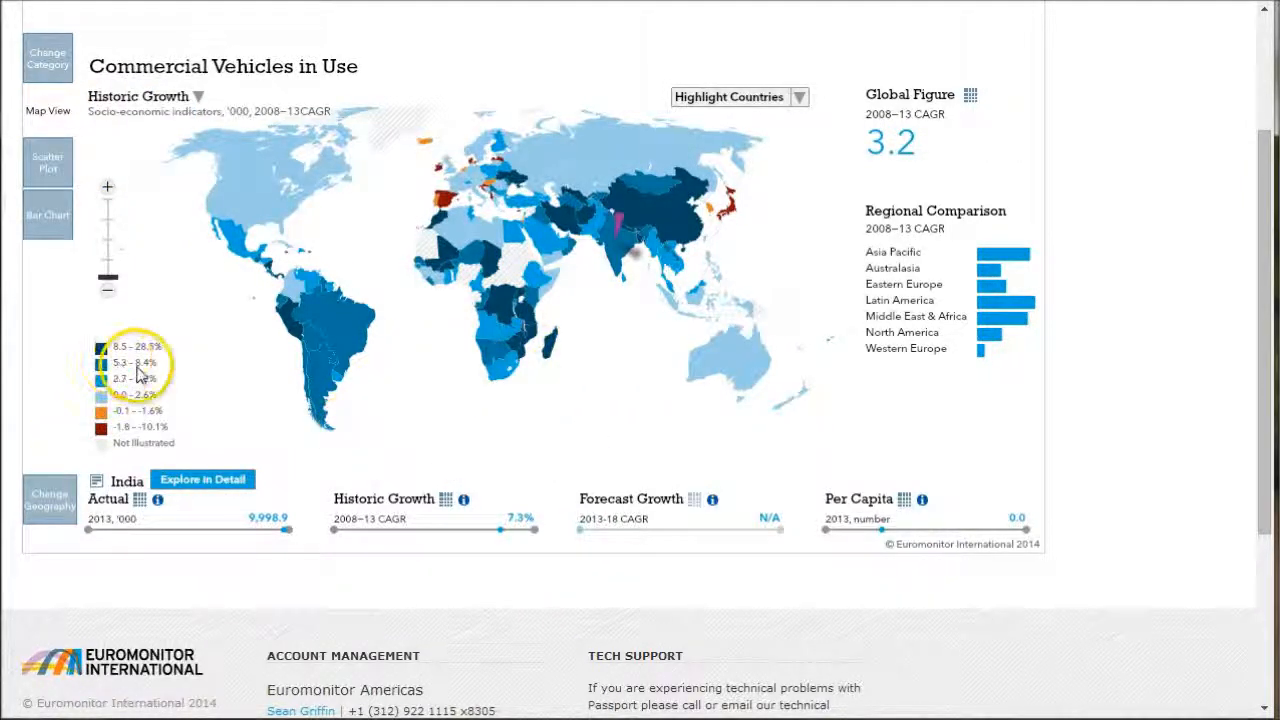
{"action": "mouse_move", "coordinate": [215, 215]}
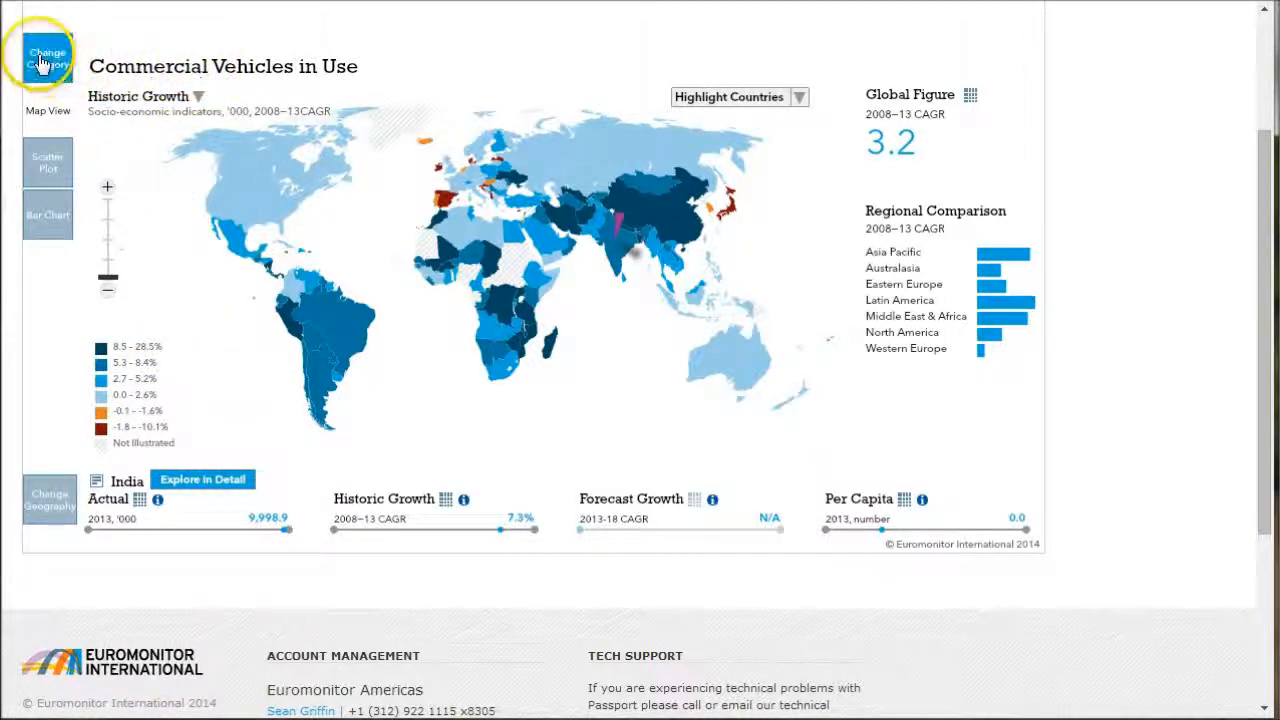
Change the dashboard category to Passenger Cars in Use, showing 3.9 global growth
{"action": "left_click", "coordinate": [47, 60]}
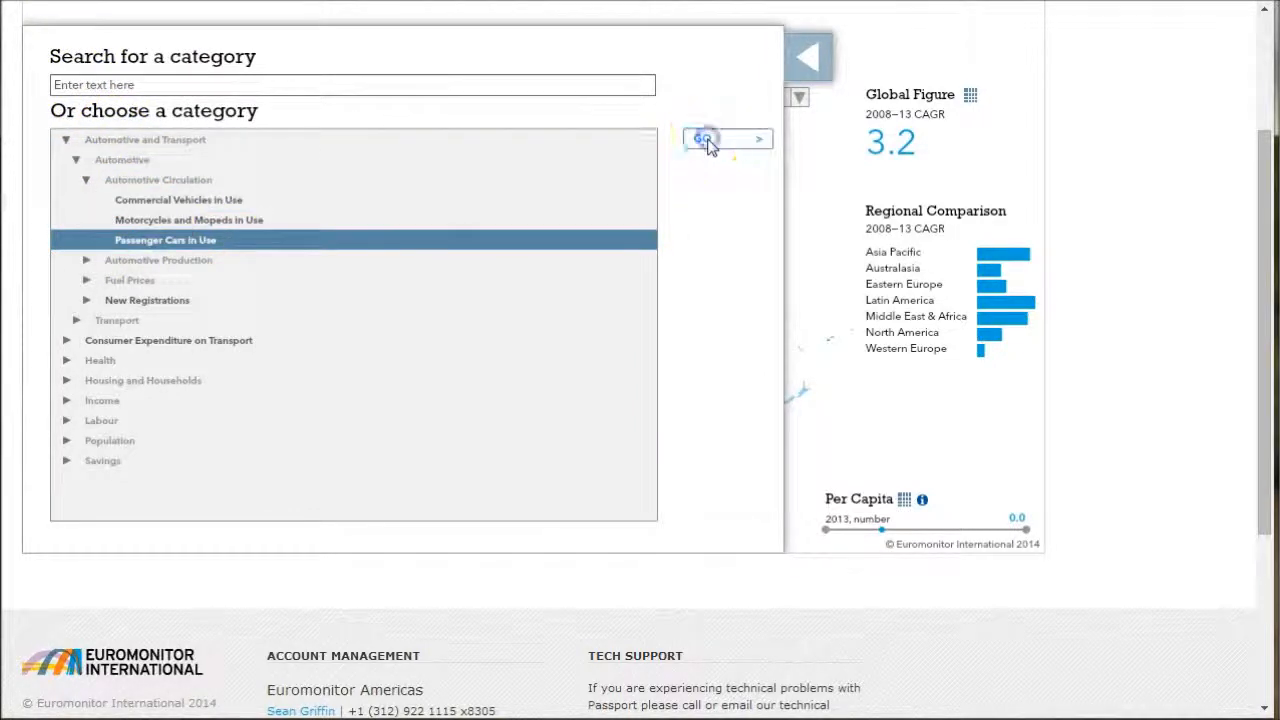
{"action": "left_click", "coordinate": [703, 139]}
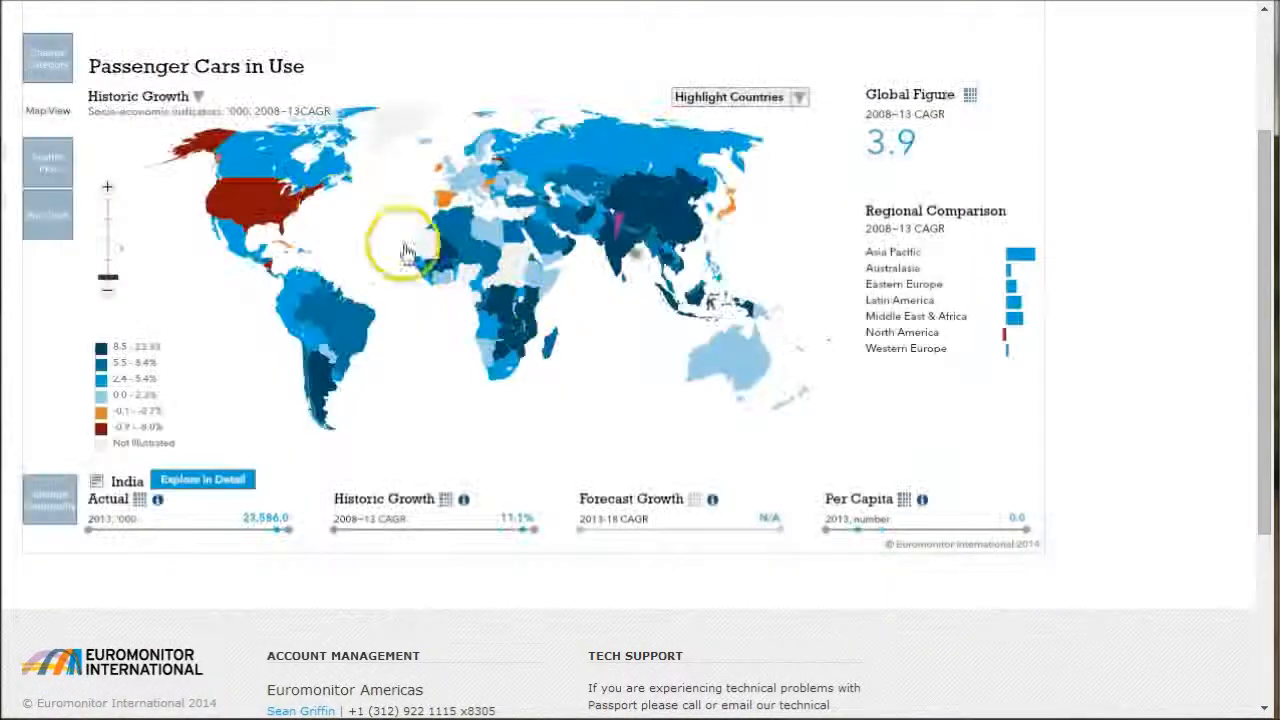
{"action": "mouse_move", "coordinate": [277, 373]}
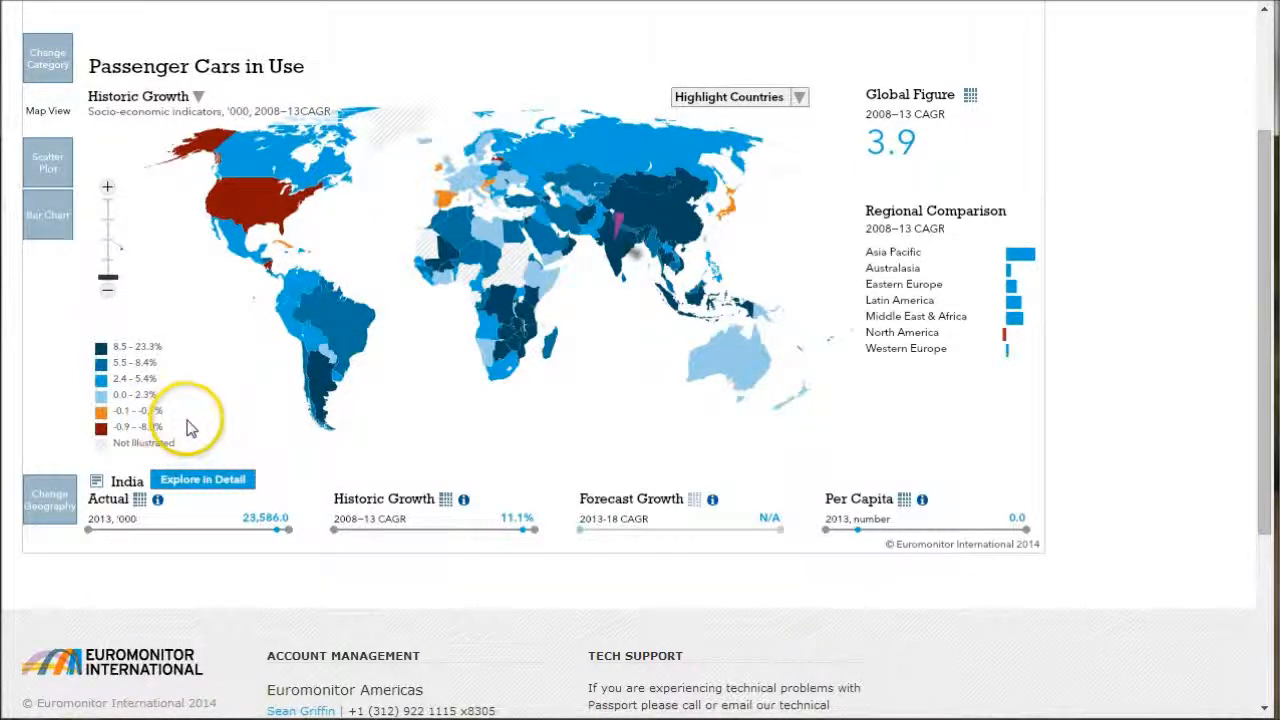
{"action": "mouse_move", "coordinate": [275, 123]}
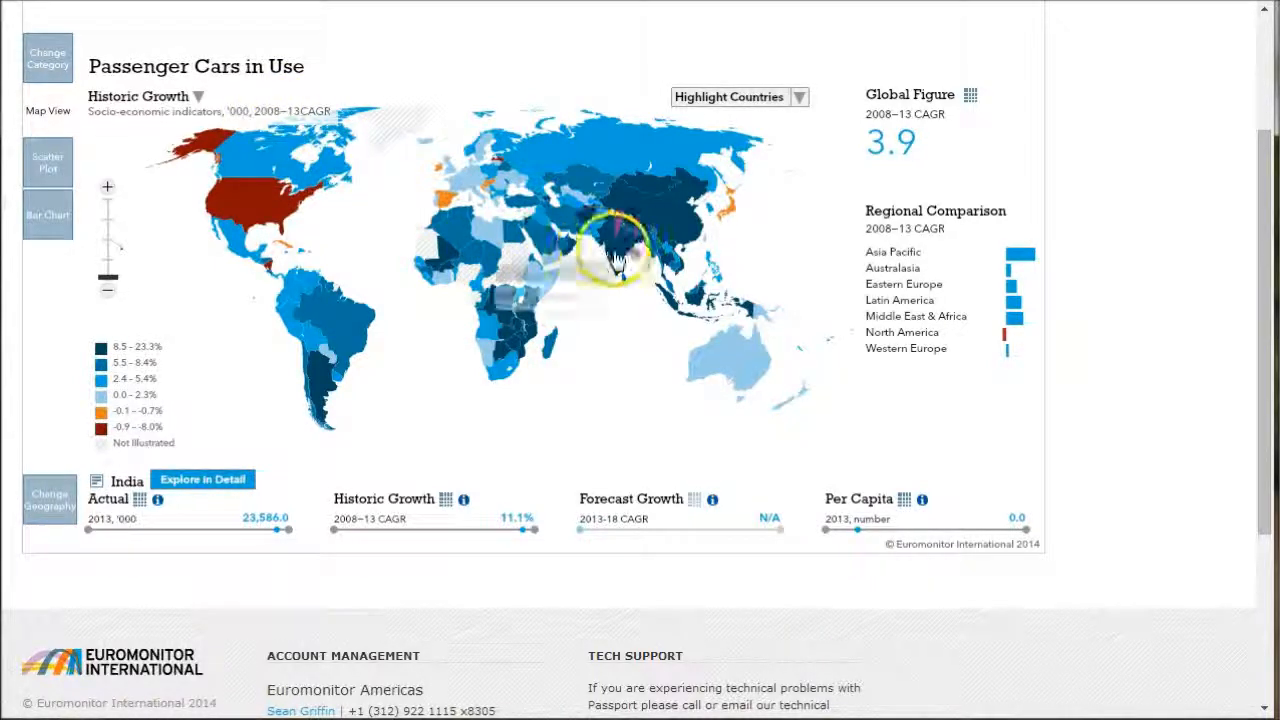
{"action": "mouse_move", "coordinate": [155, 355]}
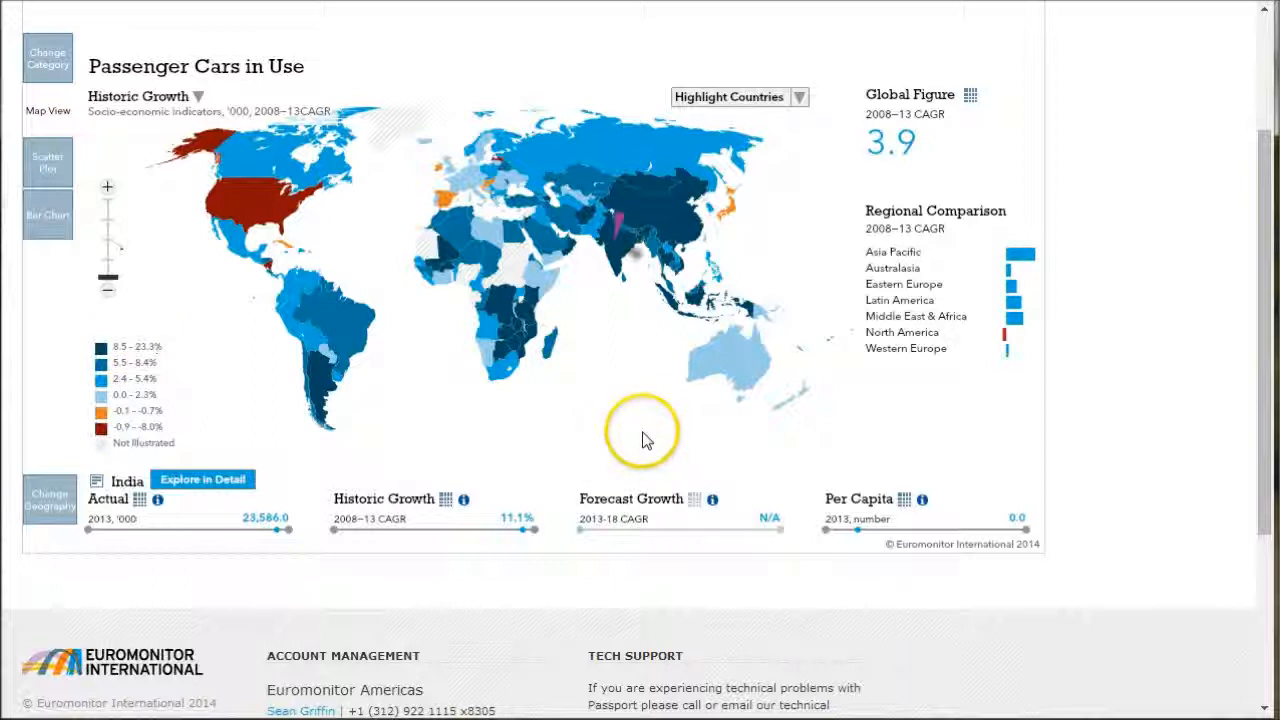
{"action": "mouse_move", "coordinate": [640, 305]}
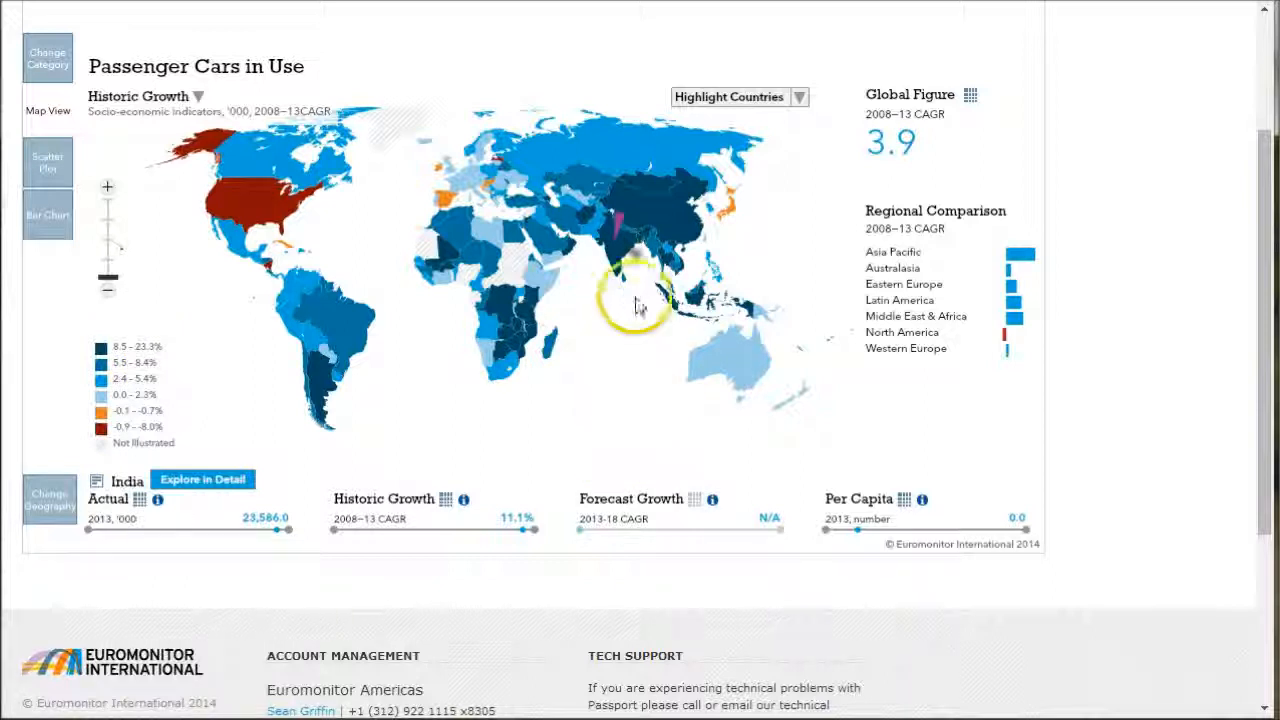
{"action": "mouse_move", "coordinate": [615, 255]}
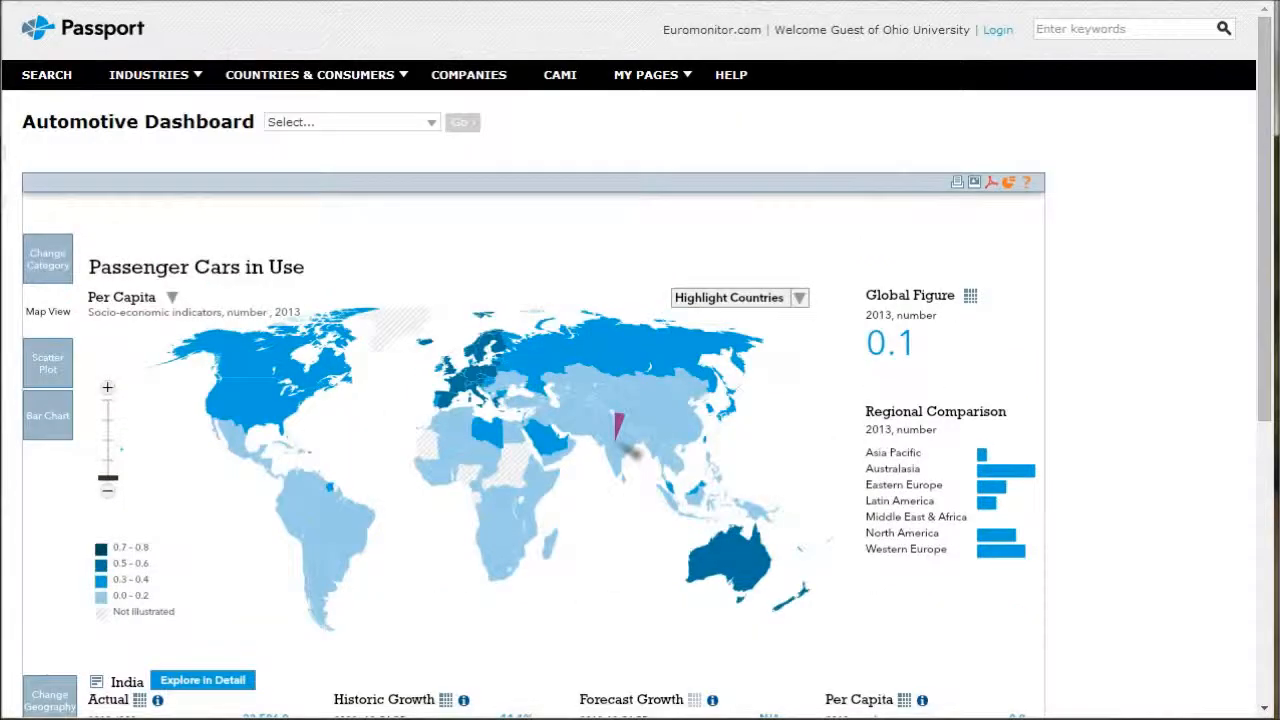
Return to the Automotive industry page through the Industries menu
{"action": "left_click", "coordinate": [148, 74]}
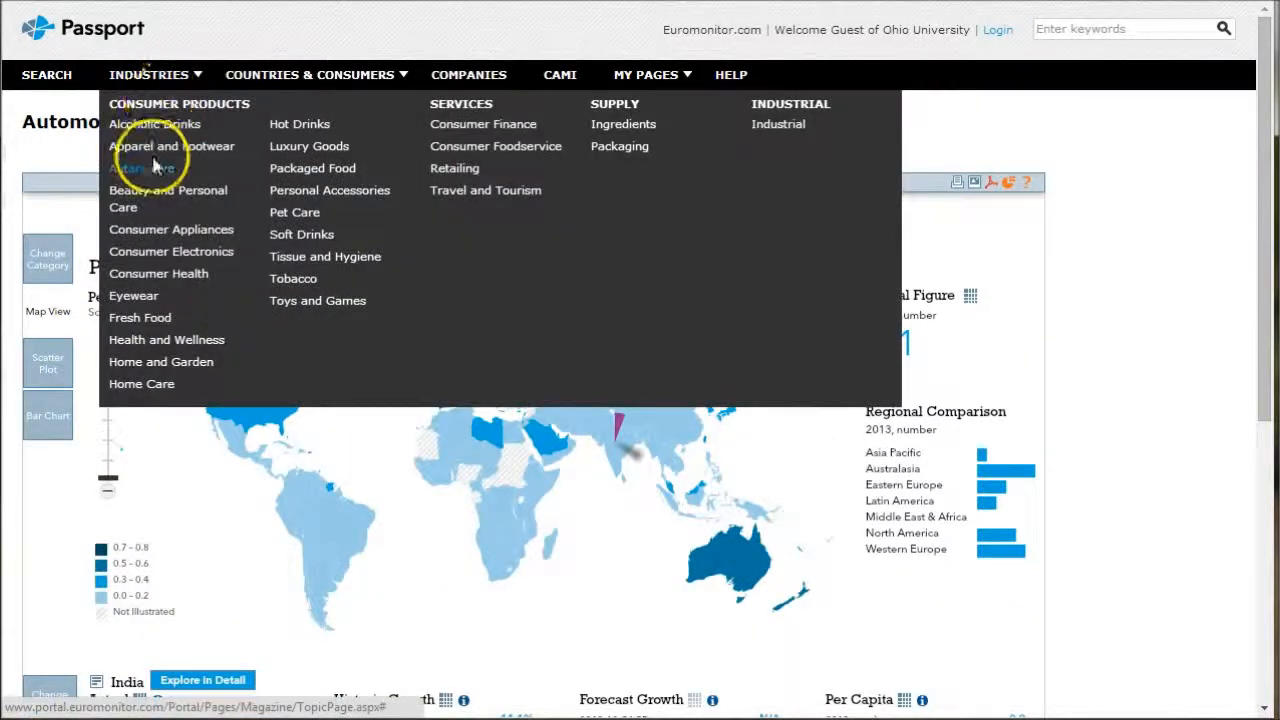
{"action": "left_click", "coordinate": [141, 168]}
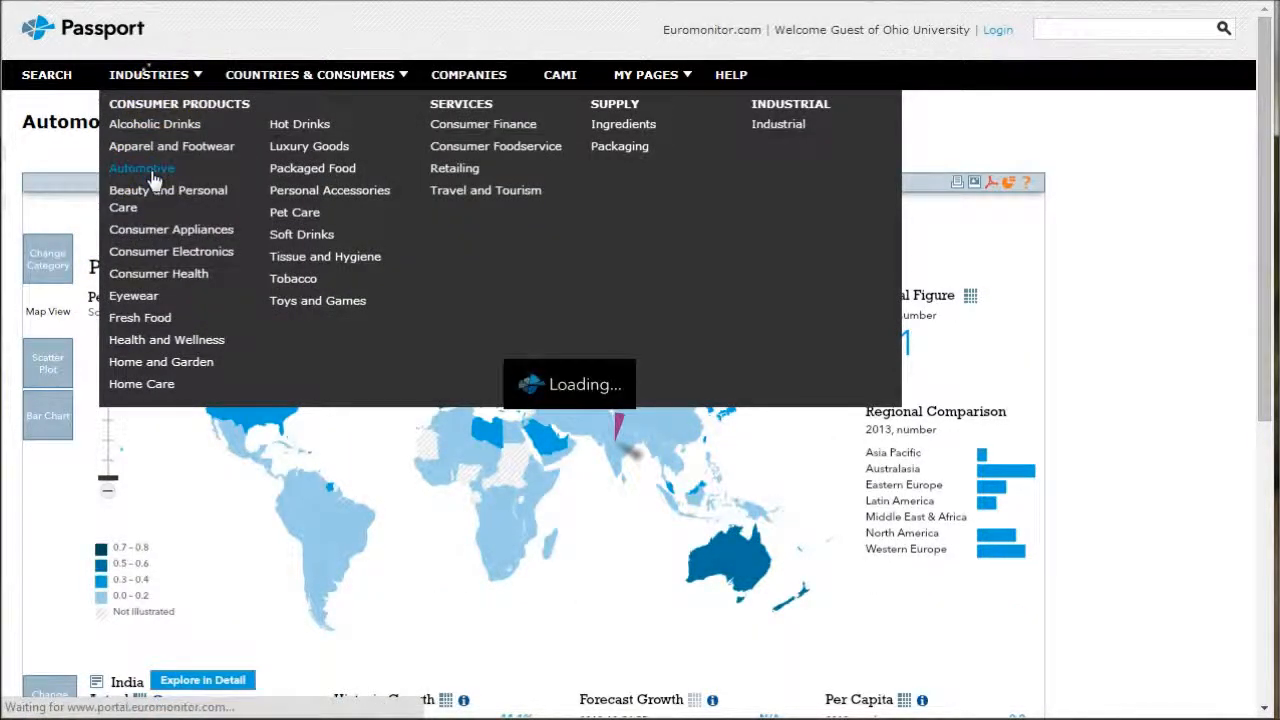
{"action": "left_click", "coordinate": [141, 168]}
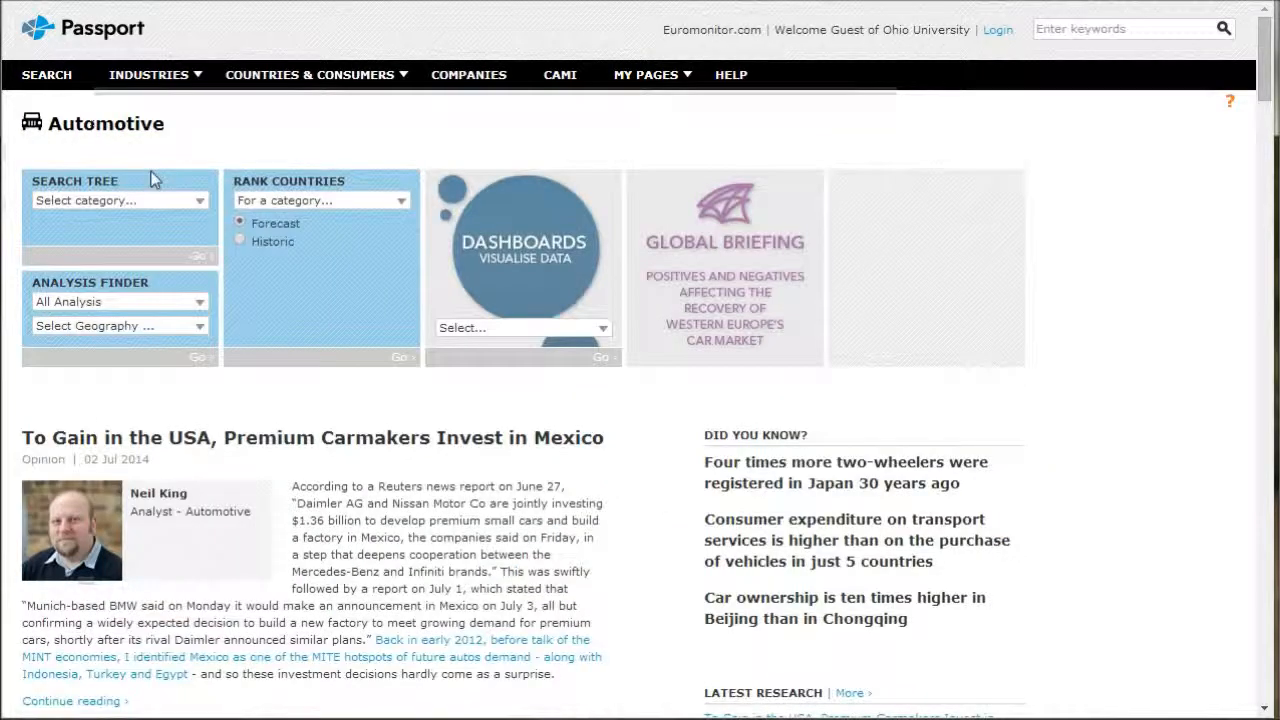
Select New Registrations of Passenger Cars in the Search Tree dropdown
{"action": "left_click", "coordinate": [118, 200]}
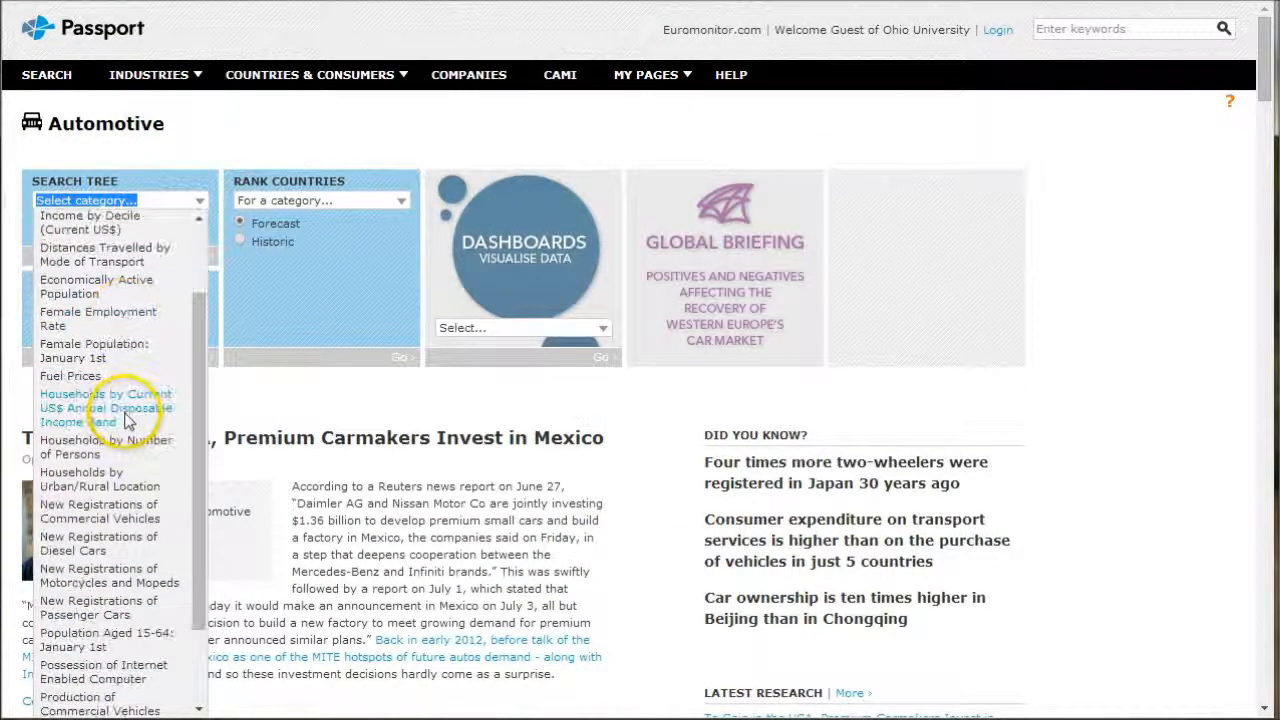
{"action": "scroll", "scroll_direction": "down", "scroll_amount": 3}
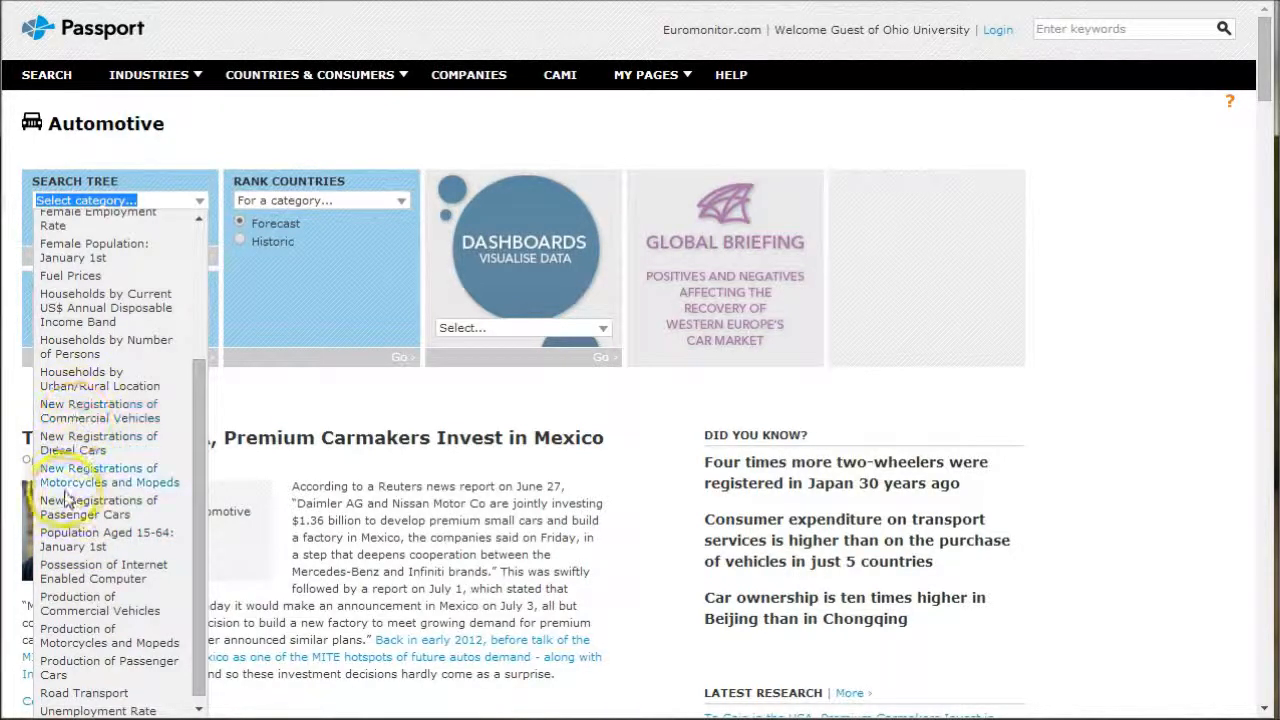
{"action": "left_click", "coordinate": [98, 507]}
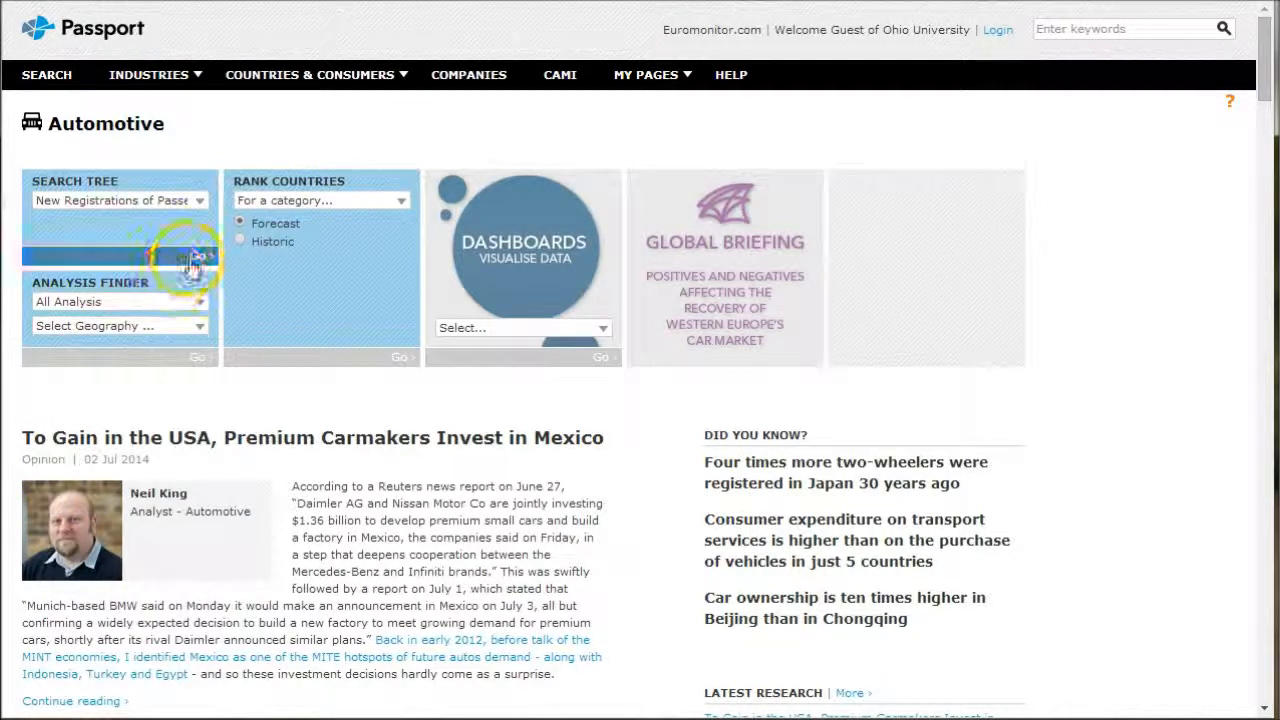
Open the category tree and tick Passenger Cars in Use and Motorcycles and Mopeds in Use
{"action": "left_click", "coordinate": [197, 256]}
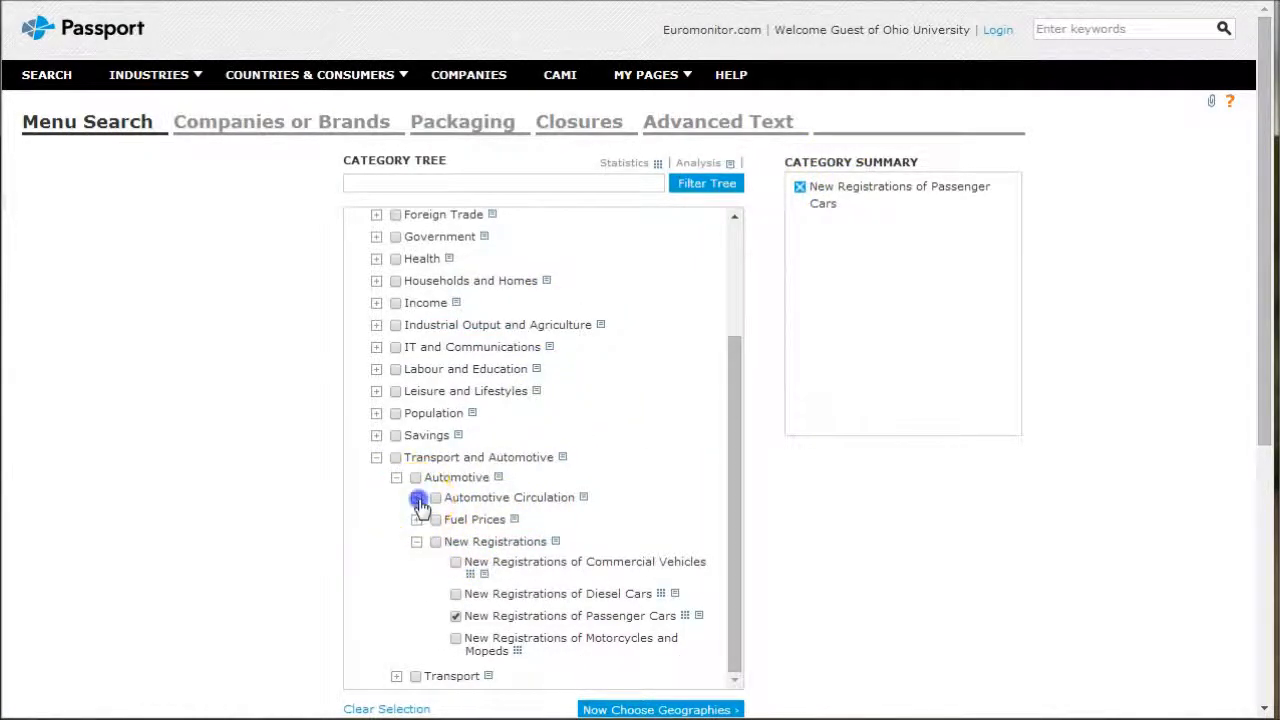
{"action": "left_click", "coordinate": [418, 497]}
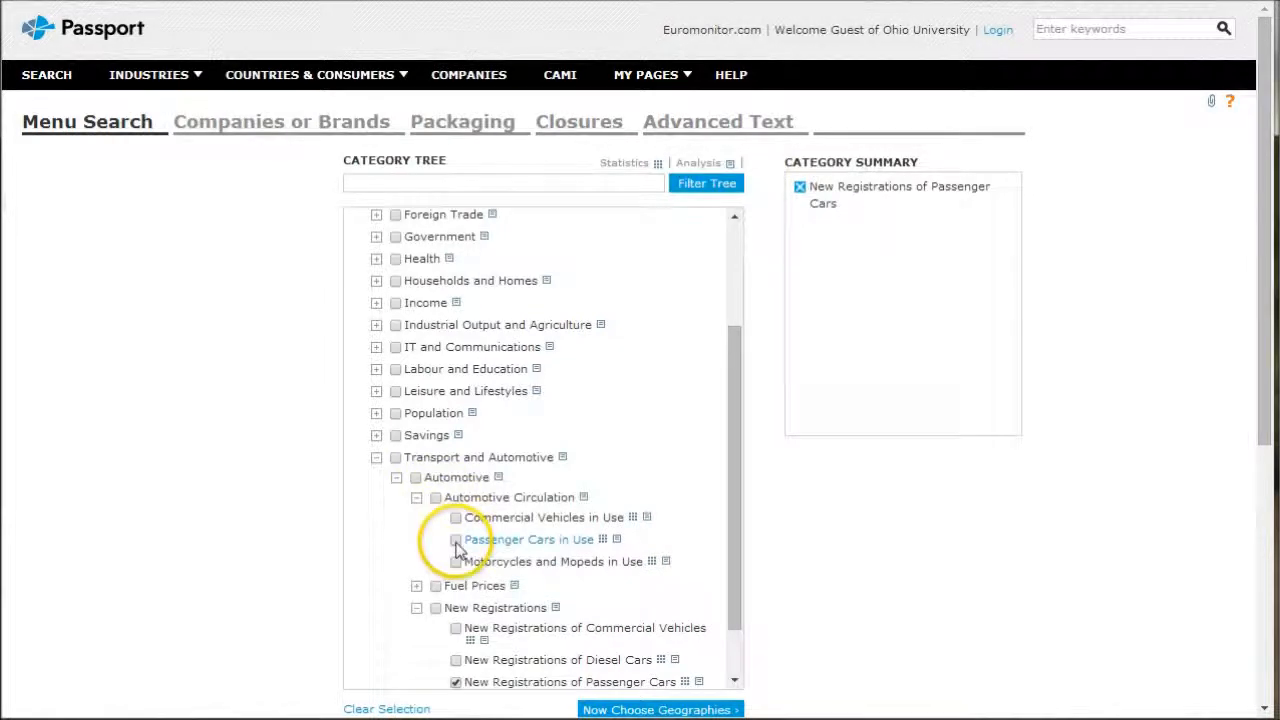
{"action": "left_click", "coordinate": [456, 539]}
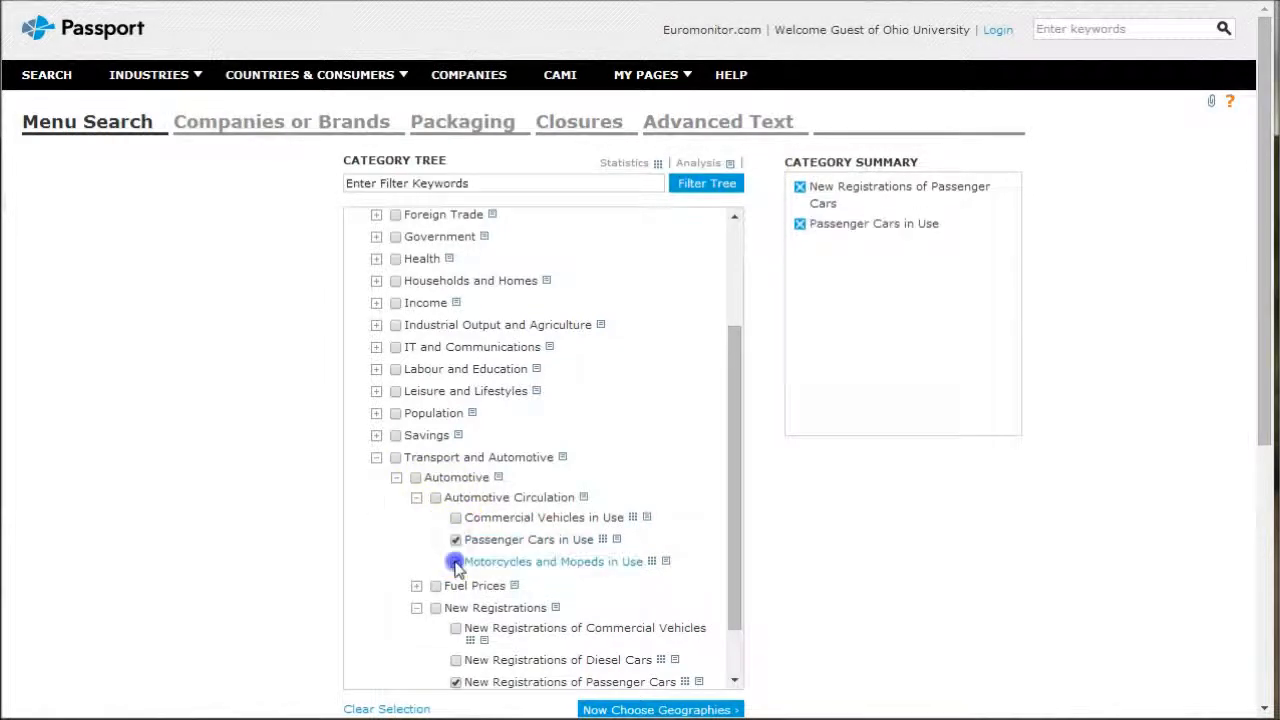
{"action": "left_click", "coordinate": [455, 561]}
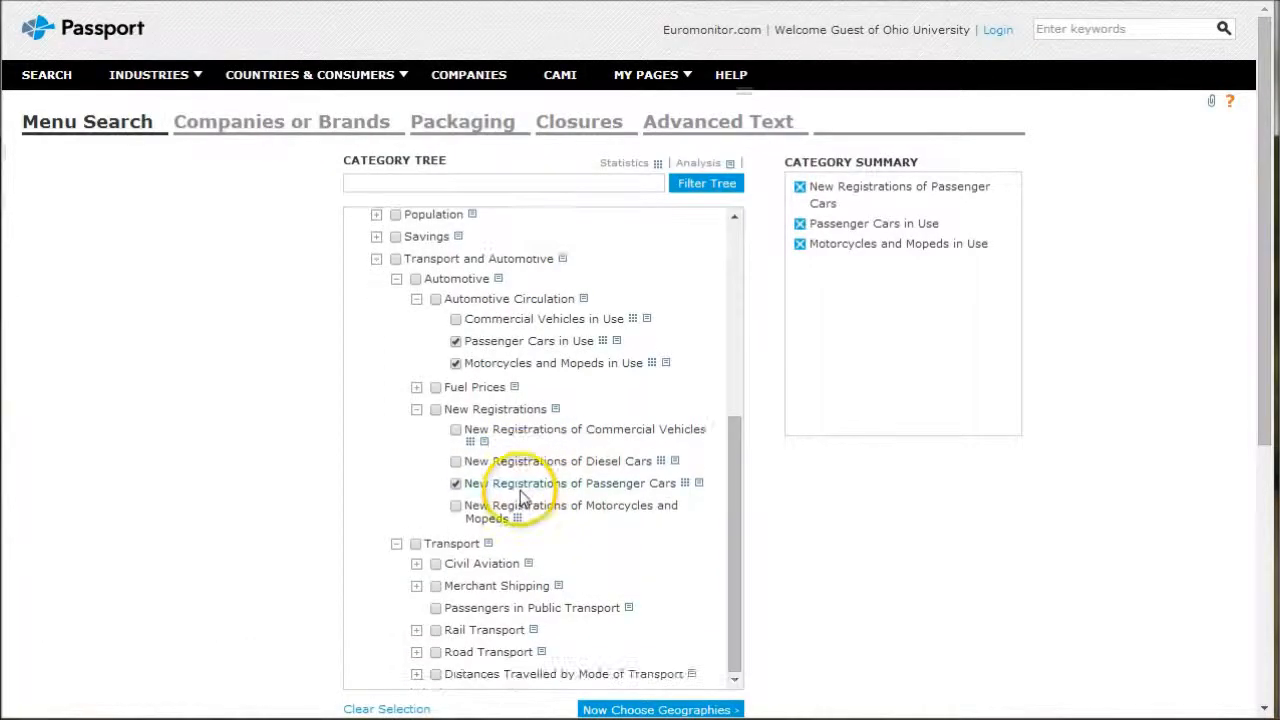
Under Distances Travelled, tick Average Annual Distance Travelled by Car and Km Travelled by Road
{"action": "scroll", "scroll_direction": "down", "scroll_amount": 3}
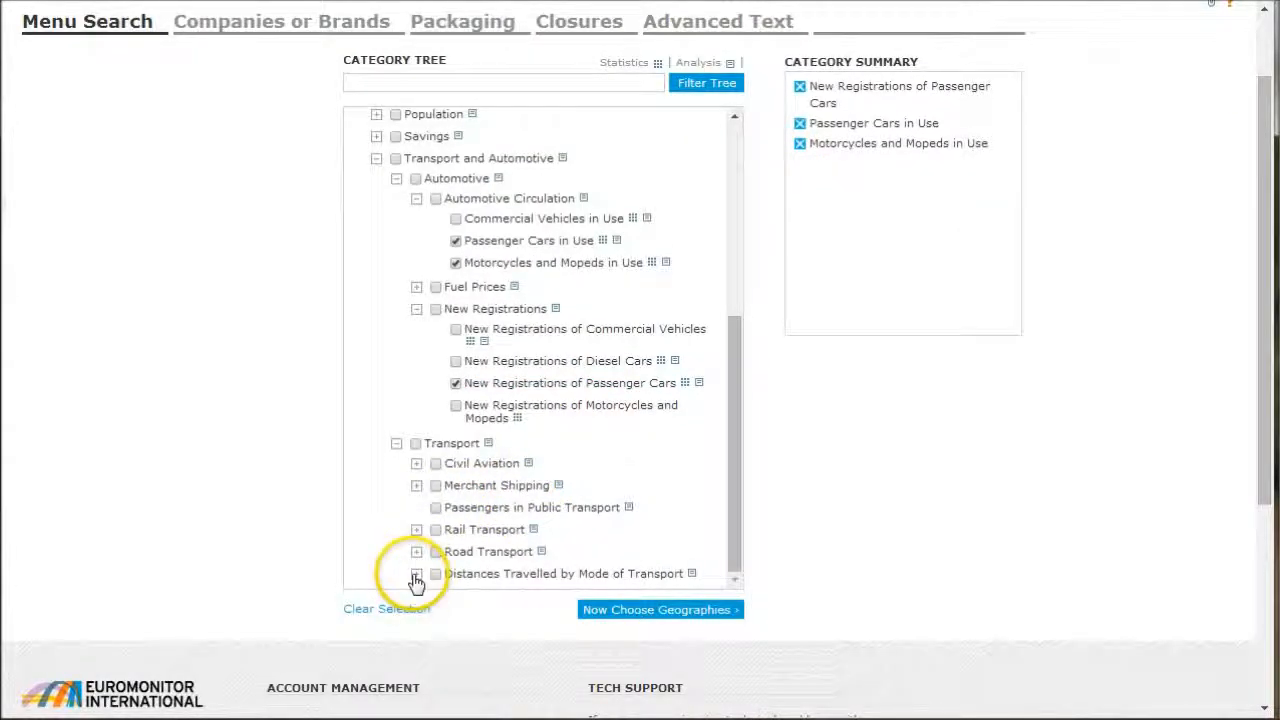
{"action": "left_click", "coordinate": [416, 573]}
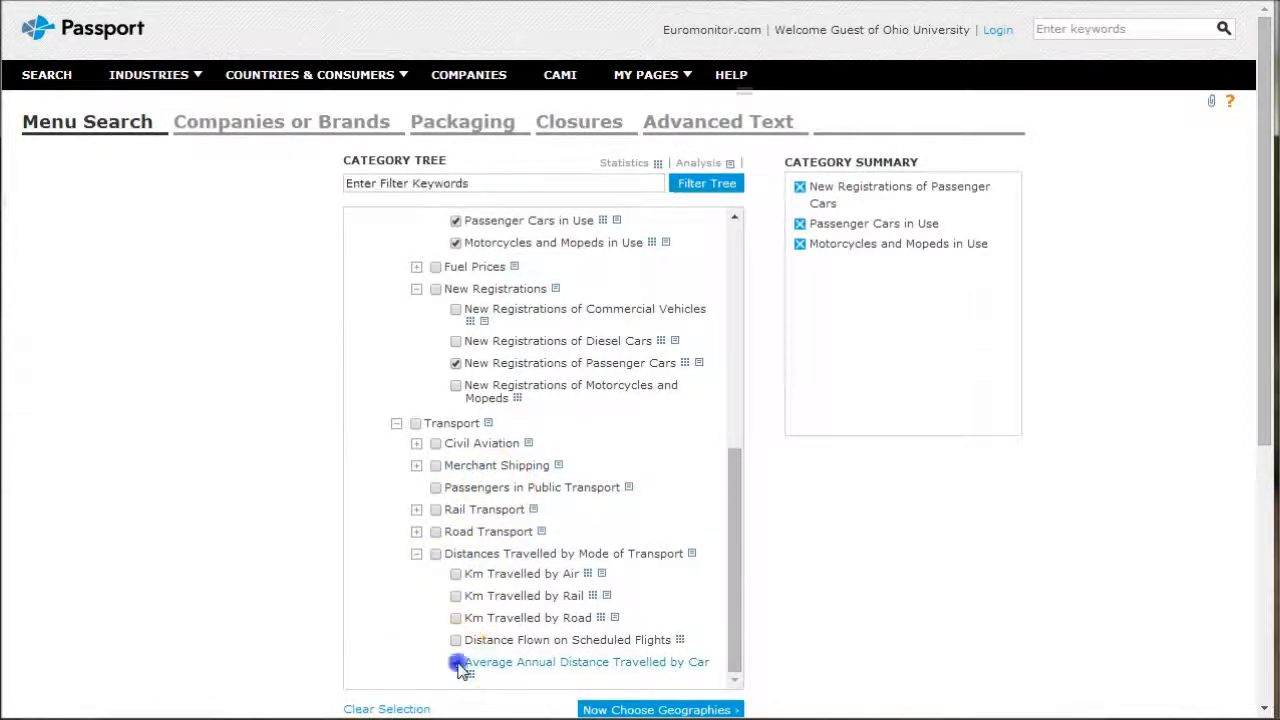
{"action": "left_click", "coordinate": [456, 661]}
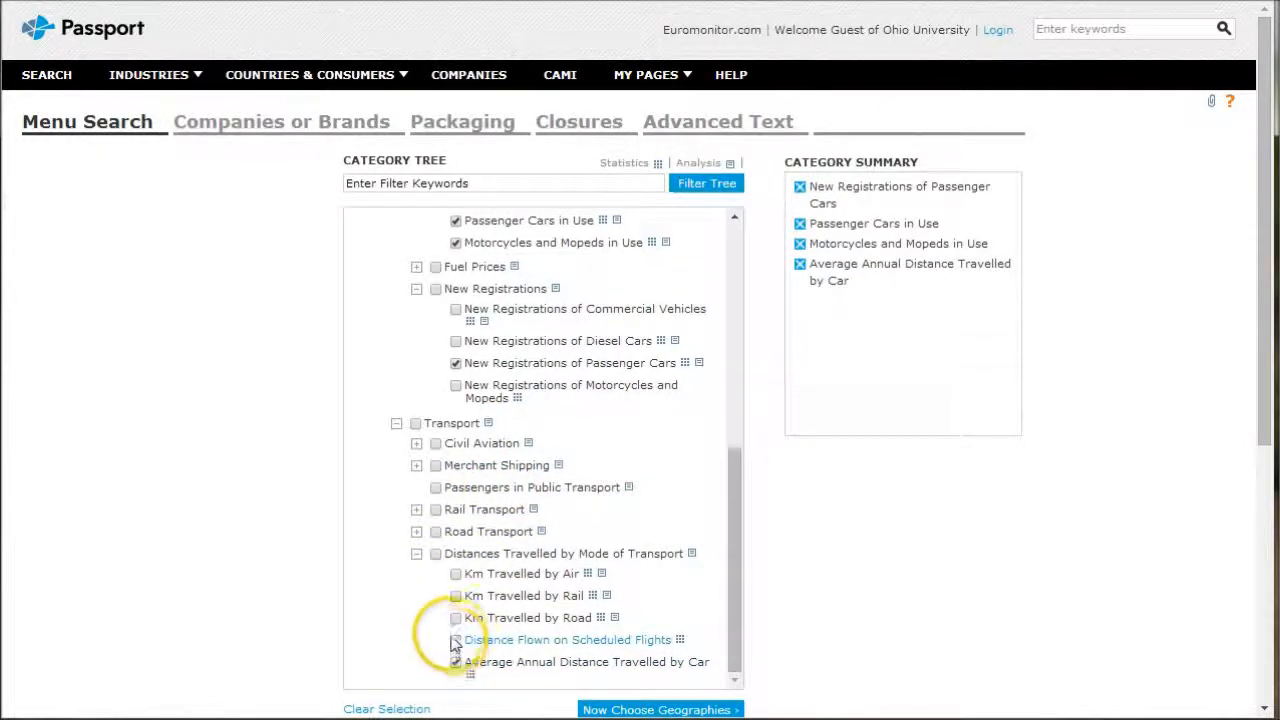
{"action": "left_click", "coordinate": [456, 618]}
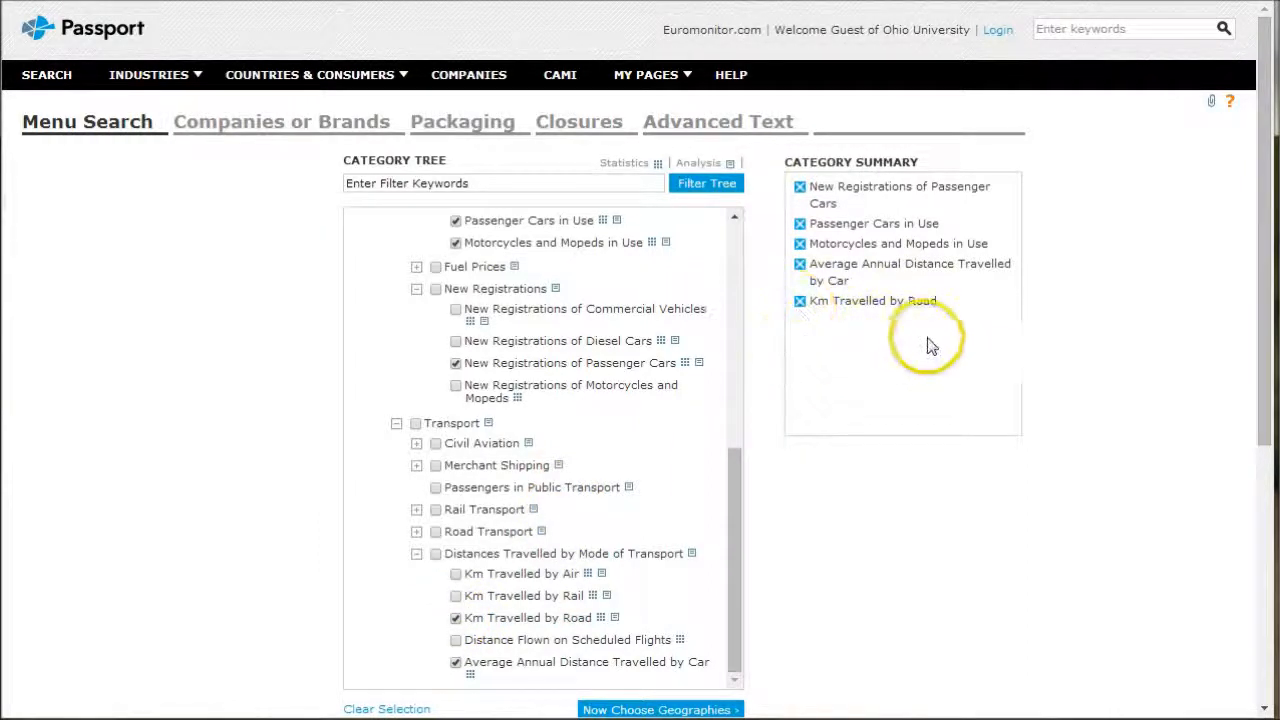
{"action": "mouse_move", "coordinate": [790, 295]}
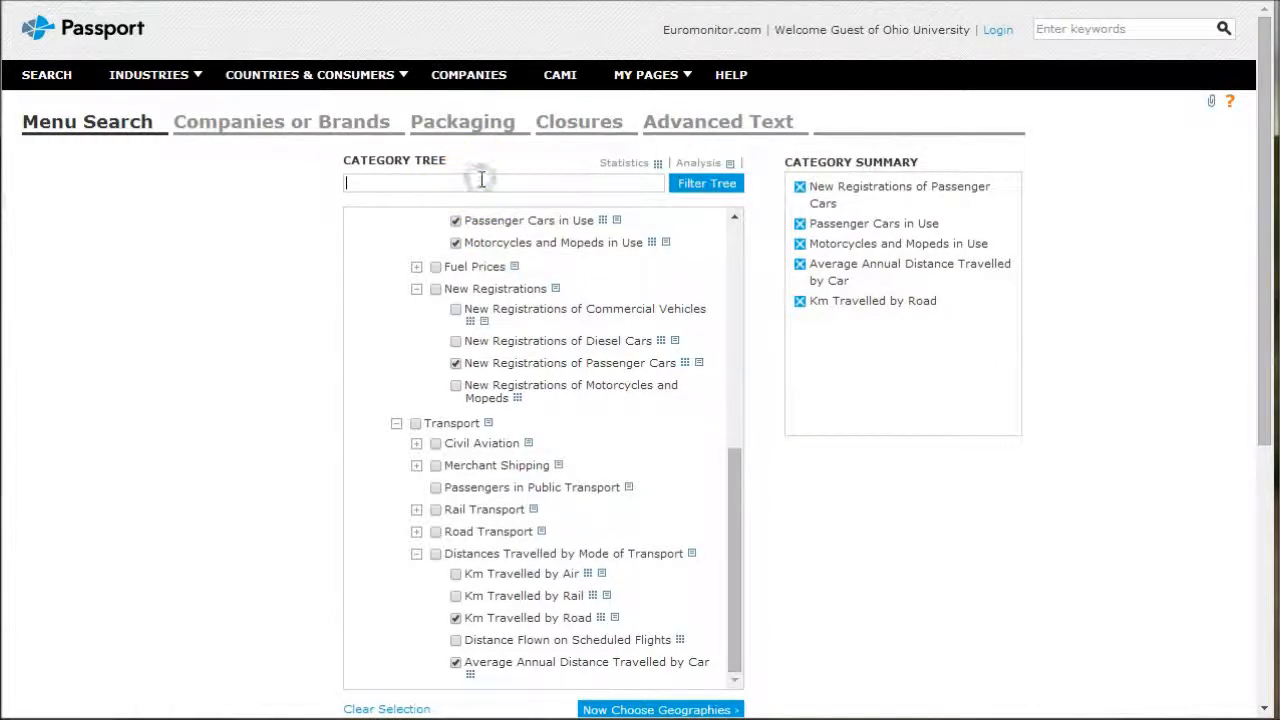
Filter the category tree by 'auto', tick Automotive Circulation, then clear the filter
{"action": "type", "text": "auto"}
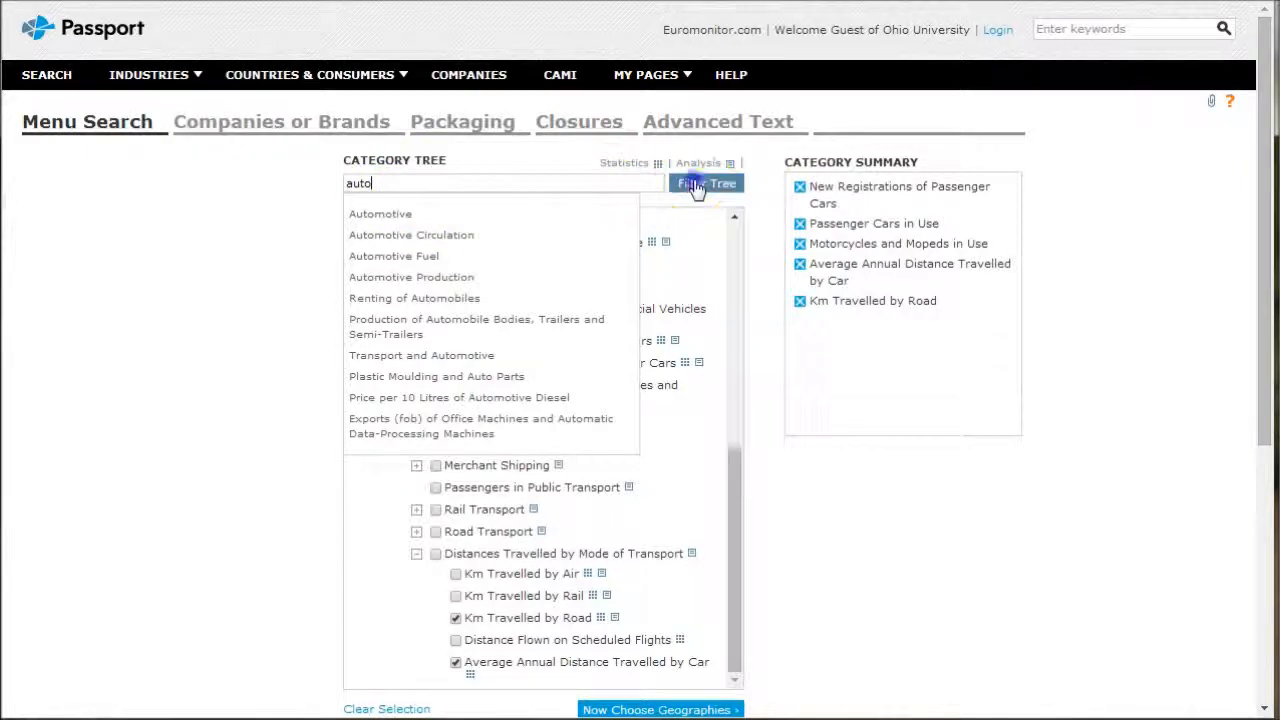
{"action": "left_click", "coordinate": [706, 183]}
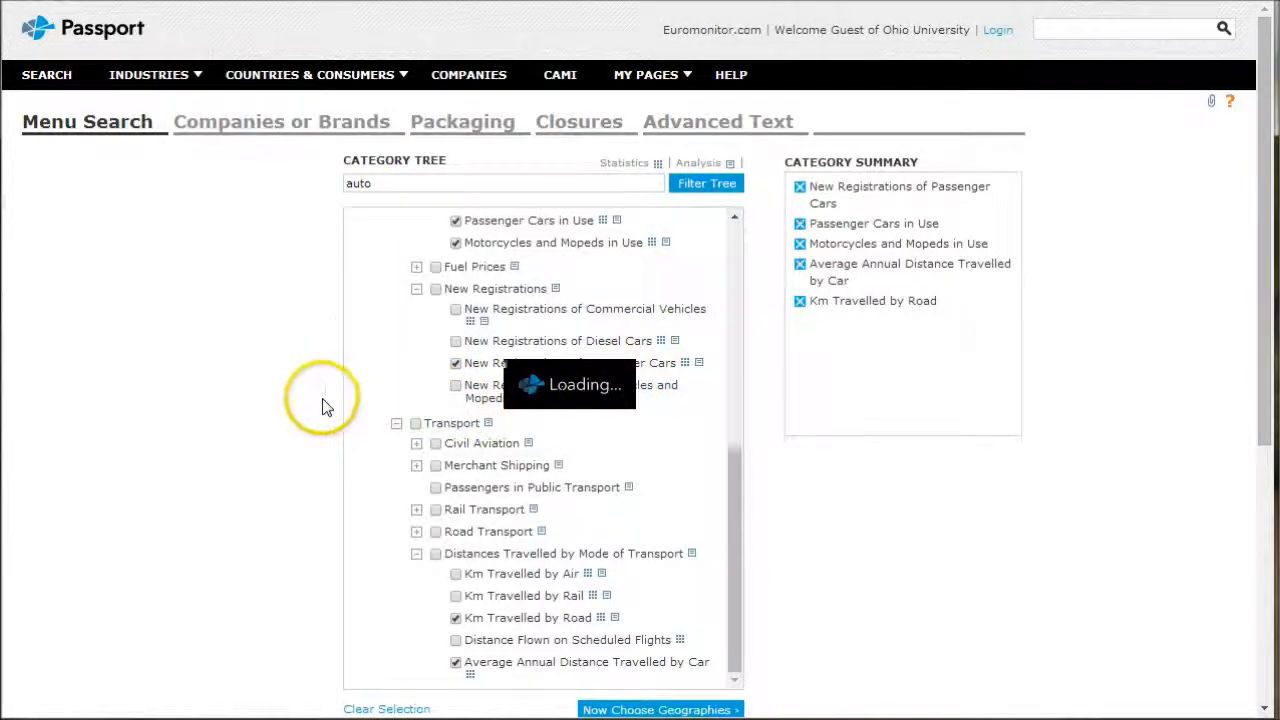
{"action": "left_click", "coordinate": [706, 183]}
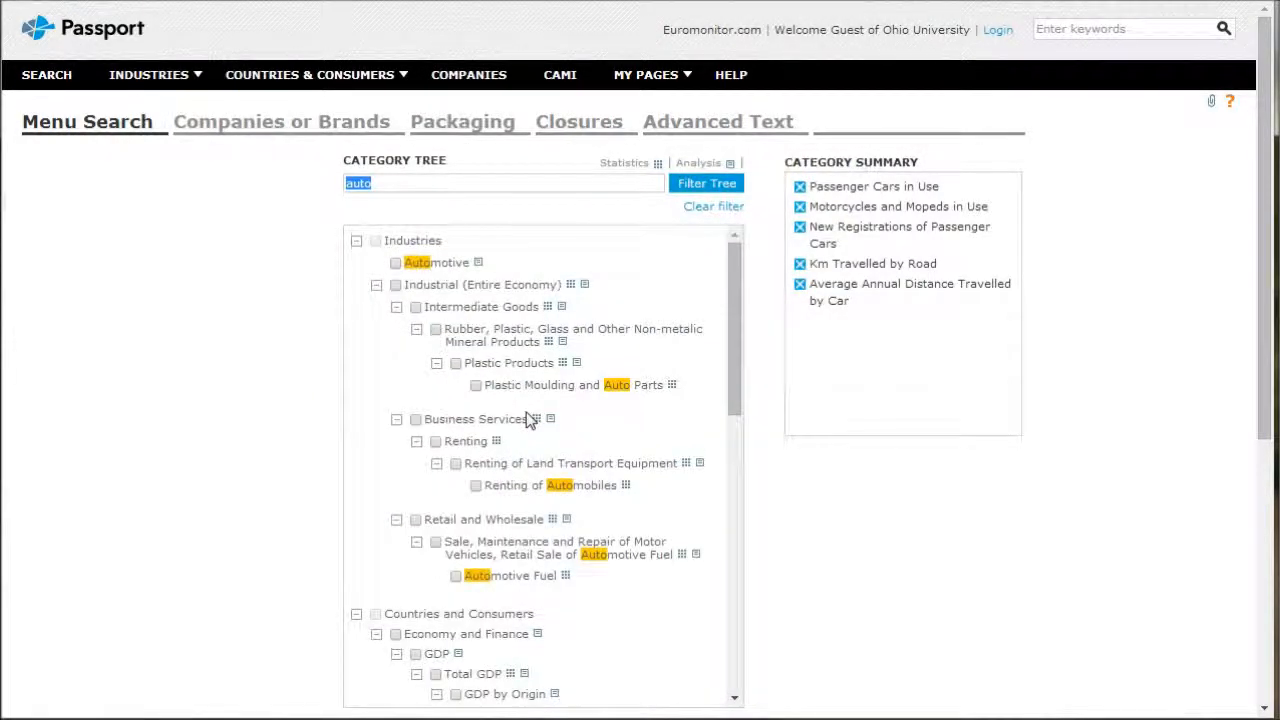
{"action": "scroll", "scroll_direction": "down", "scroll_amount": 3}
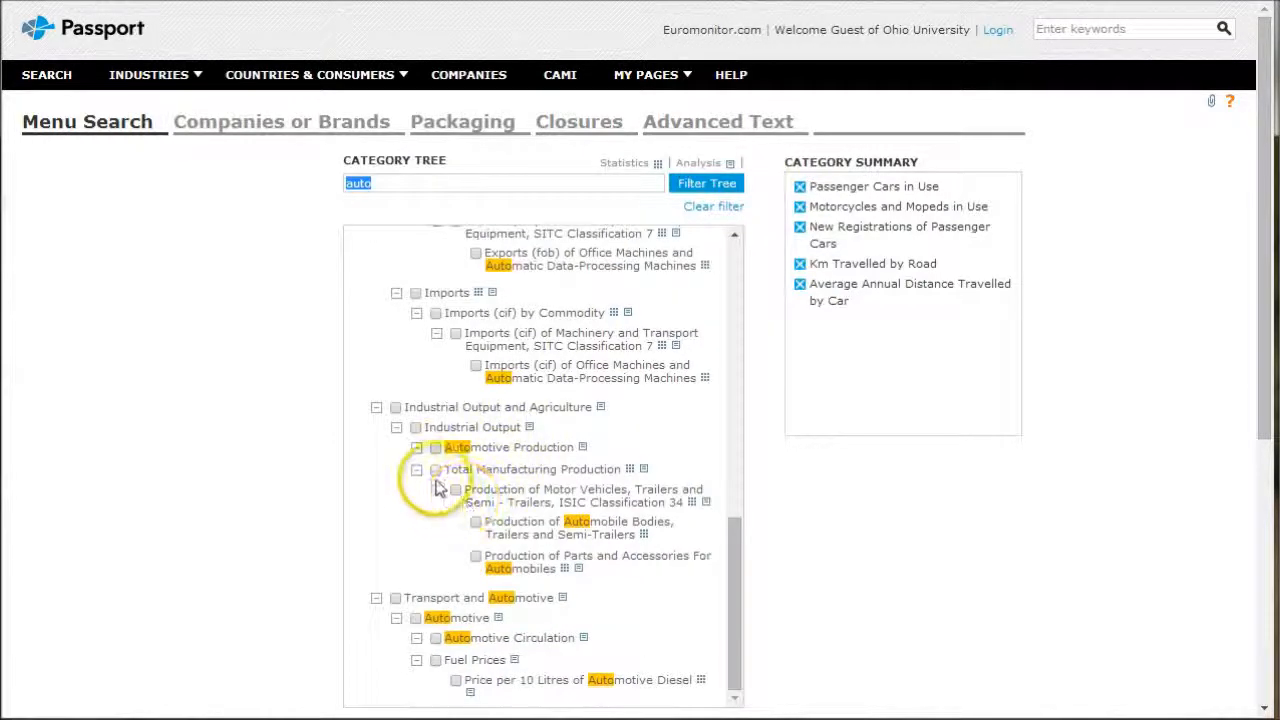
{"action": "scroll", "scroll_direction": "down", "scroll_amount": 3}
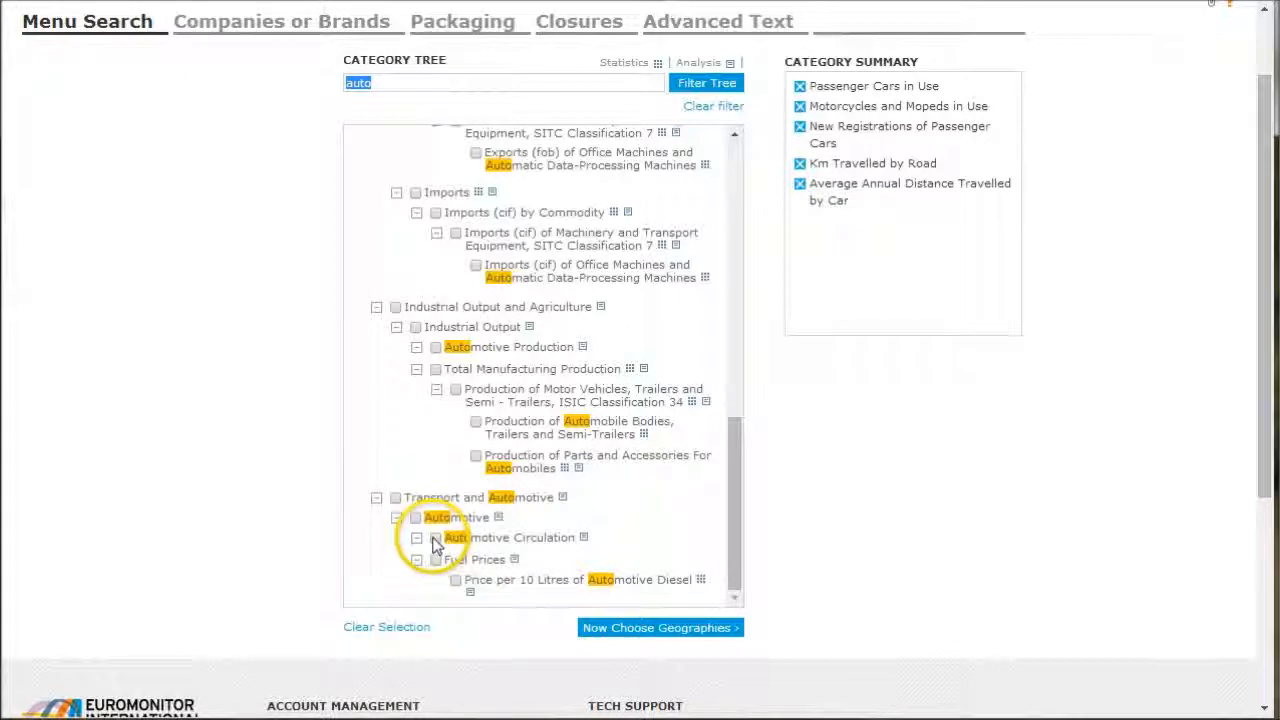
{"action": "left_click", "coordinate": [435, 537]}
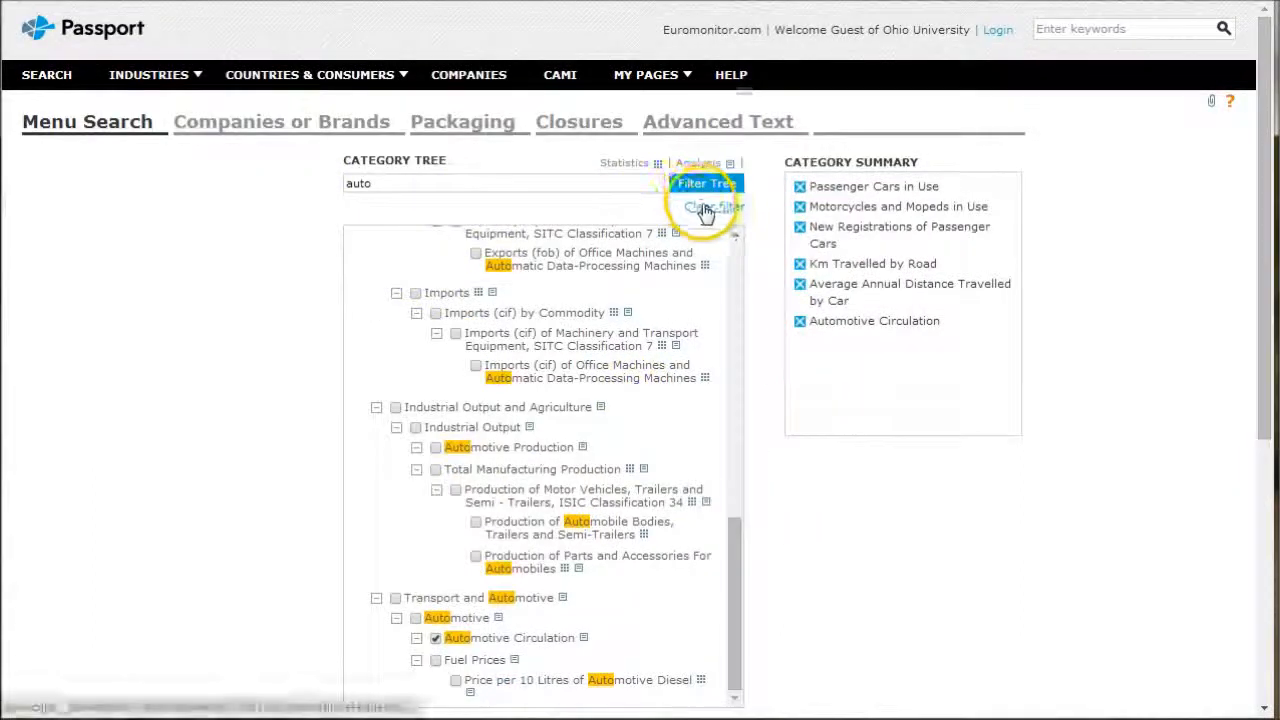
{"action": "left_click", "coordinate": [714, 206]}
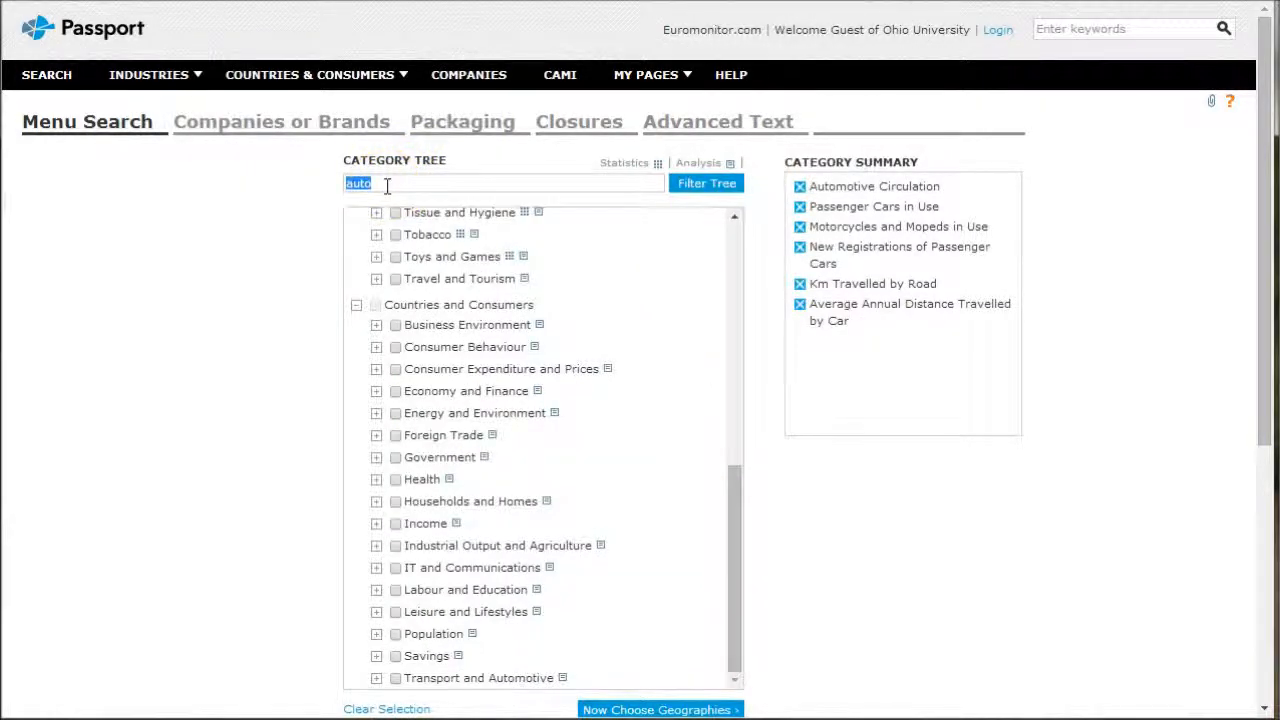
{"action": "scroll", "scroll_direction": "down", "scroll_amount": 3}
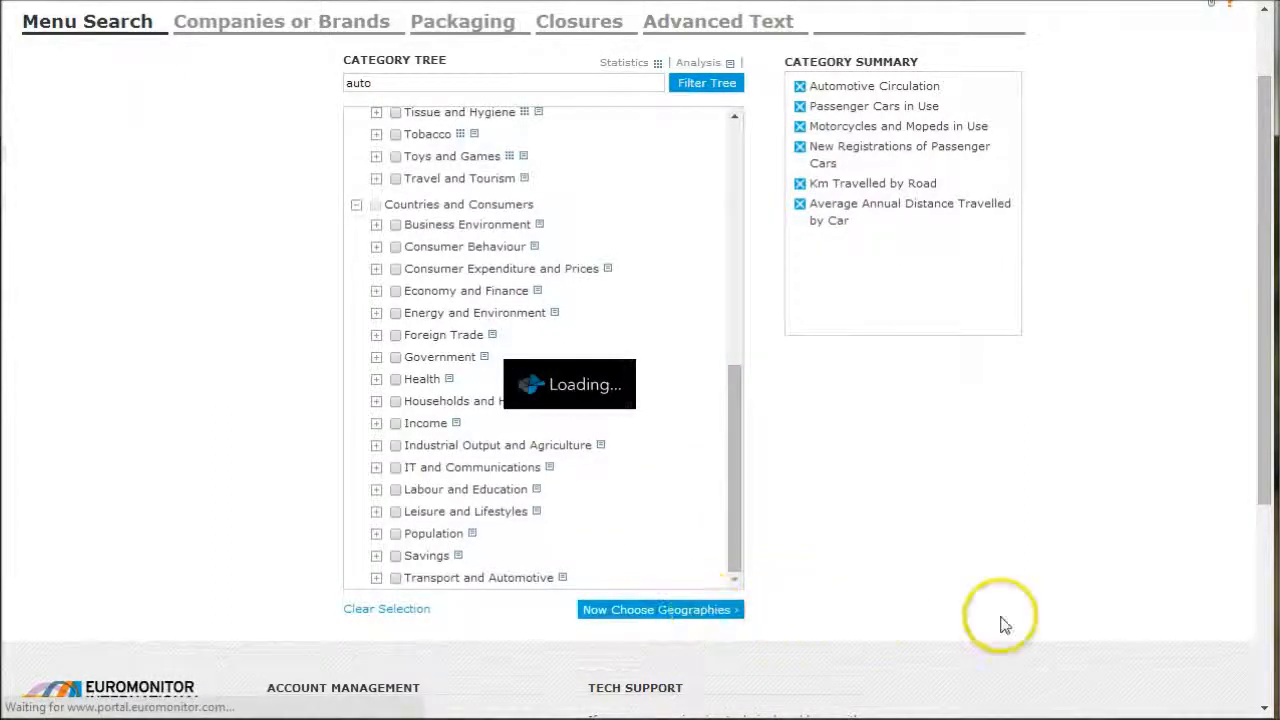
{"action": "mouse_move", "coordinate": [1090, 545]}
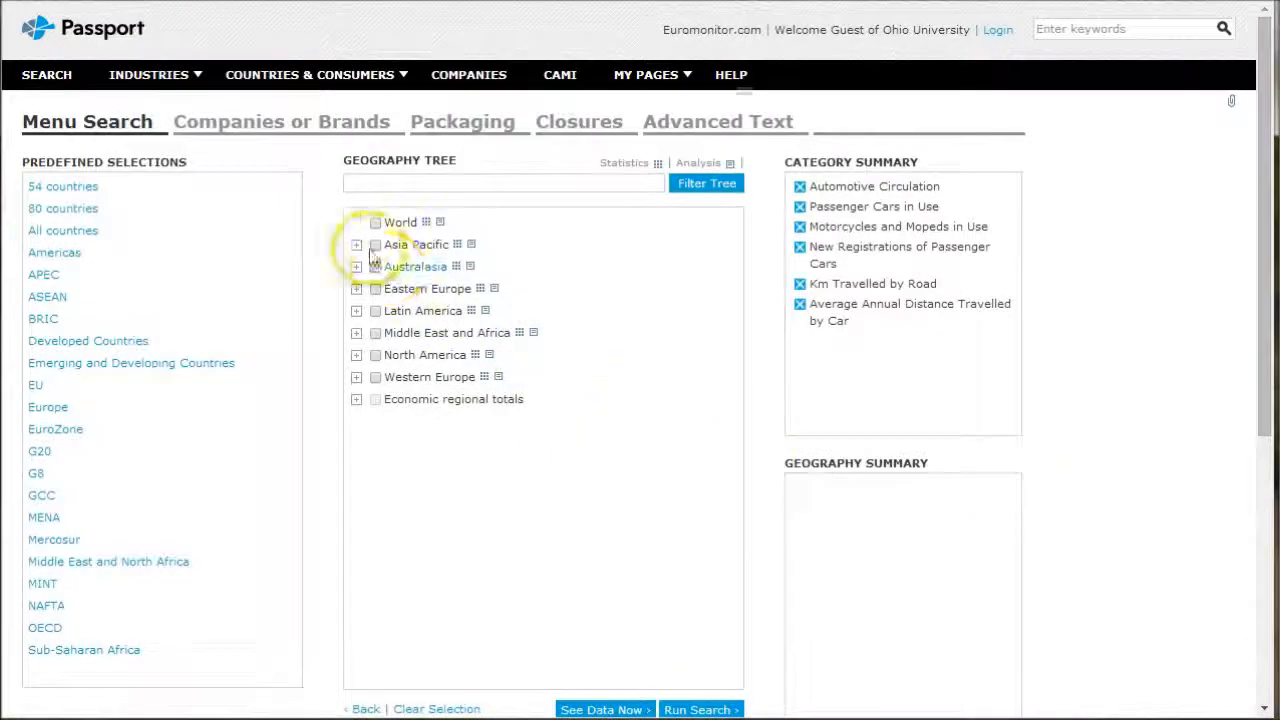
Tick India, Indonesia, Pakistan and China under Asia Pacific and run the search
{"action": "left_click", "coordinate": [356, 244]}
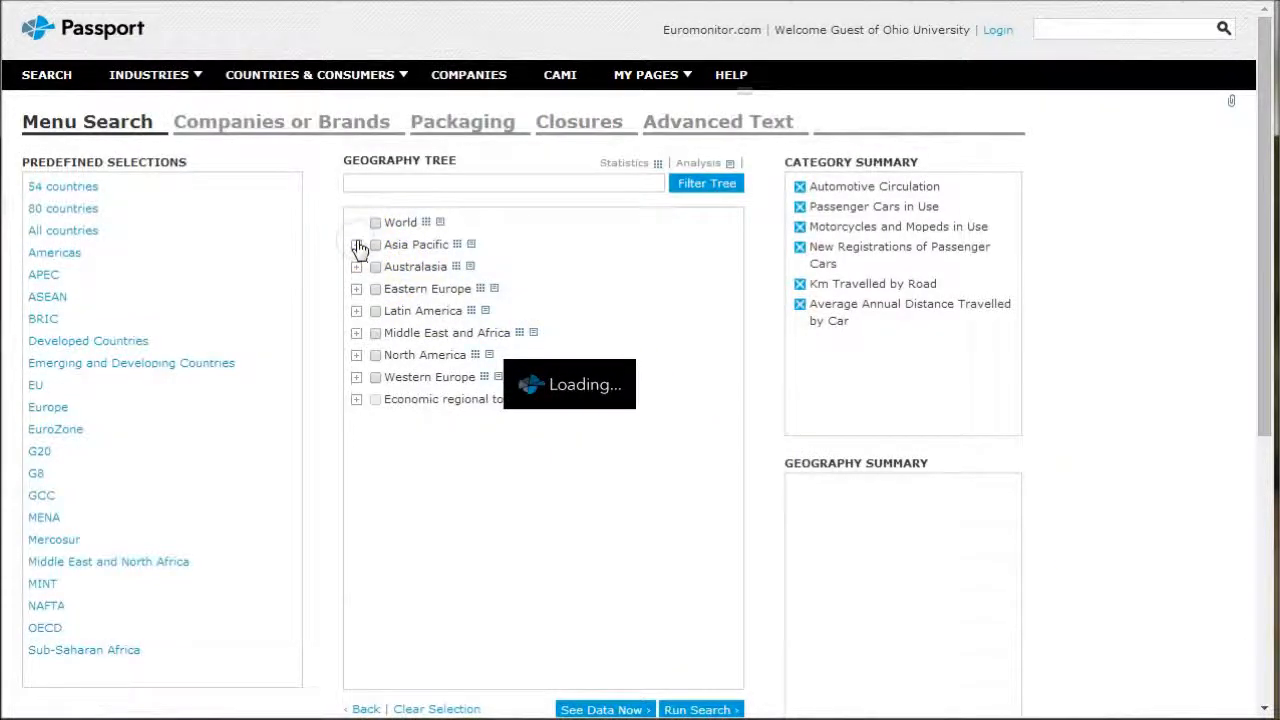
{"action": "left_click", "coordinate": [357, 244]}
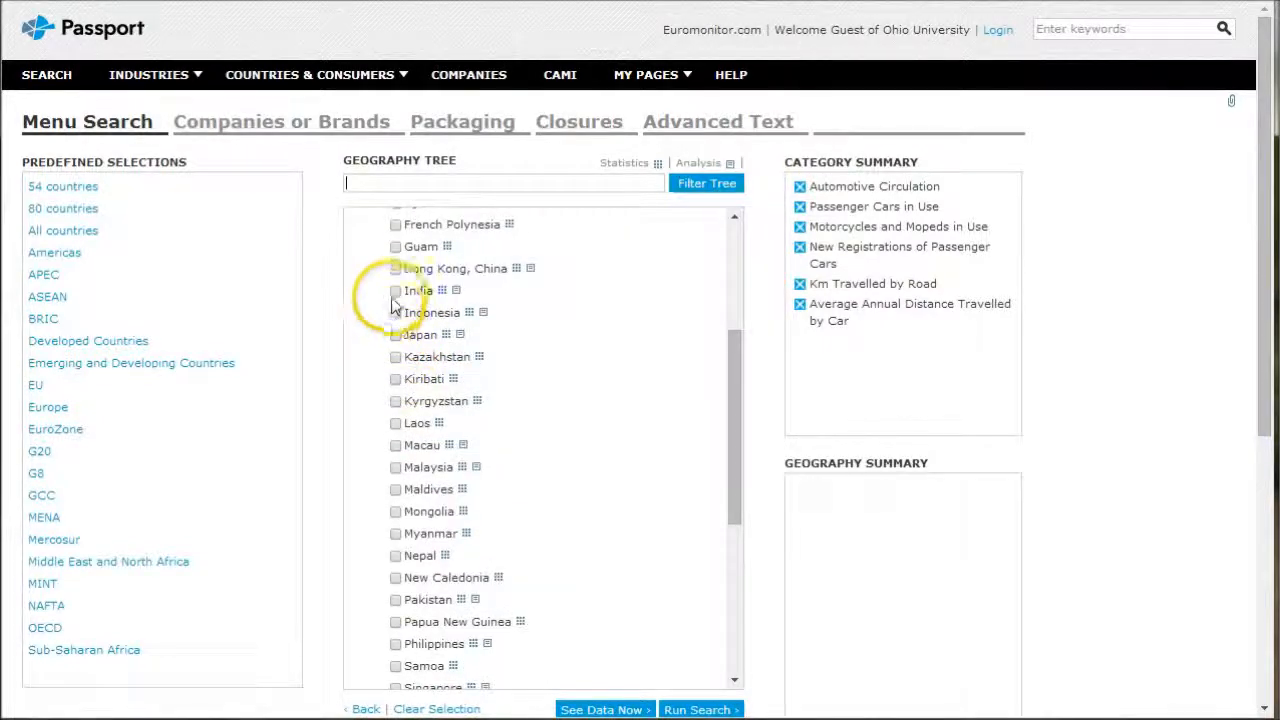
{"action": "left_click", "coordinate": [396, 312]}
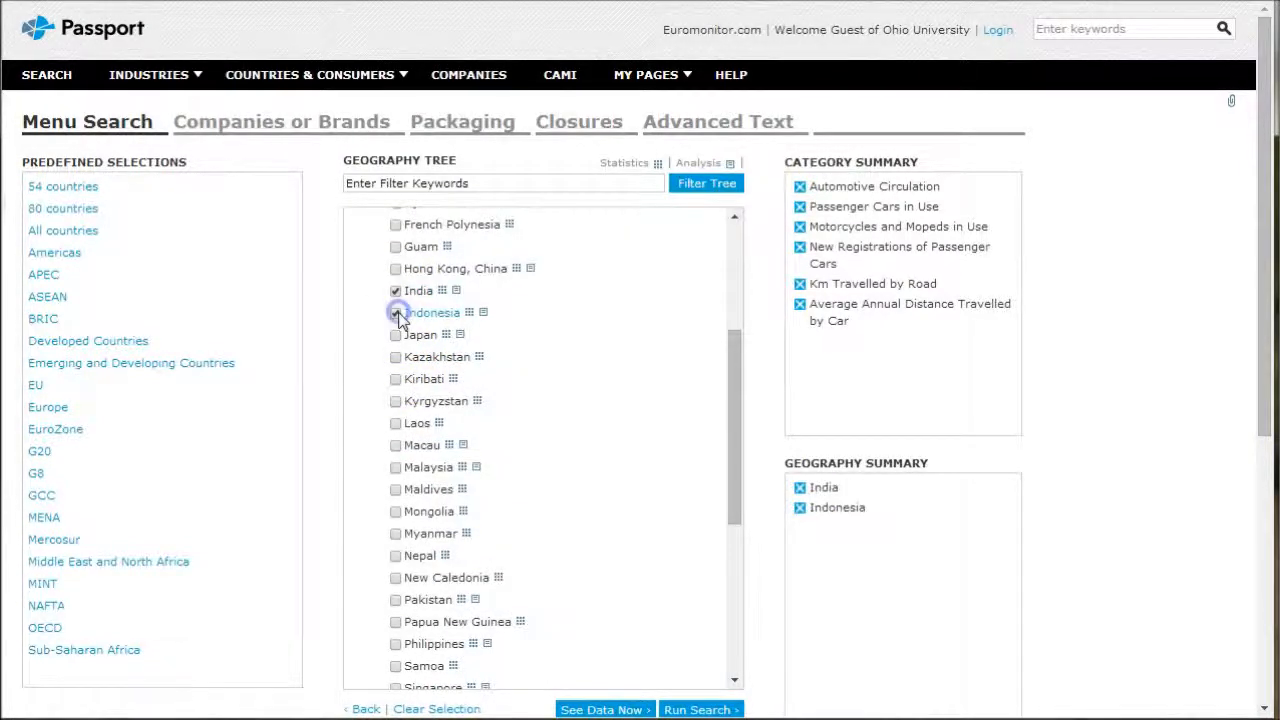
{"action": "left_click", "coordinate": [396, 312]}
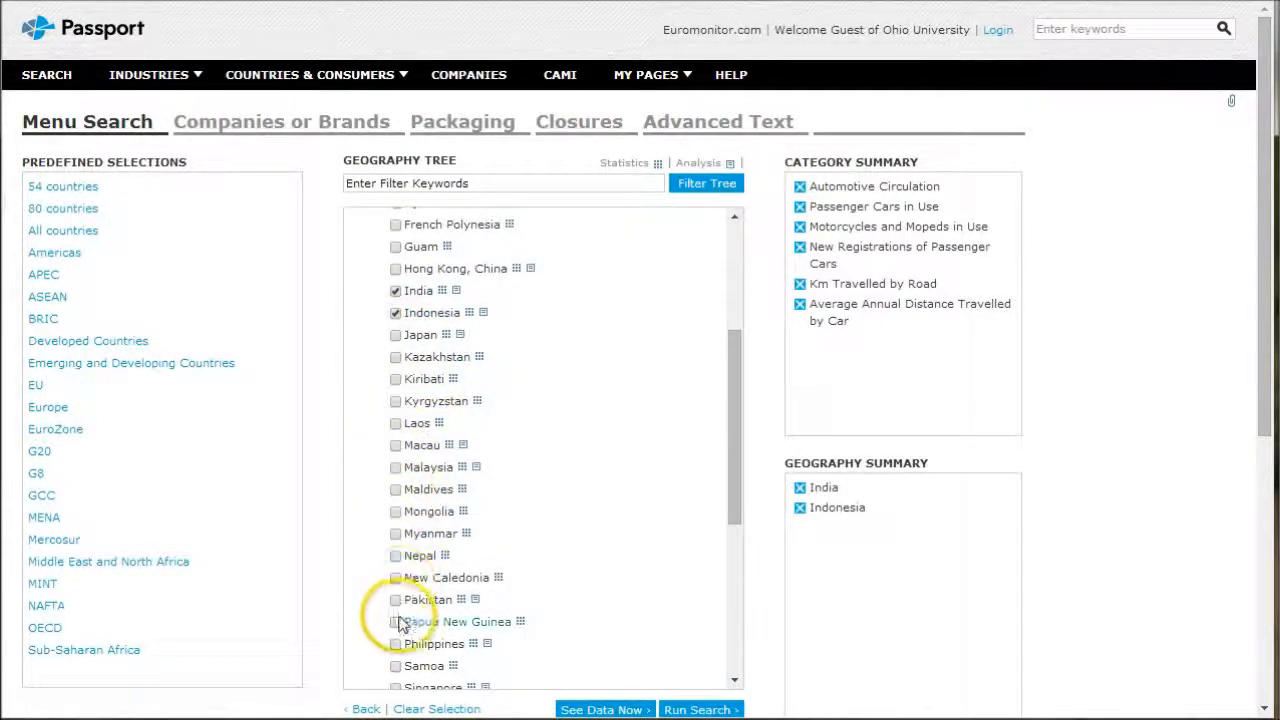
{"action": "left_click", "coordinate": [396, 599]}
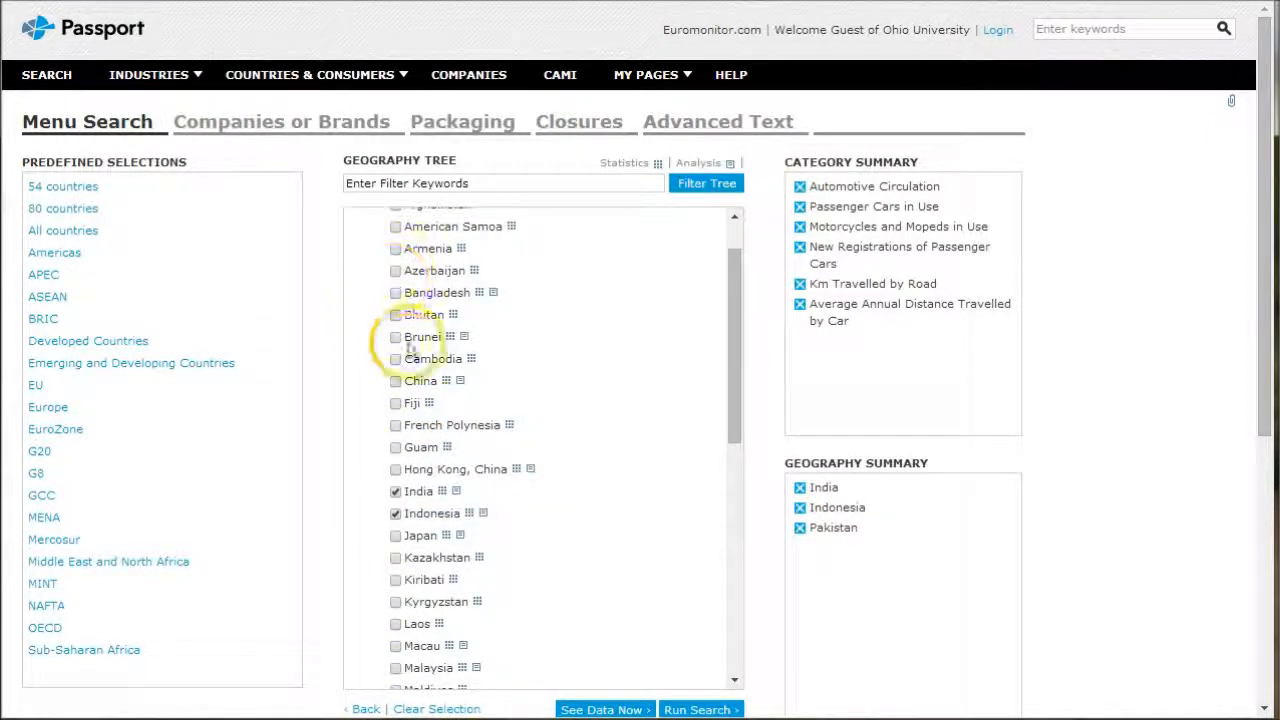
{"action": "left_click", "coordinate": [395, 381]}
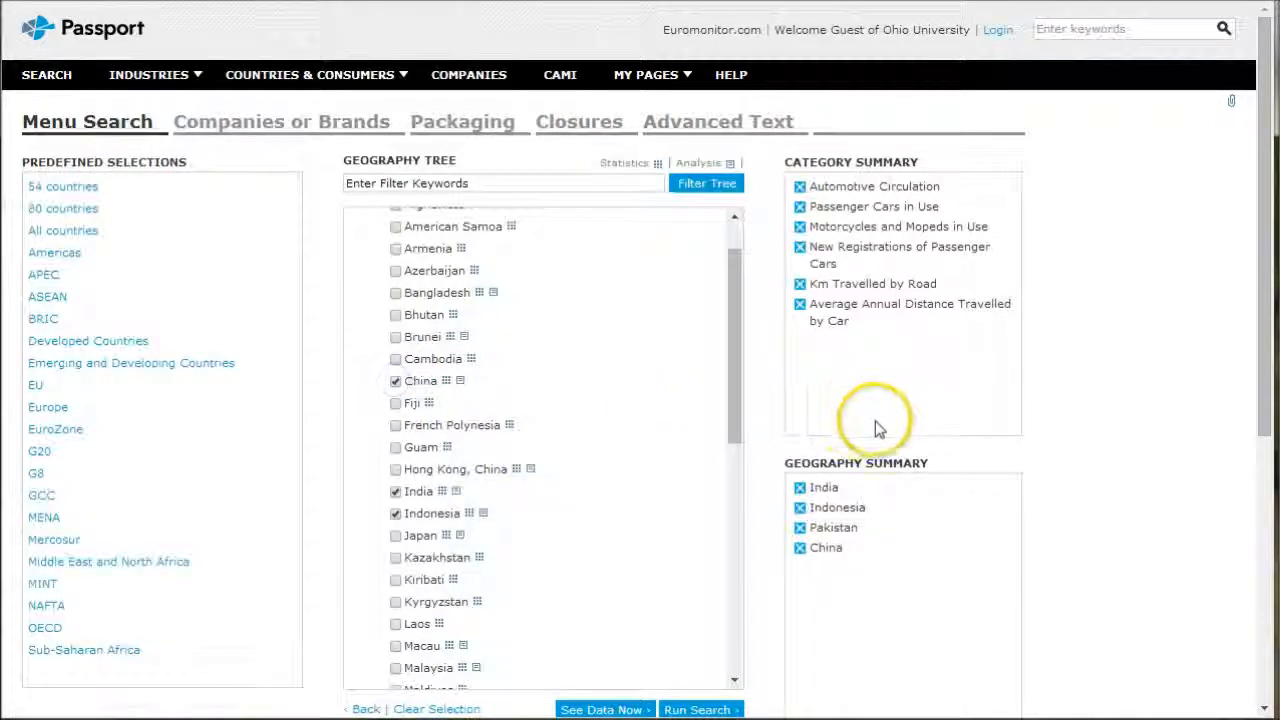
{"action": "left_click", "coordinate": [700, 609]}
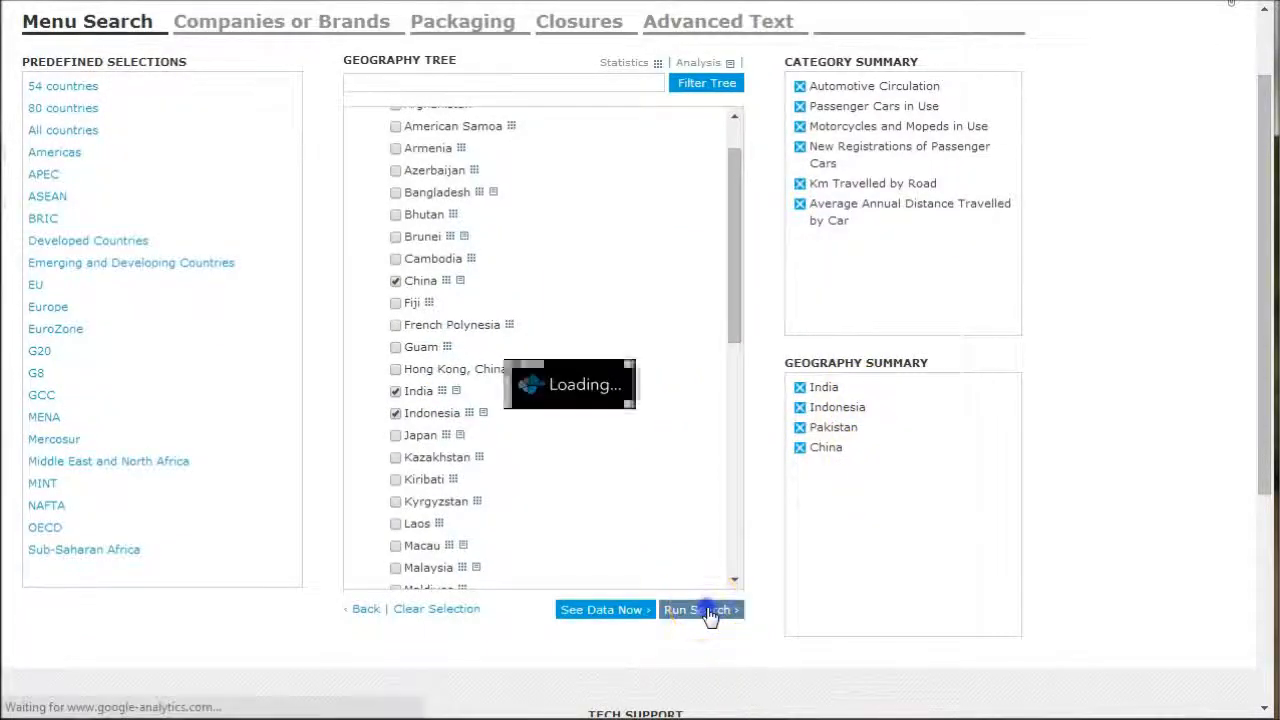
{"action": "left_click", "coordinate": [700, 609]}
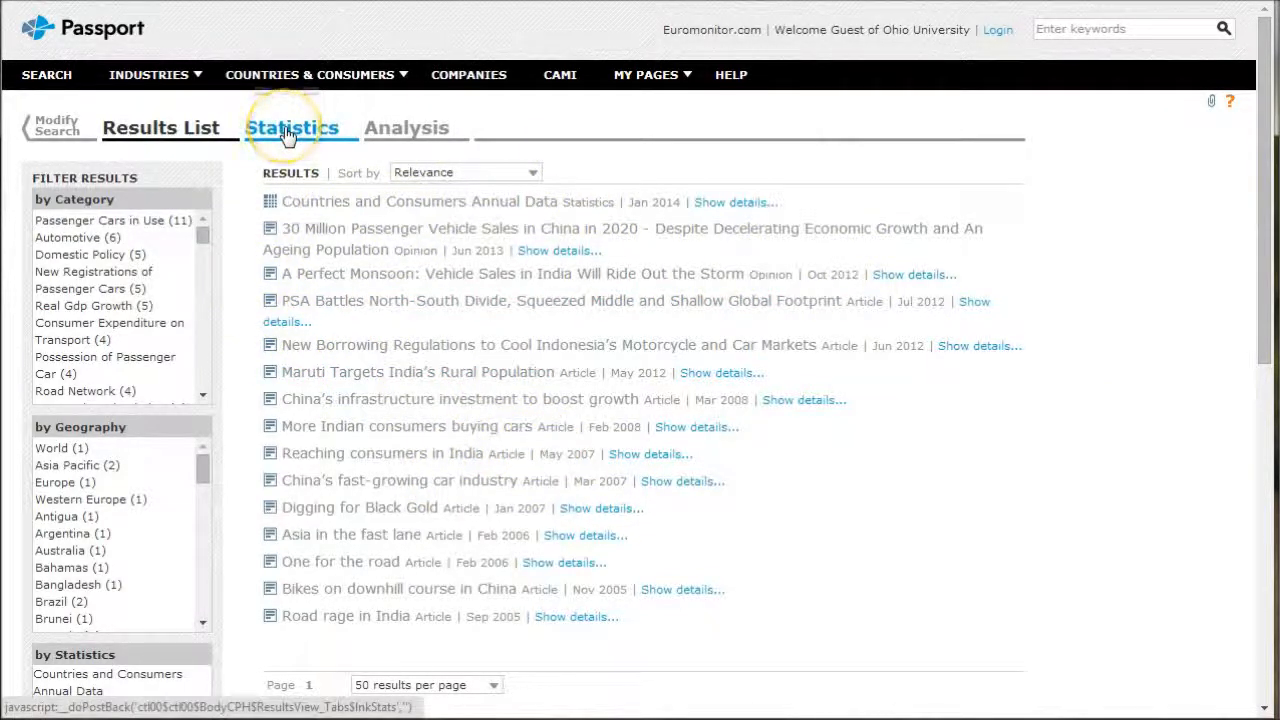
Switch the search results to the Statistics tab's 2008–2013 data table
{"action": "left_click", "coordinate": [291, 128]}
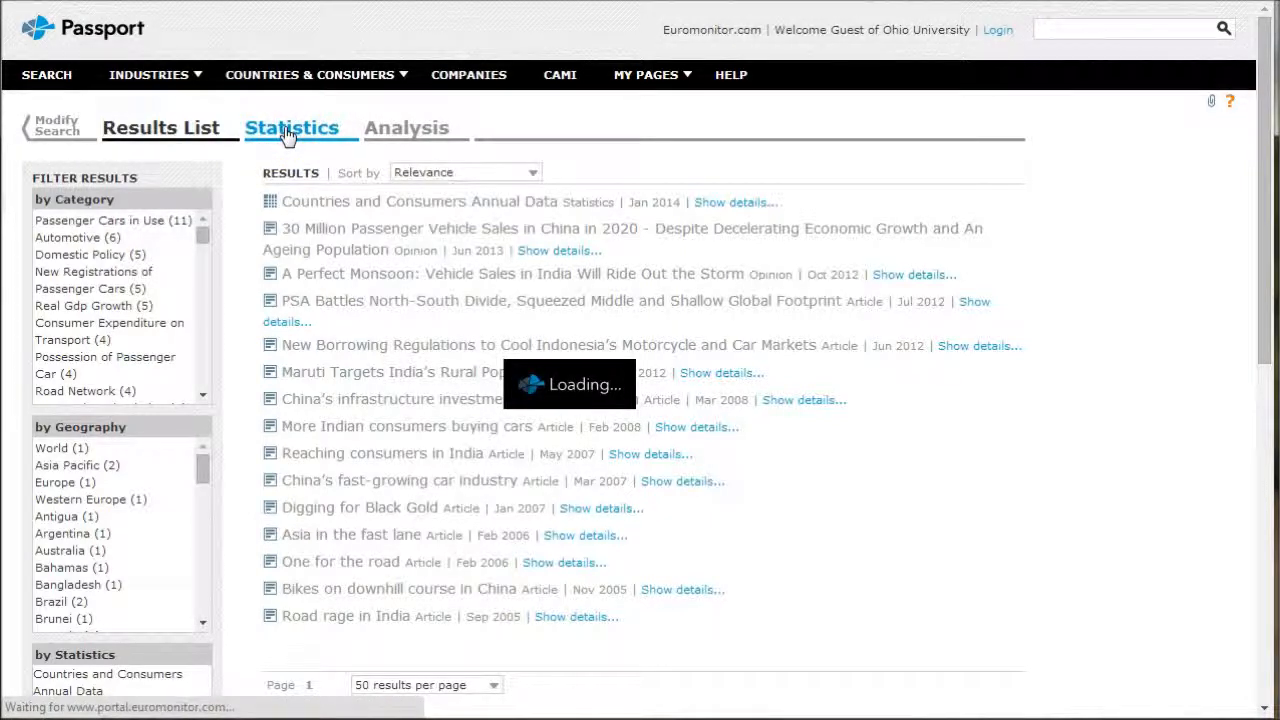
{"action": "left_click", "coordinate": [291, 127]}
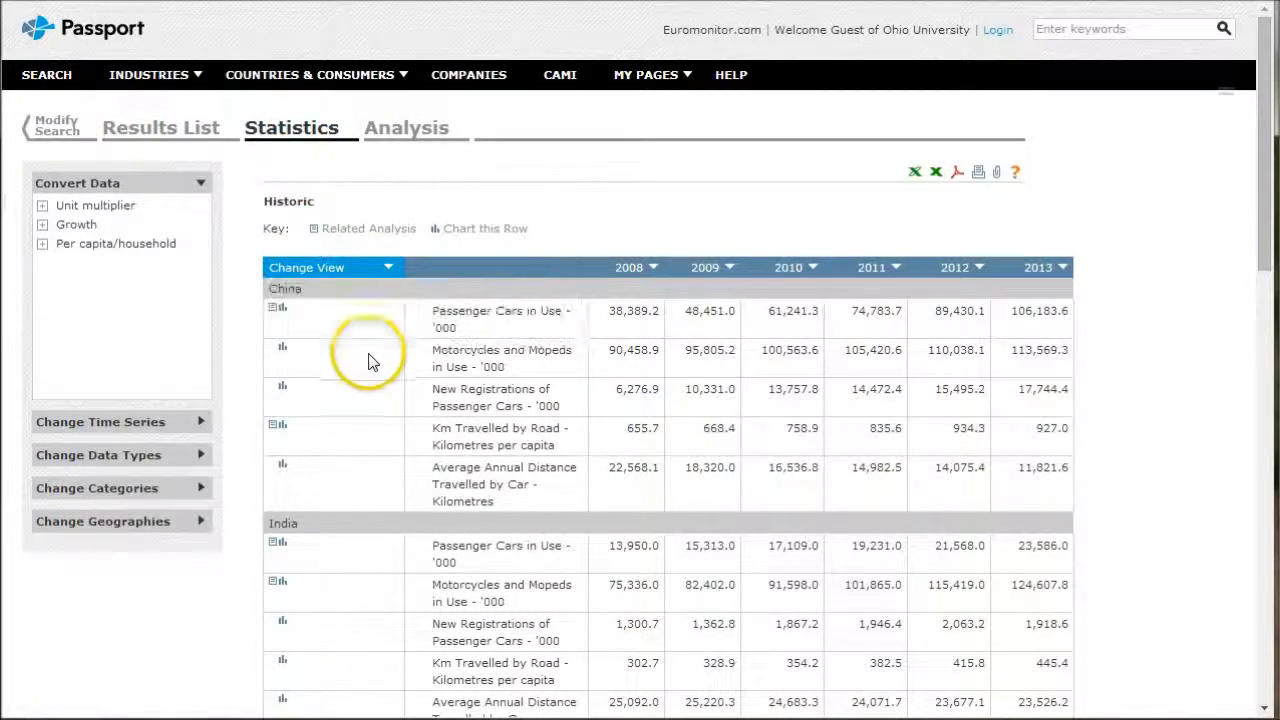
{"action": "mouse_move", "coordinate": [978, 208]}
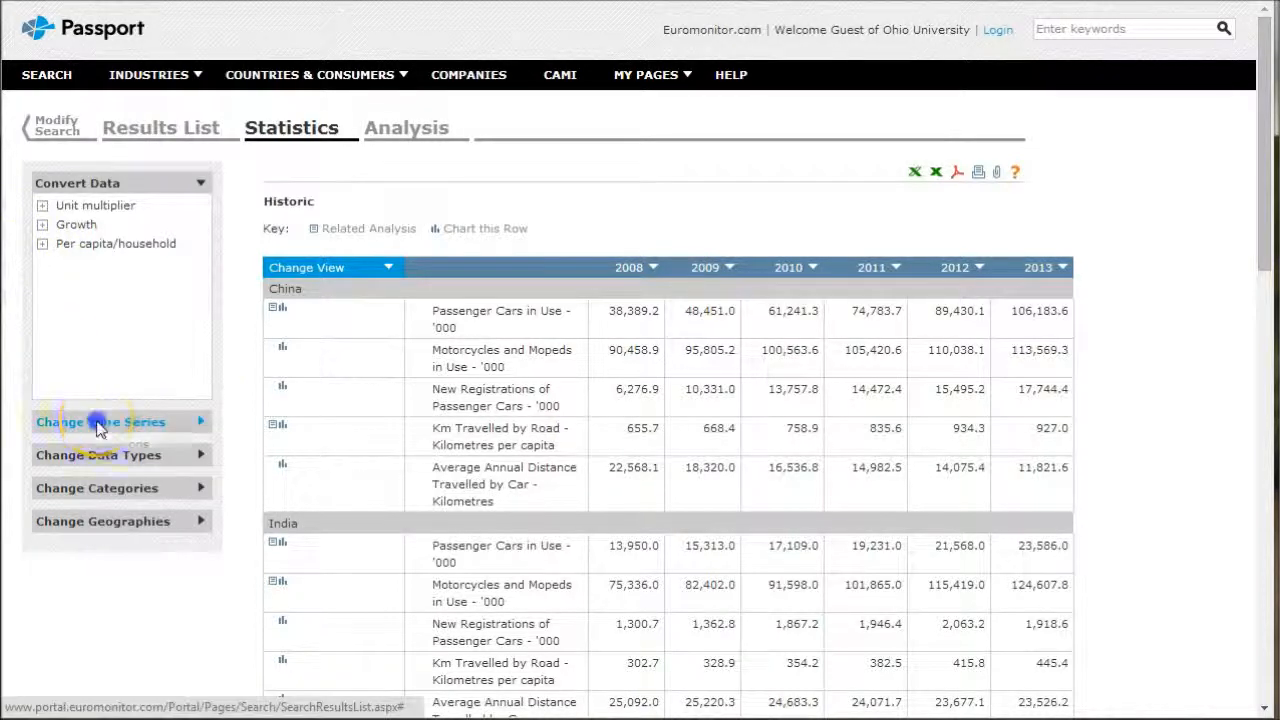
Add forecast years 2014 through 2018 to the automotive statistics table's time series
{"action": "left_click", "coordinate": [100, 421]}
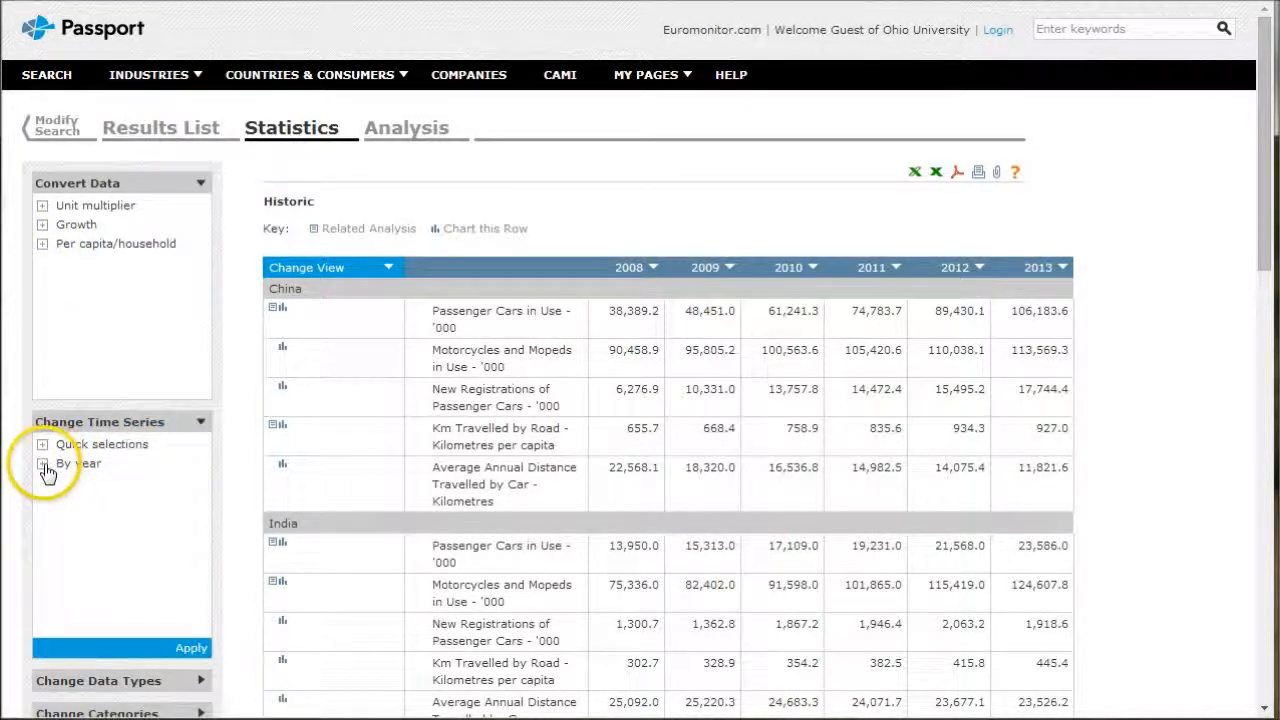
{"action": "left_click", "coordinate": [43, 463]}
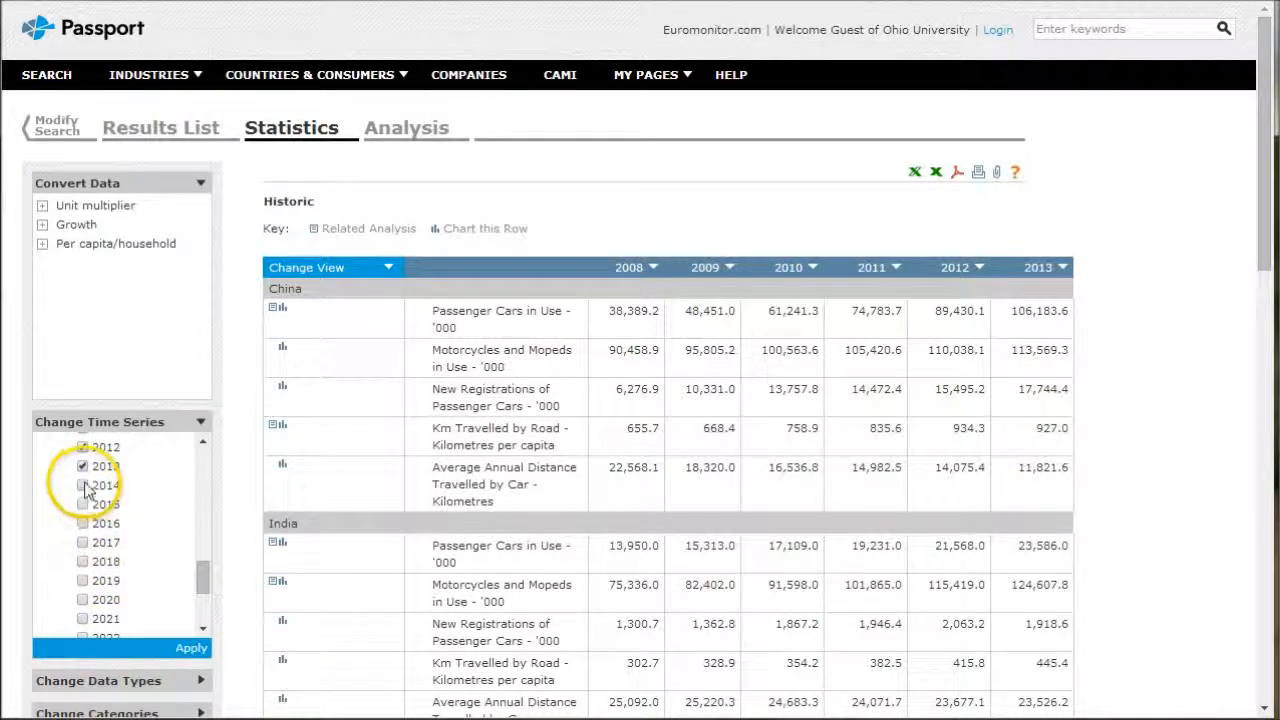
{"action": "left_click", "coordinate": [83, 523]}
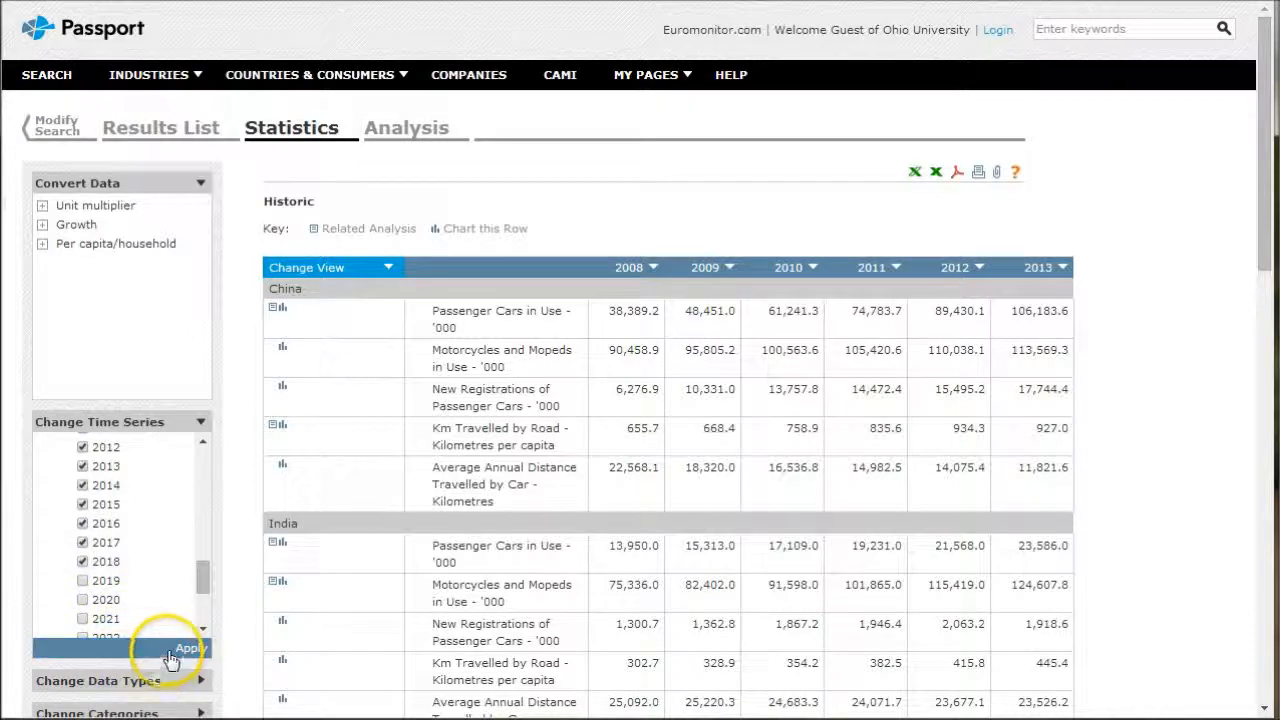
{"action": "left_click", "coordinate": [190, 648]}
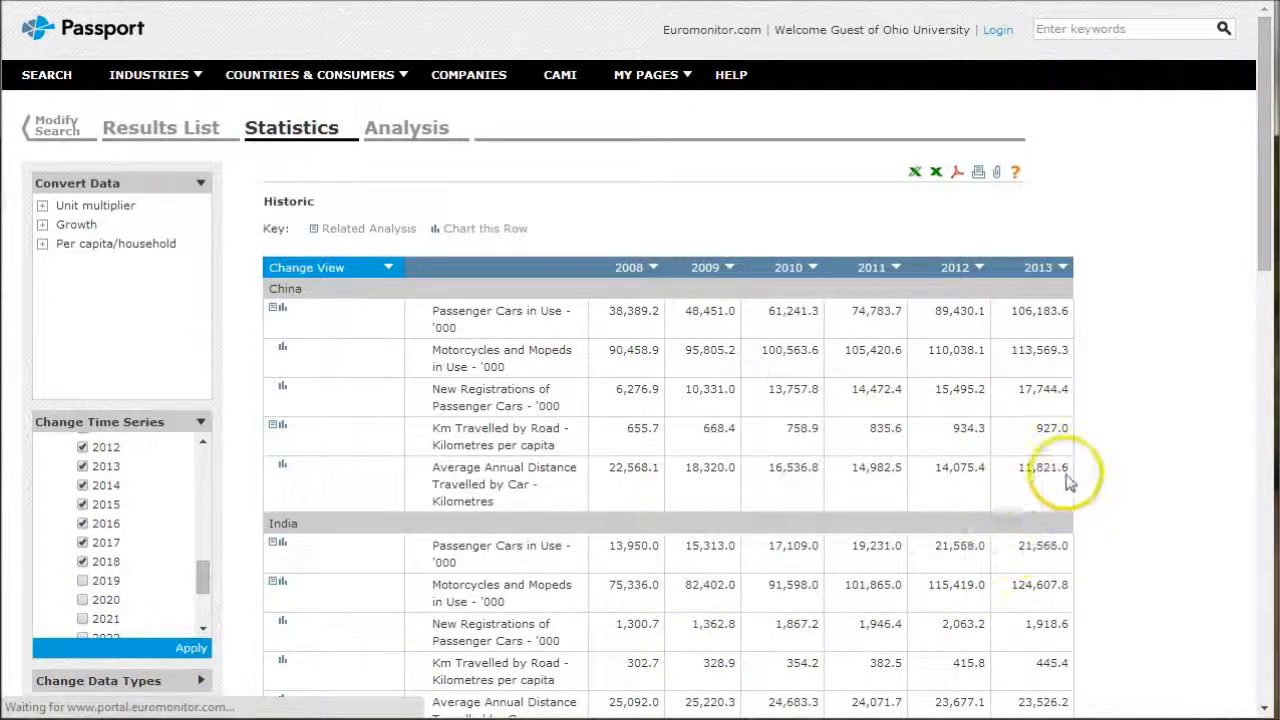
{"action": "left_click", "coordinate": [190, 648]}
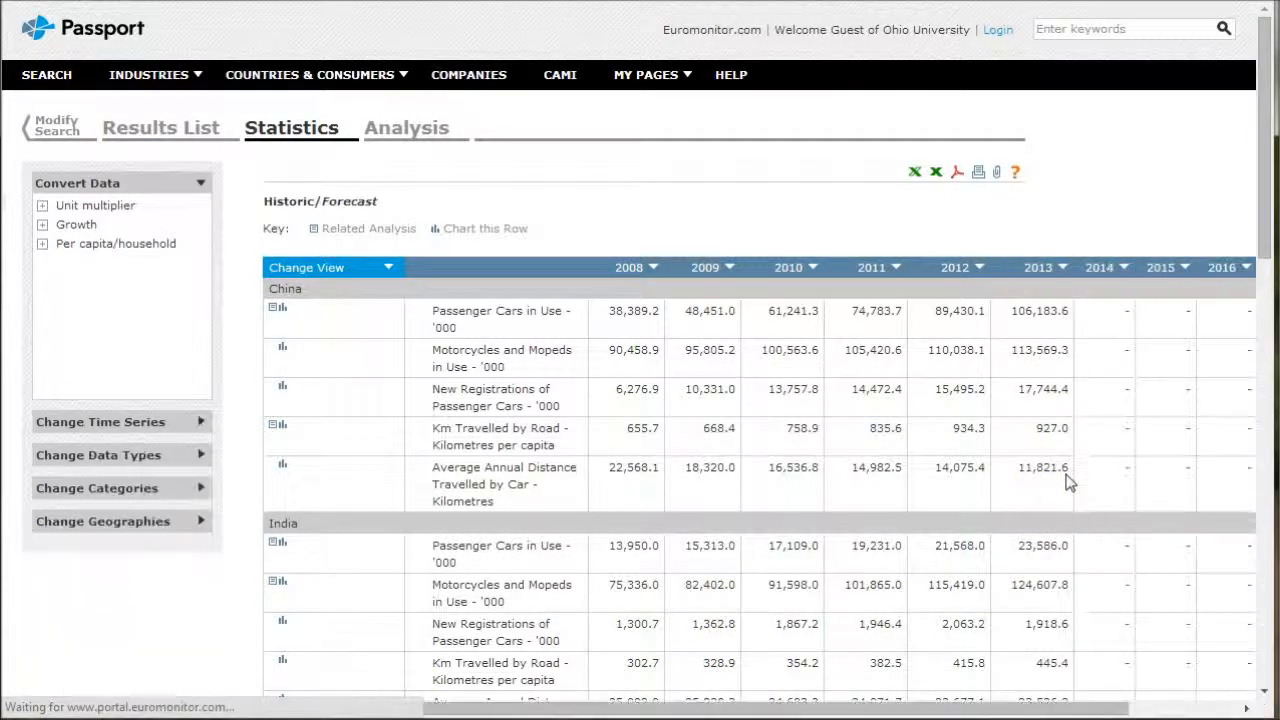
{"action": "scroll", "scroll_direction": "down", "scroll_amount": 3}
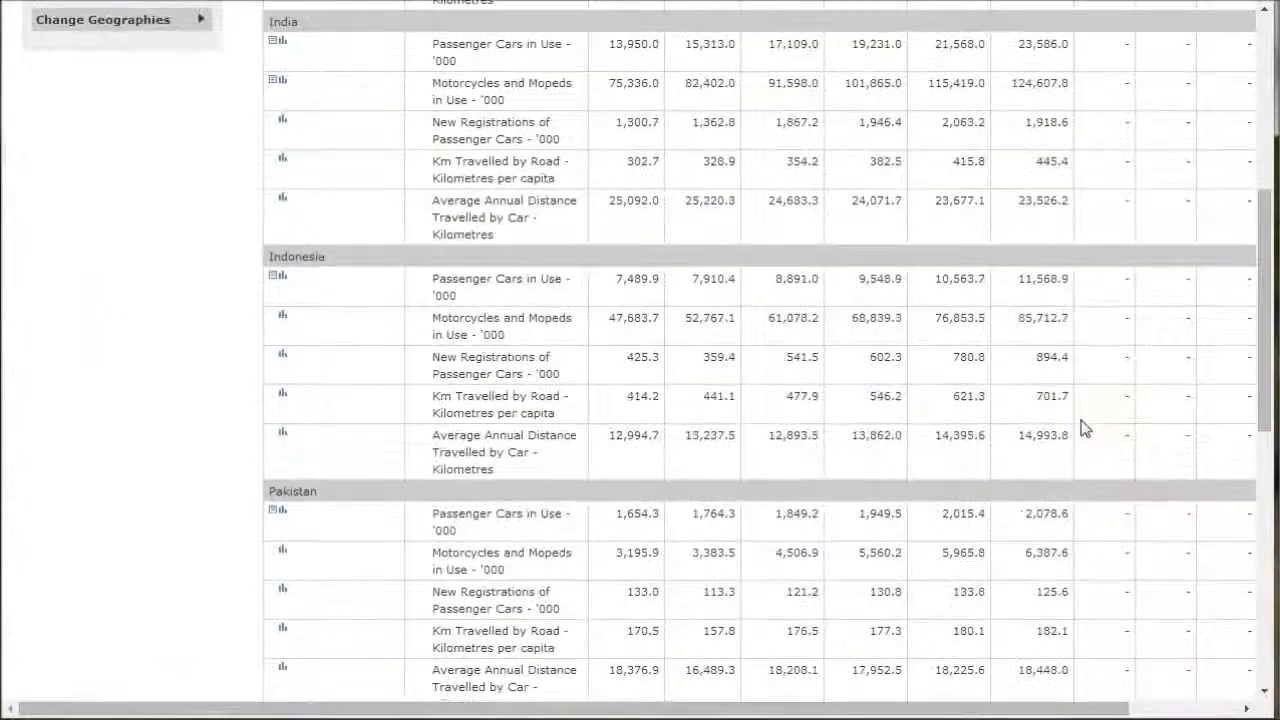
{"action": "scroll", "scroll_direction": "up", "scroll_amount": 3}
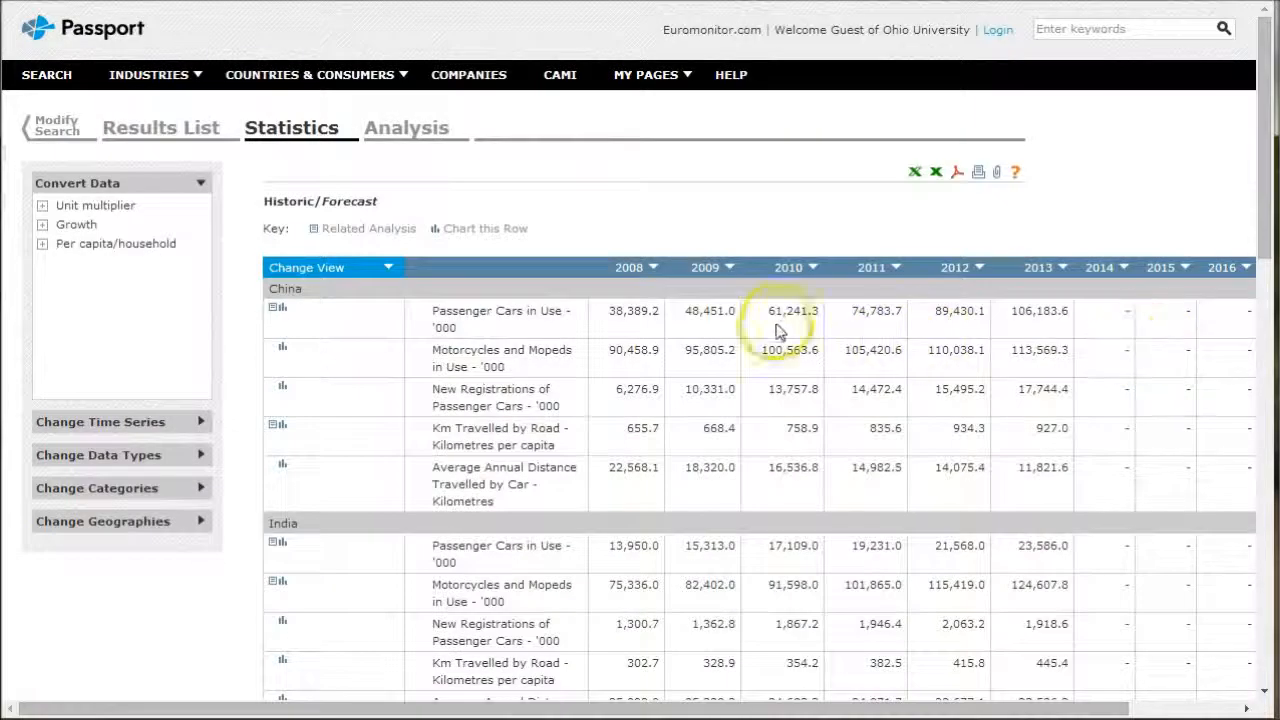
{"action": "mouse_move", "coordinate": [735, 190]}
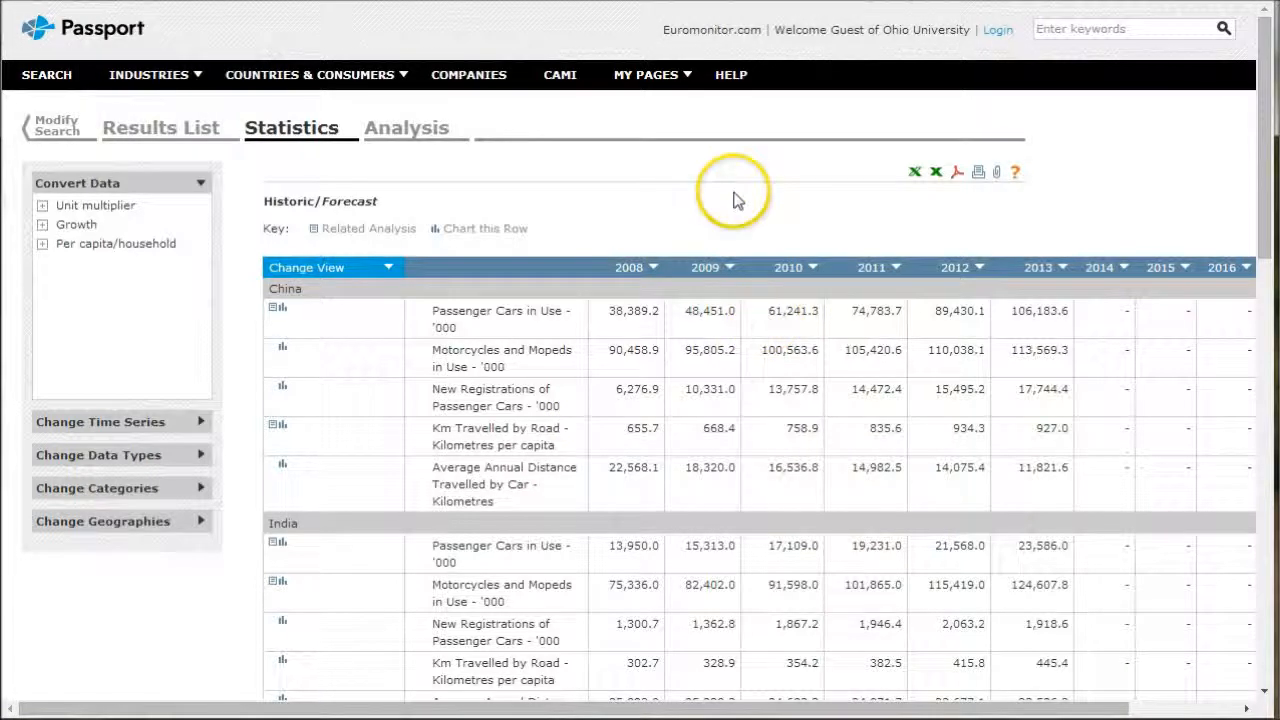
{"action": "mouse_move", "coordinate": [737, 197]}
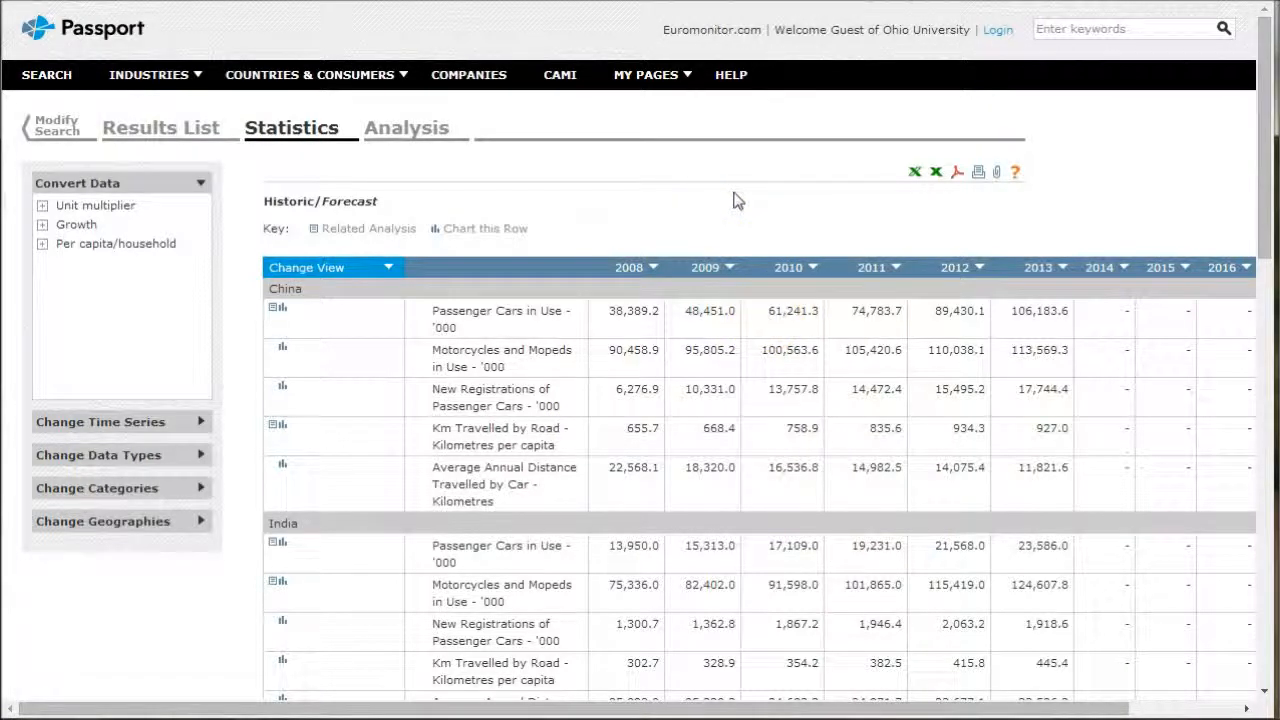
{"action": "left_click", "coordinate": [149, 74]}
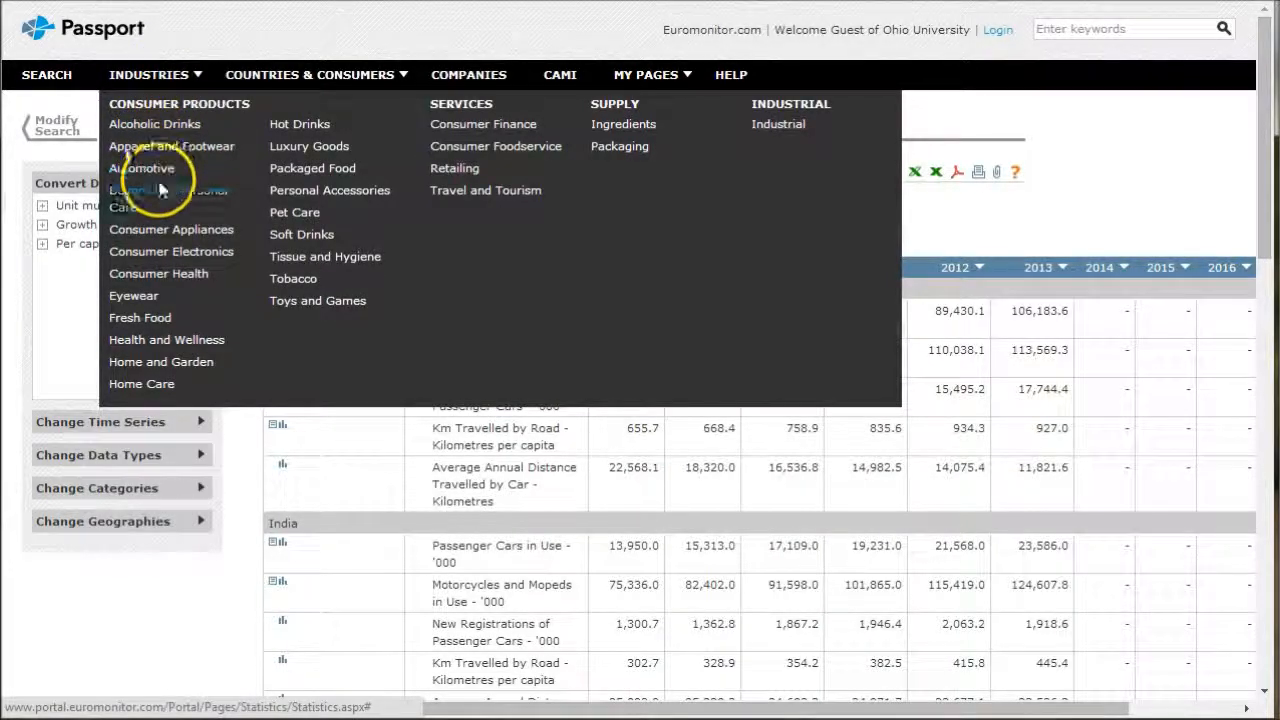
{"action": "mouse_move", "coordinate": [171, 251]}
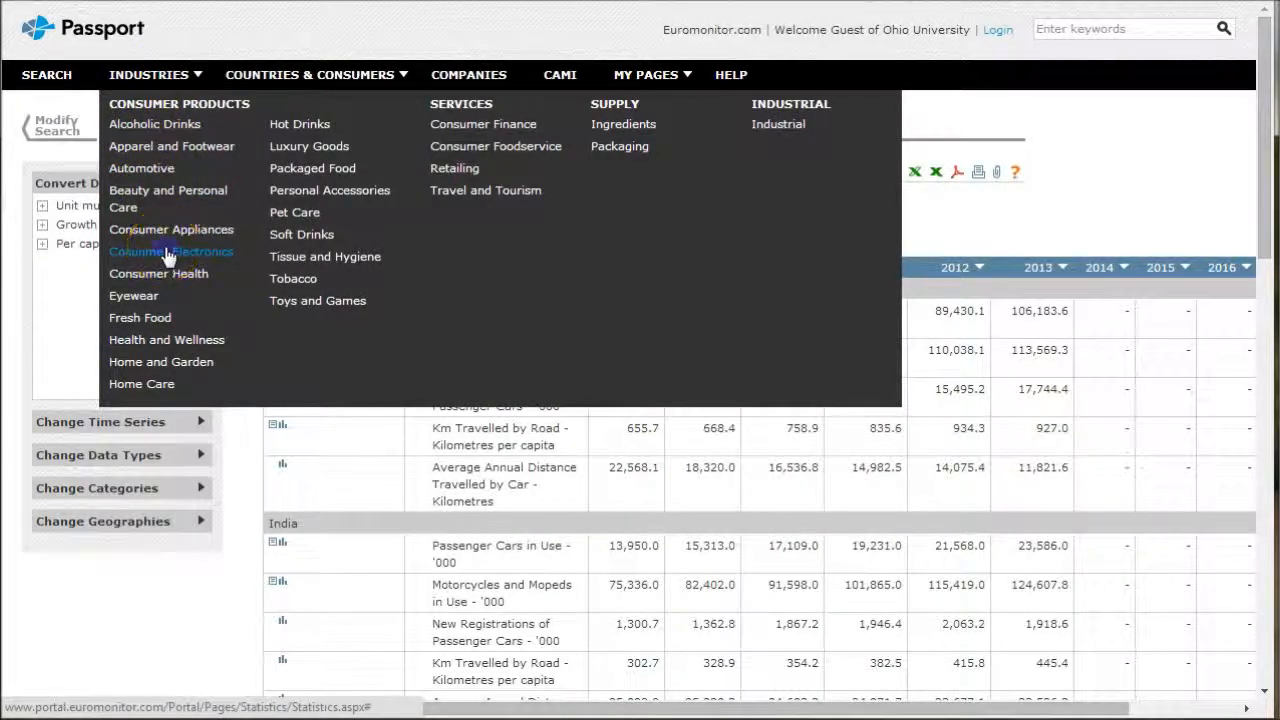
From the Consumer Electronics industry page, search Analysis Finder for Country Reports on India
{"action": "left_click", "coordinate": [171, 251]}
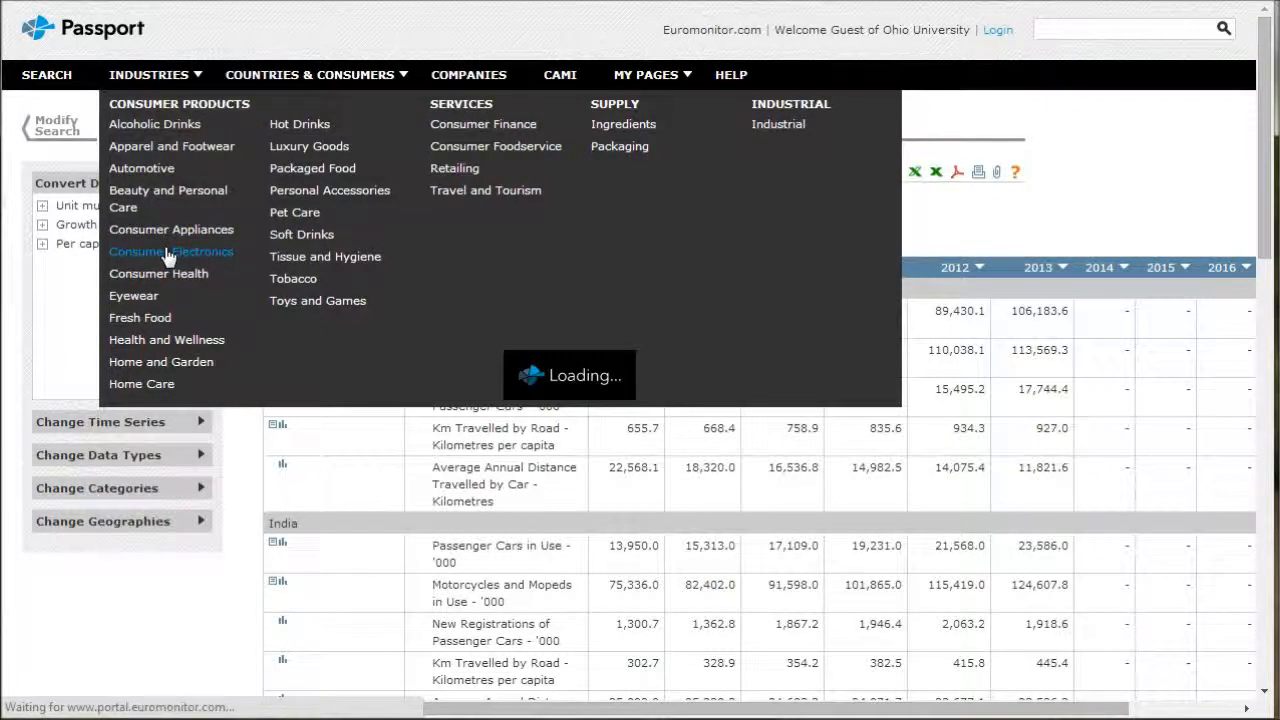
{"action": "left_click", "coordinate": [171, 251]}
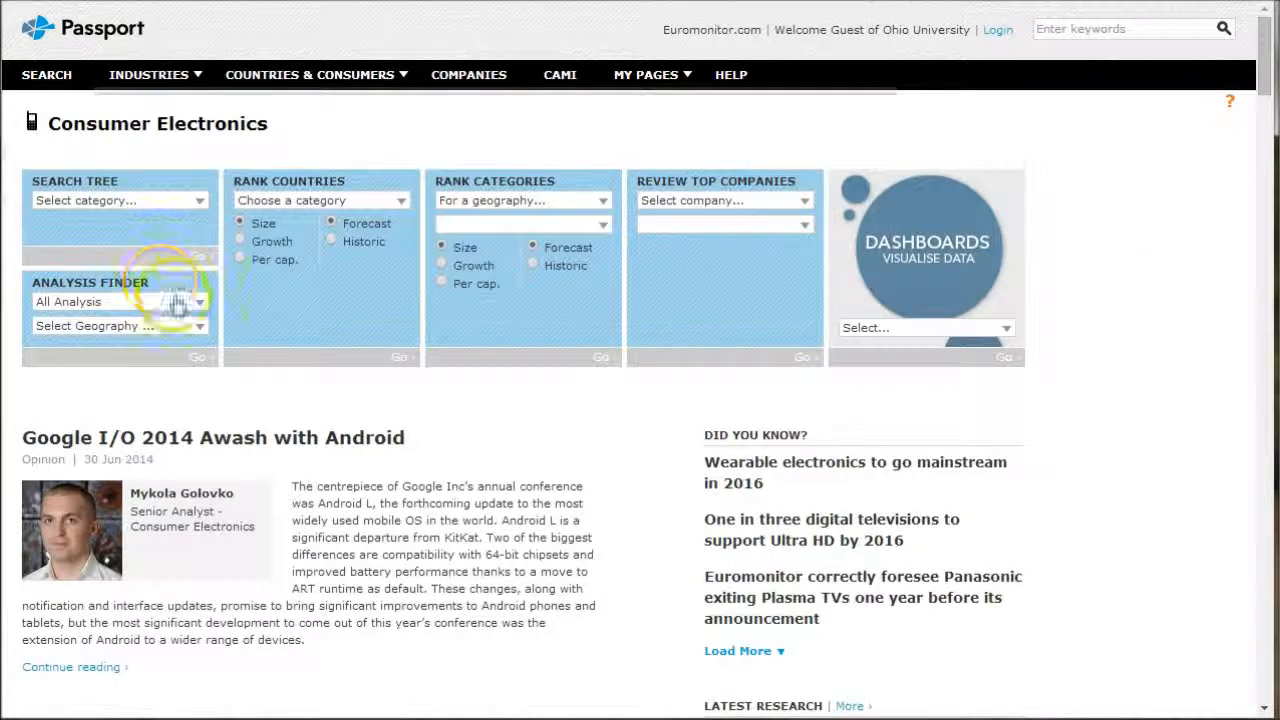
{"action": "left_click", "coordinate": [120, 301]}
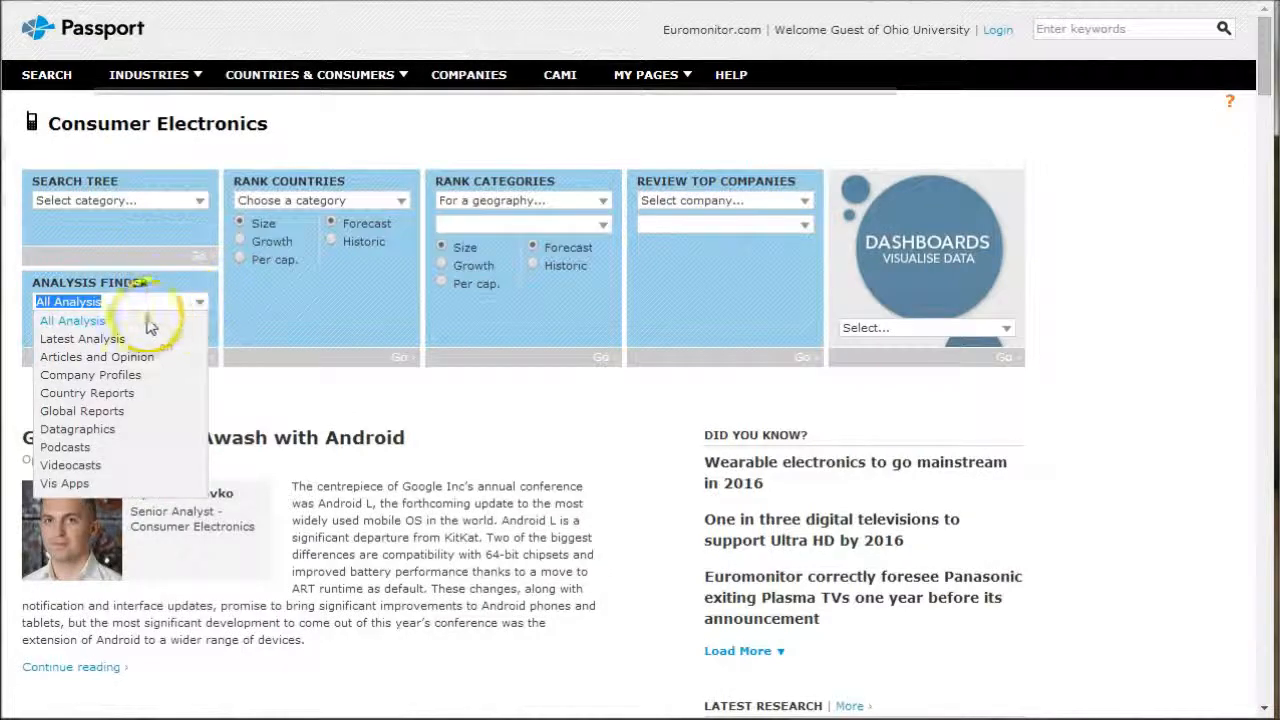
{"action": "mouse_move", "coordinate": [107, 392]}
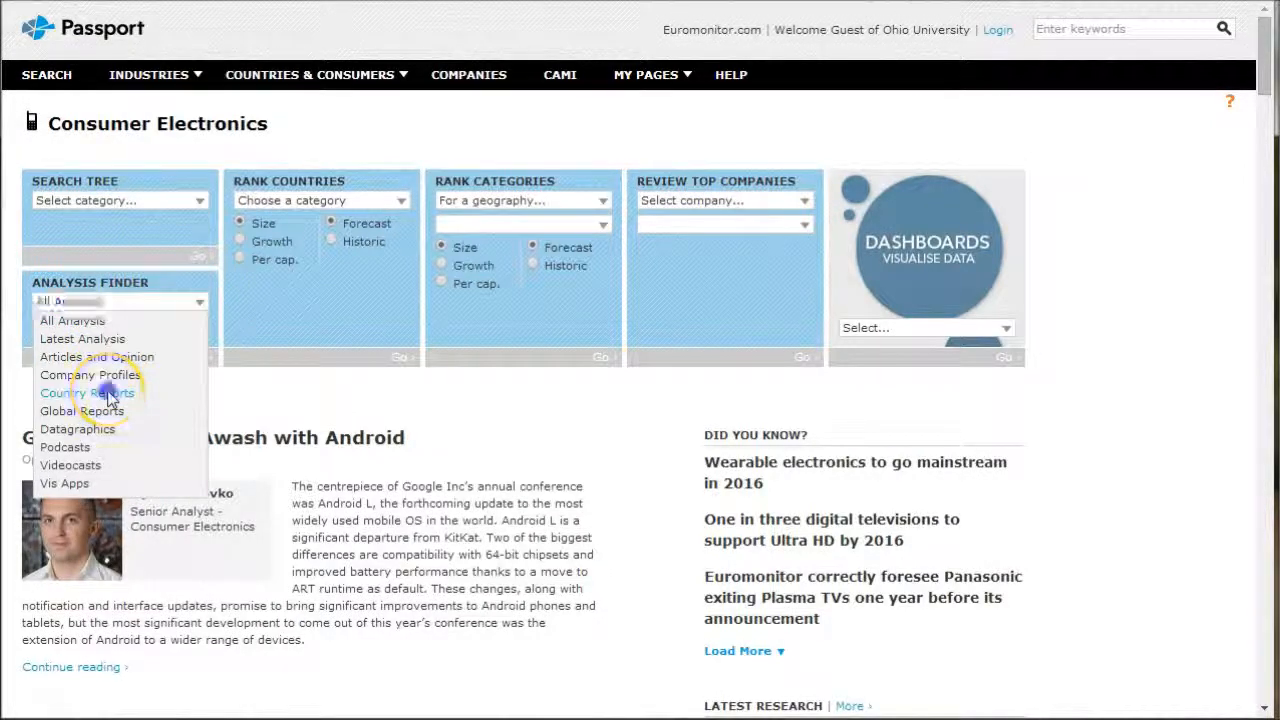
{"action": "left_click", "coordinate": [86, 392]}
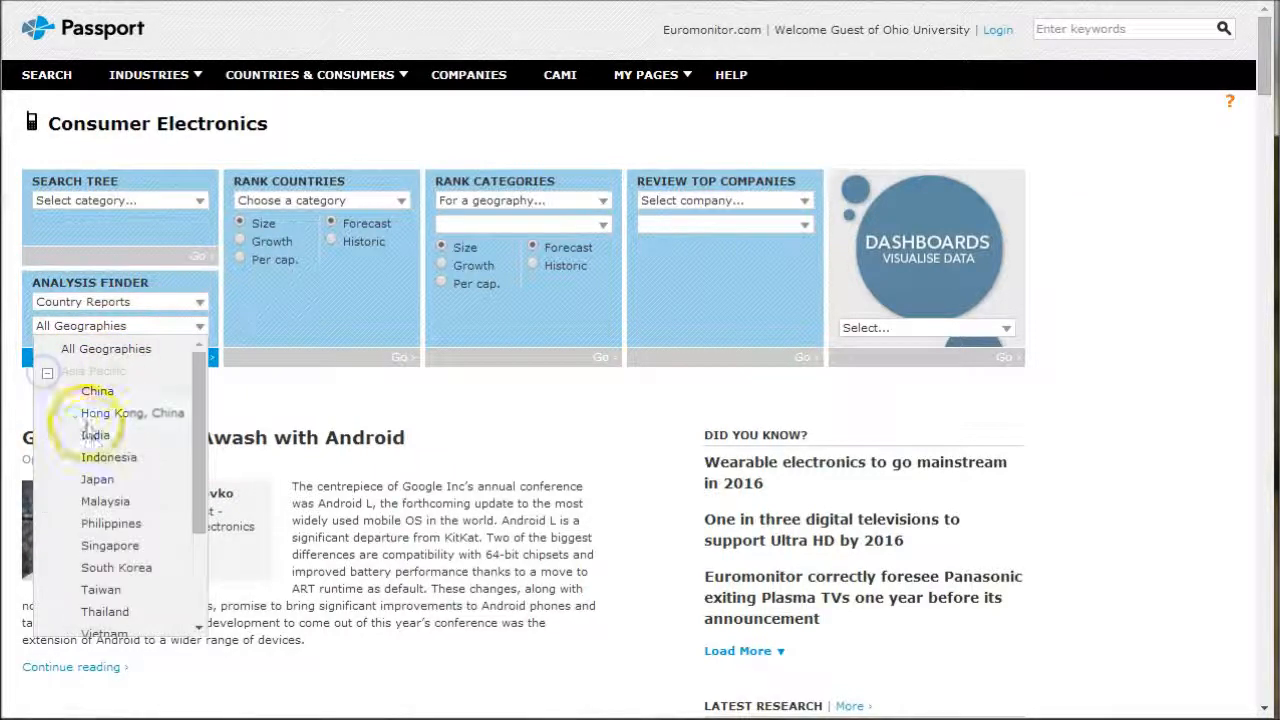
{"action": "left_click", "coordinate": [95, 435]}
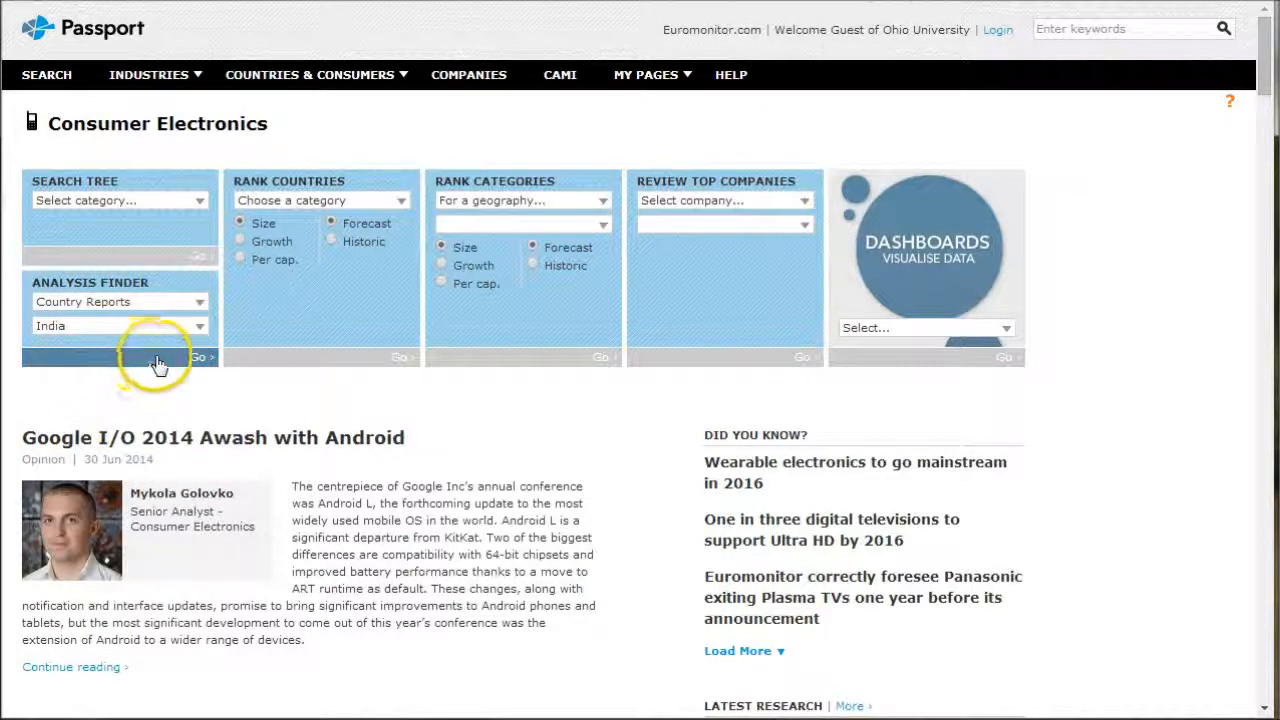
{"action": "mouse_move", "coordinate": [180, 362]}
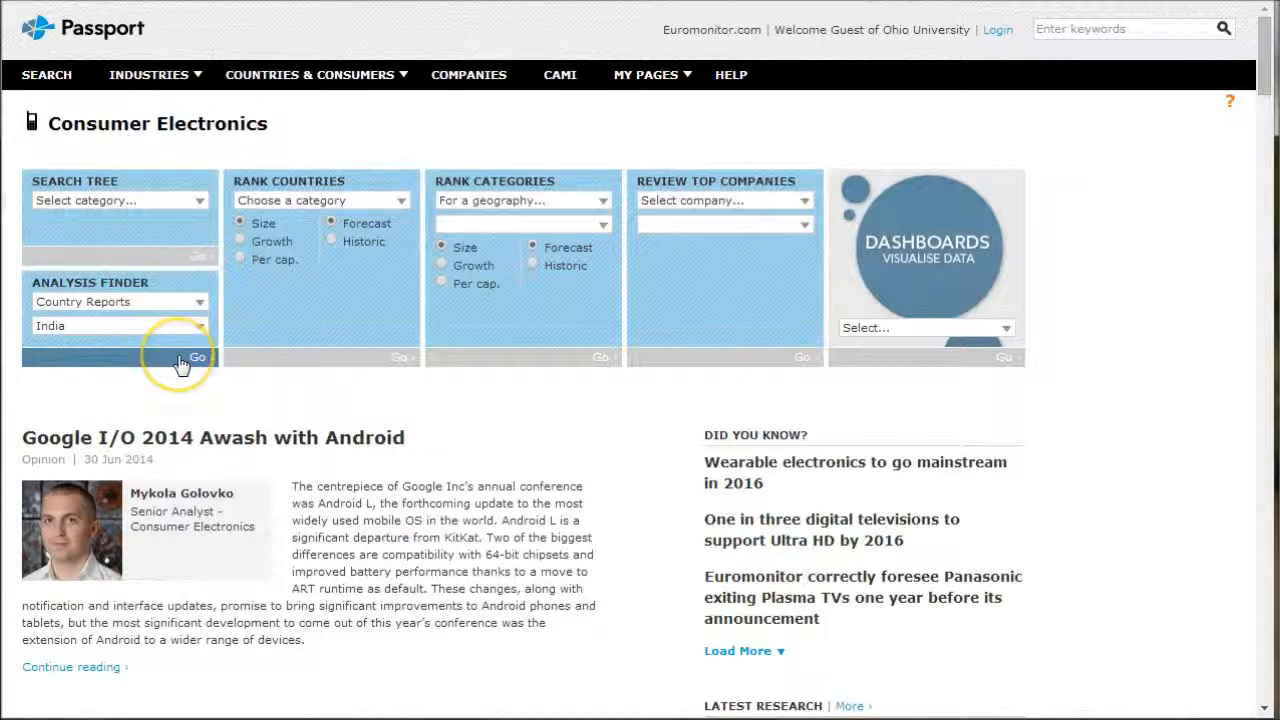
{"action": "left_click", "coordinate": [196, 357]}
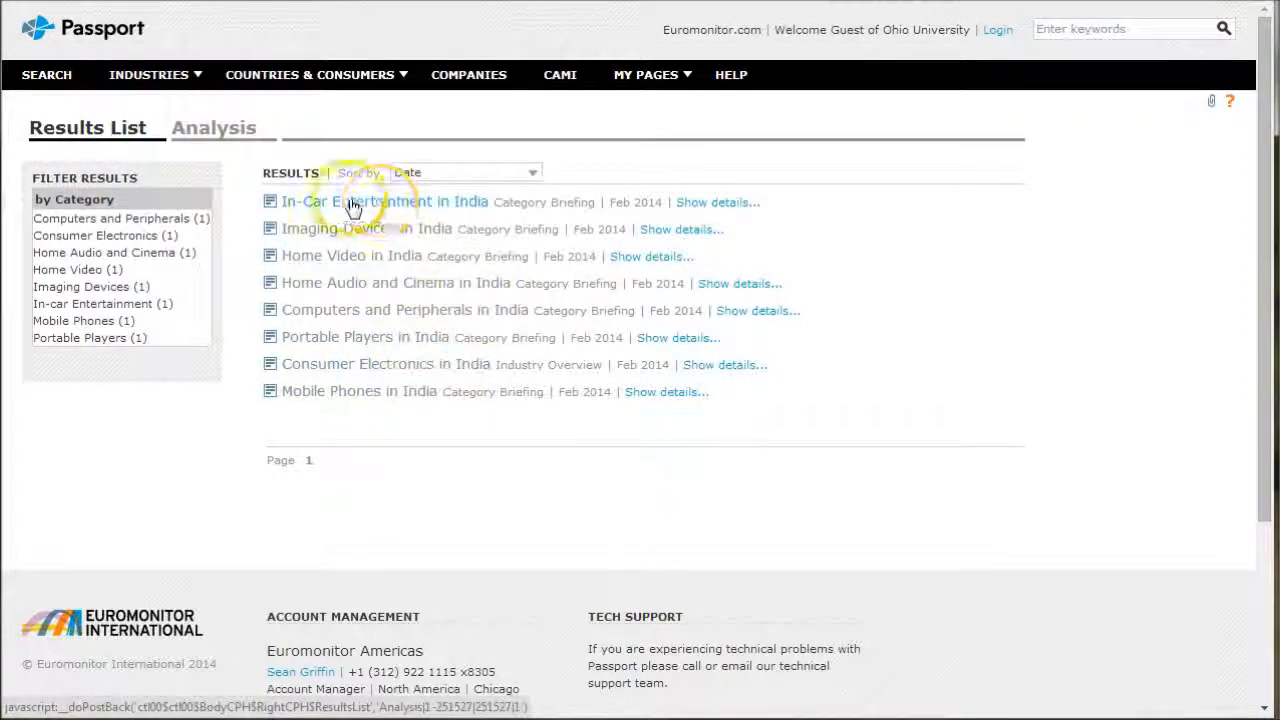
Open the In-Car Entertainment in India briefing, scroll into its trends, and expand More Related Items
{"action": "left_click", "coordinate": [384, 201]}
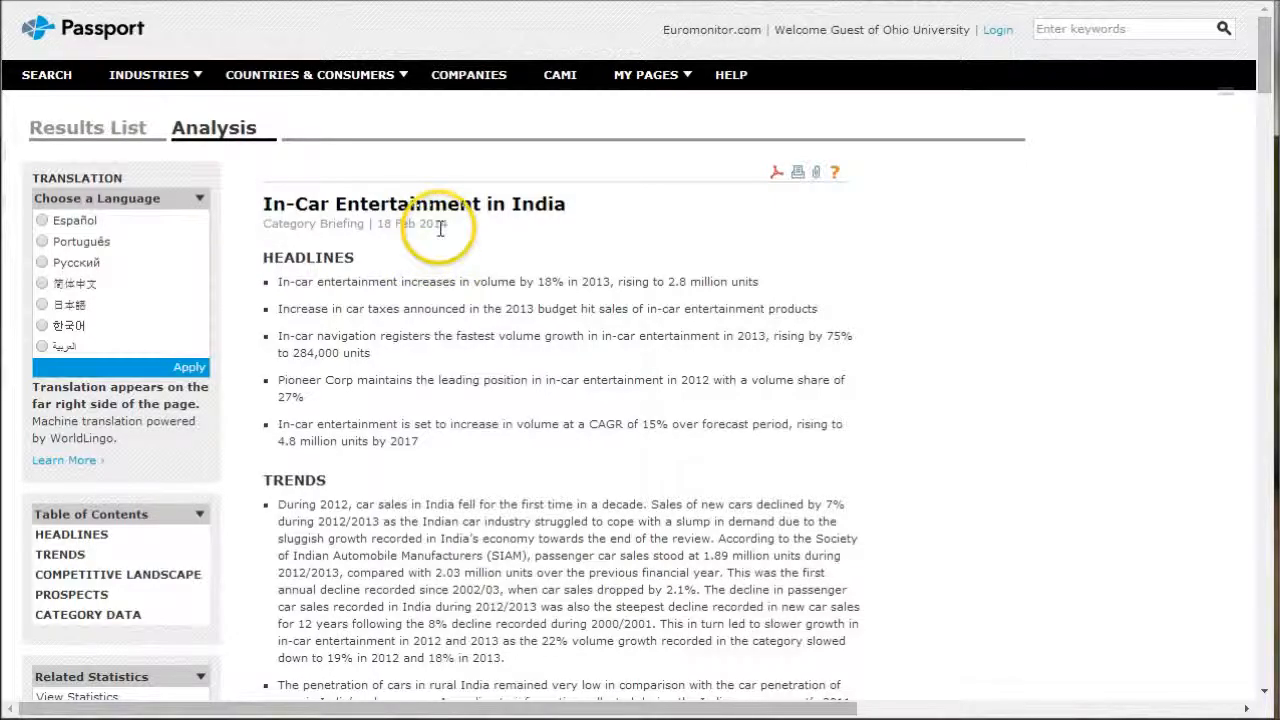
{"action": "mouse_move", "coordinate": [495, 270]}
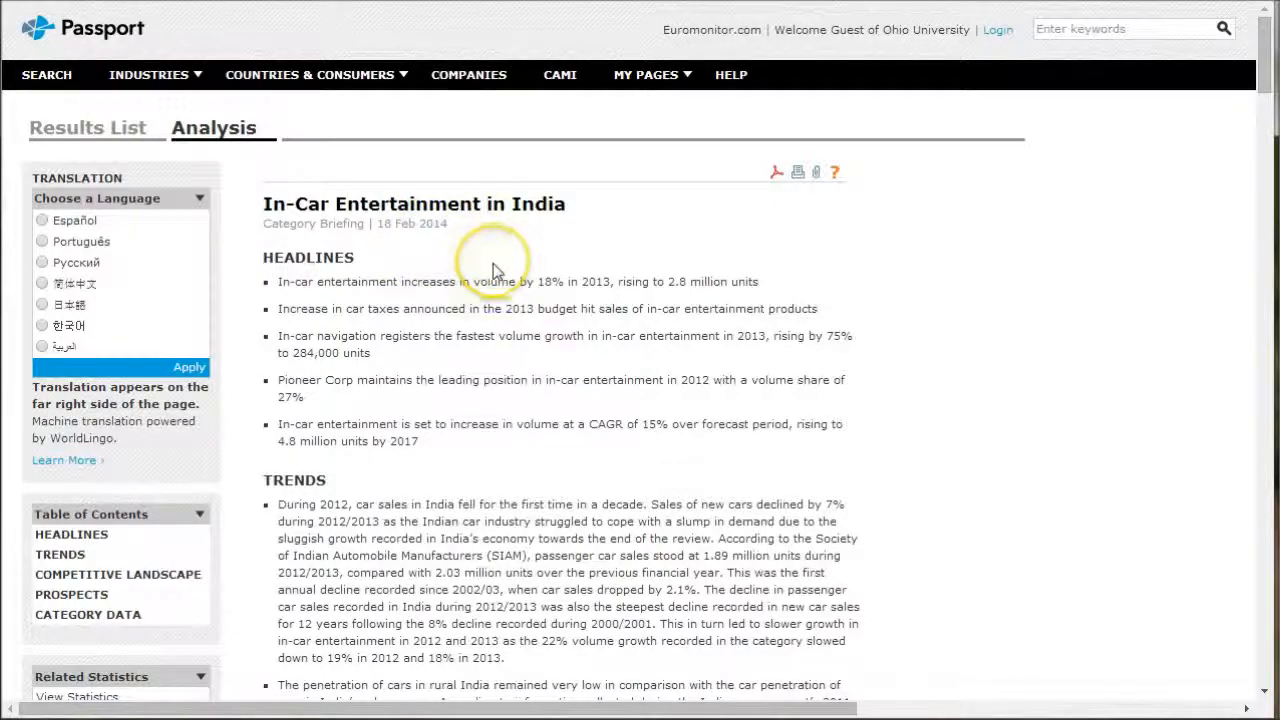
{"action": "scroll", "scroll_direction": "down", "scroll_amount": 3}
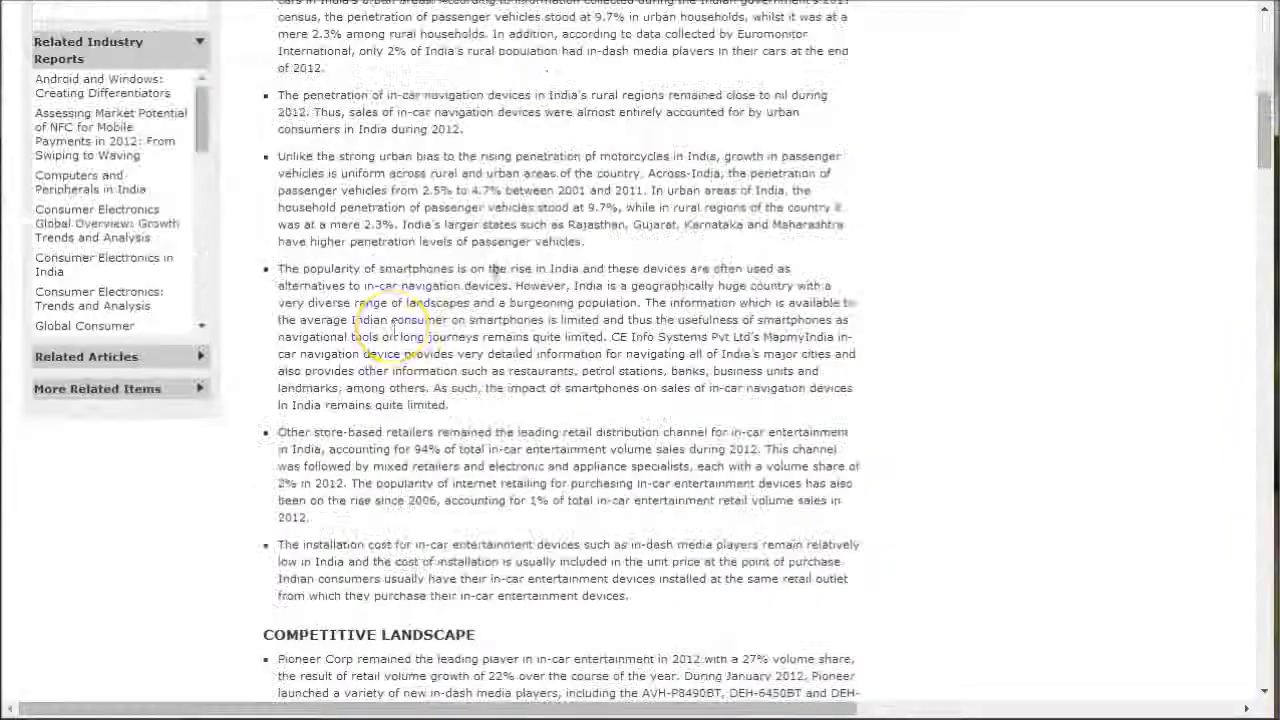
{"action": "left_click", "coordinate": [97, 388]}
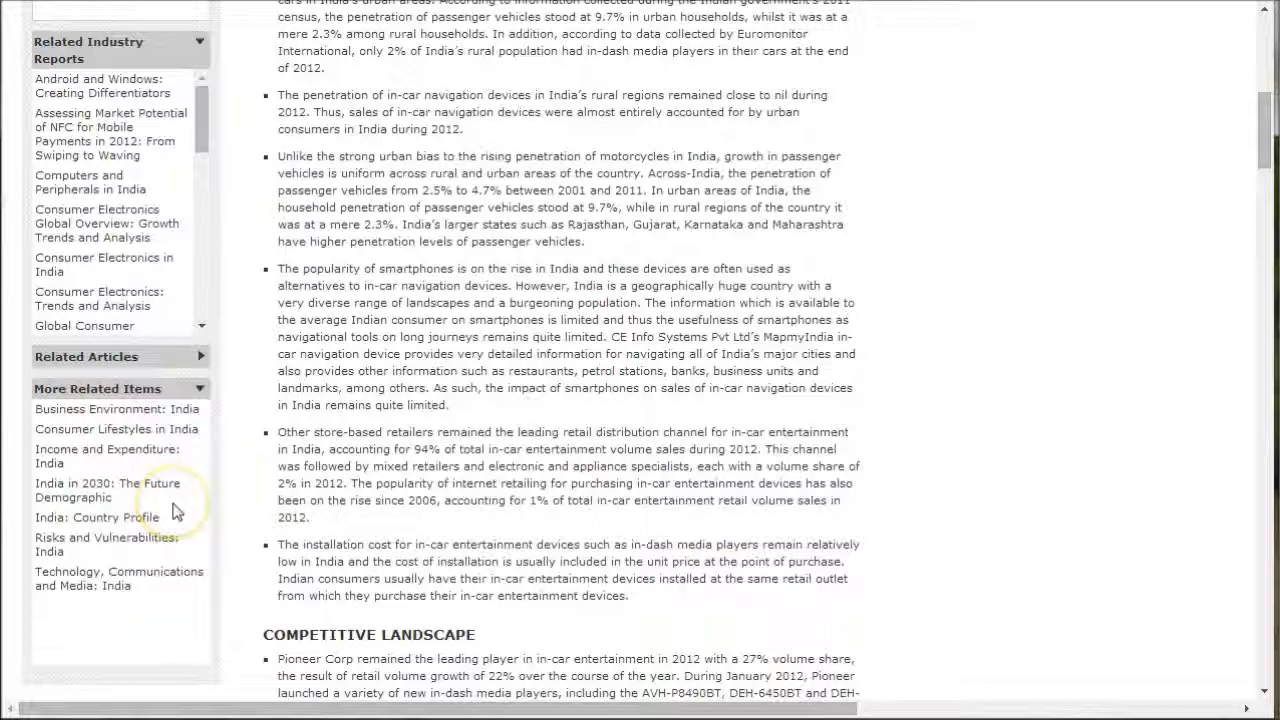
{"action": "mouse_move", "coordinate": [157, 615]}
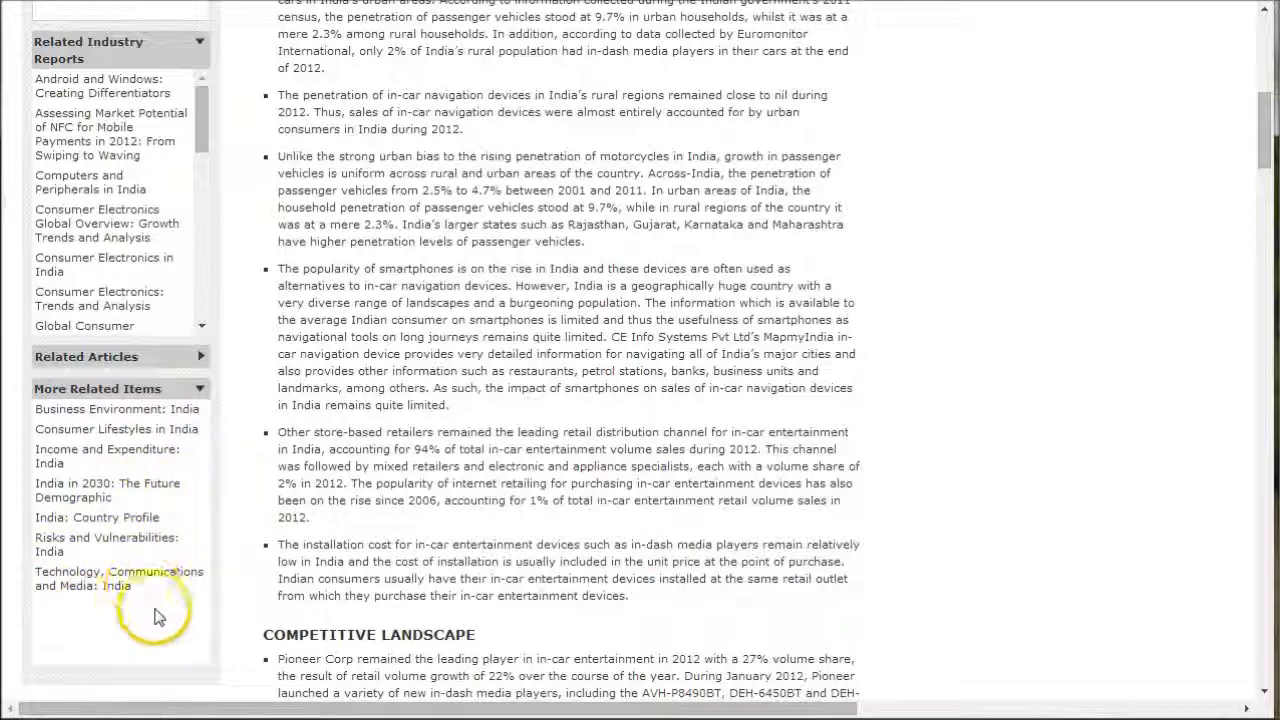